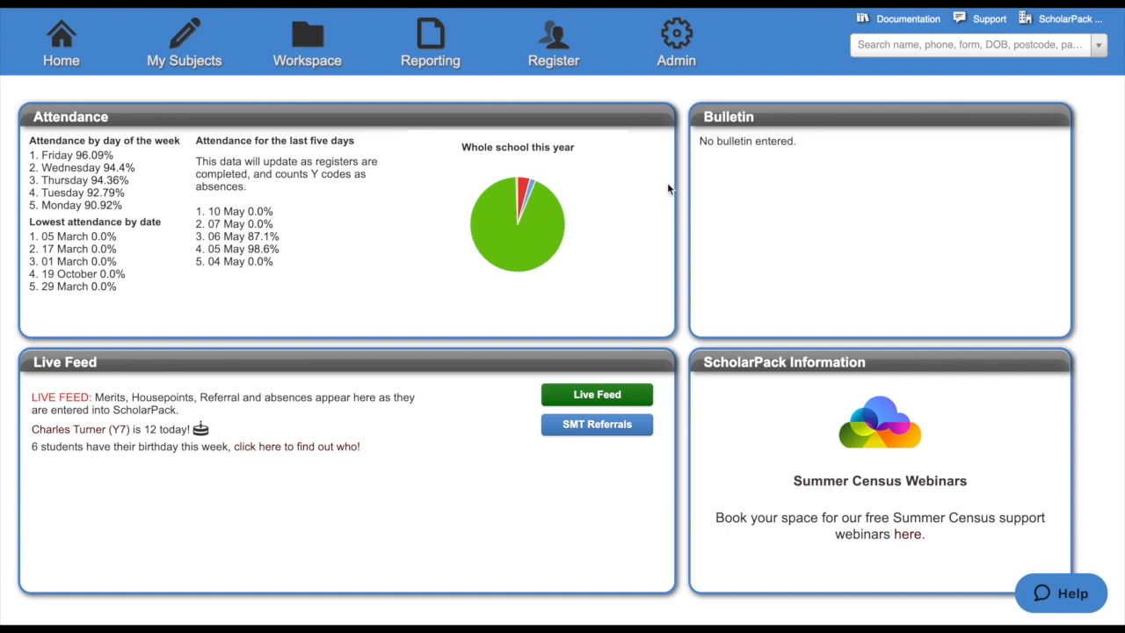
mouse_move(676, 41)
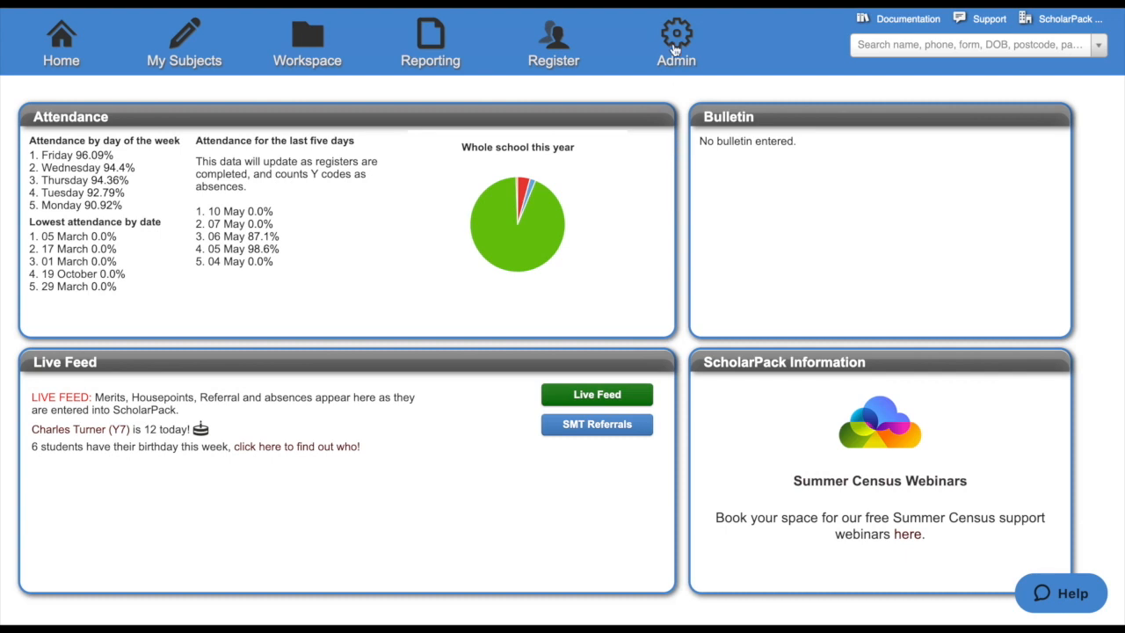
Go to Admin > Census to list the 2020/2021 census returns and their status.
left_click(676, 39)
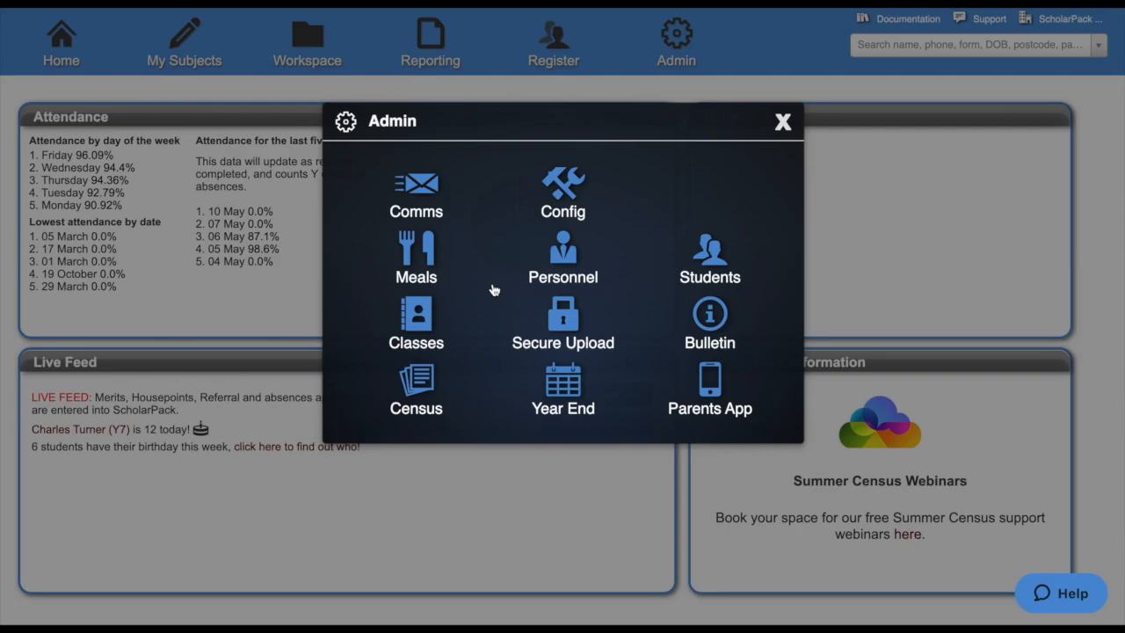
left_click(416, 387)
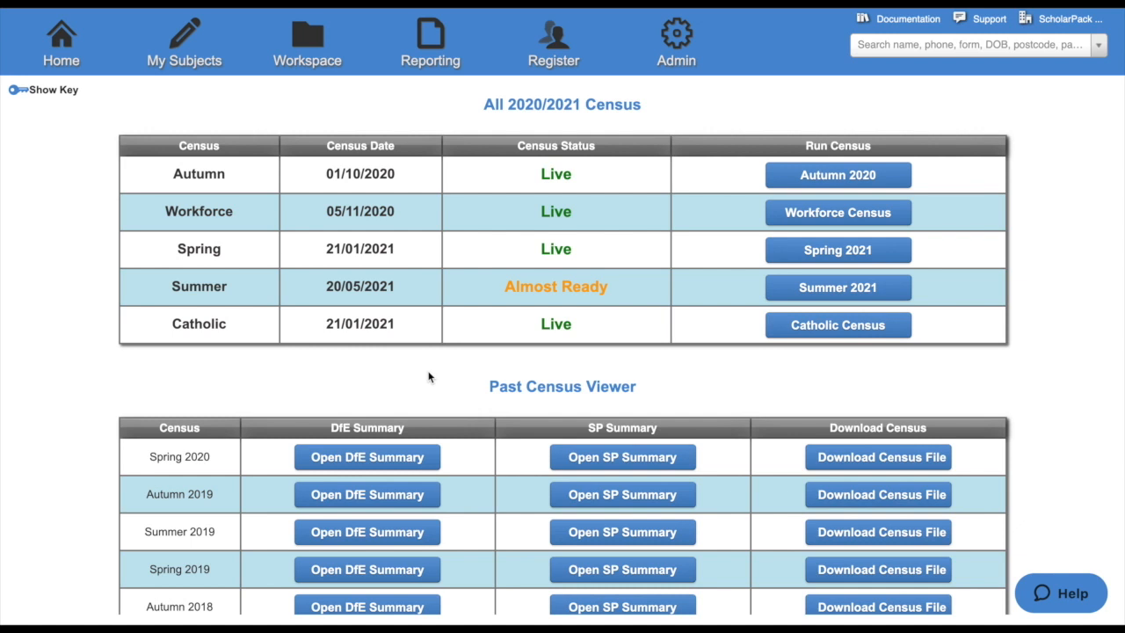
mouse_move(603, 321)
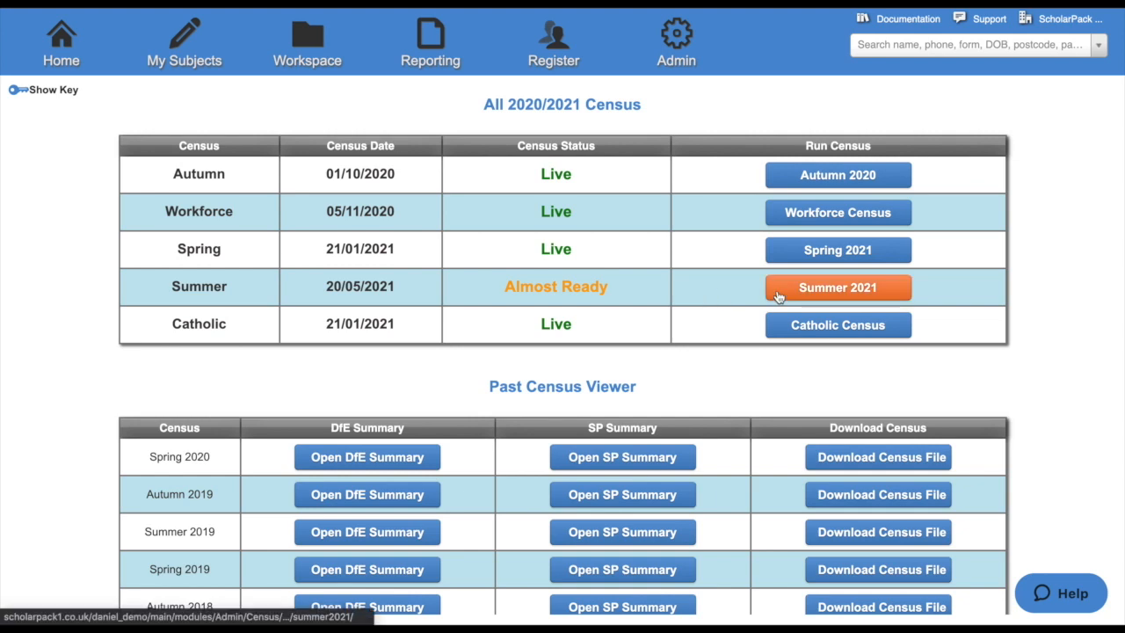
Open the Summer 2021 census return and scroll to its Census Specific Data table.
left_click(836, 288)
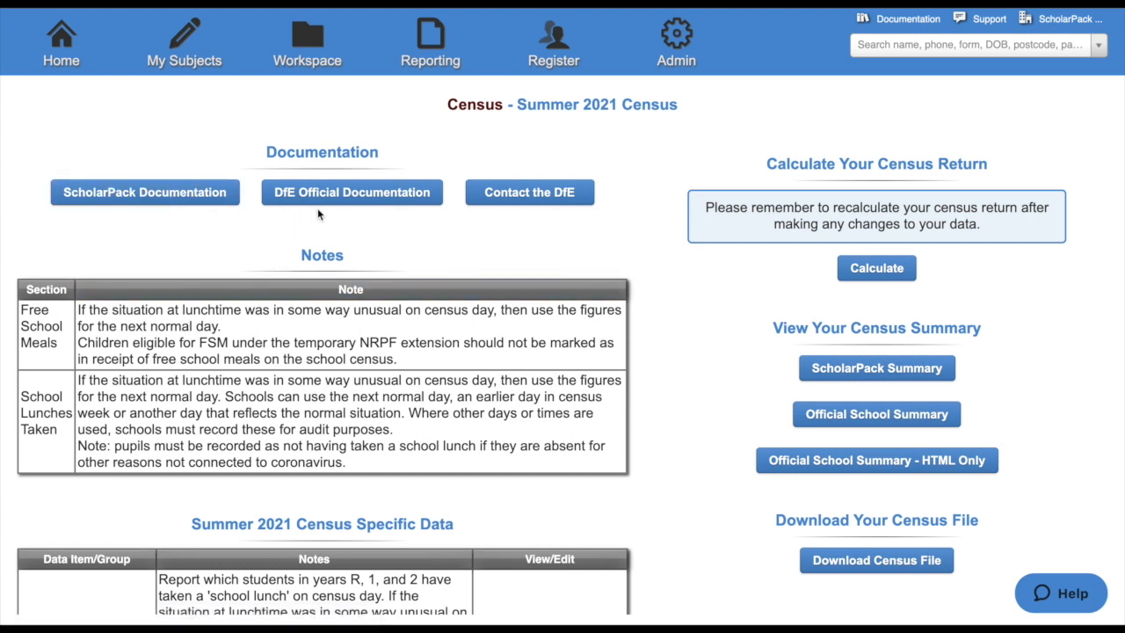
mouse_move(465, 234)
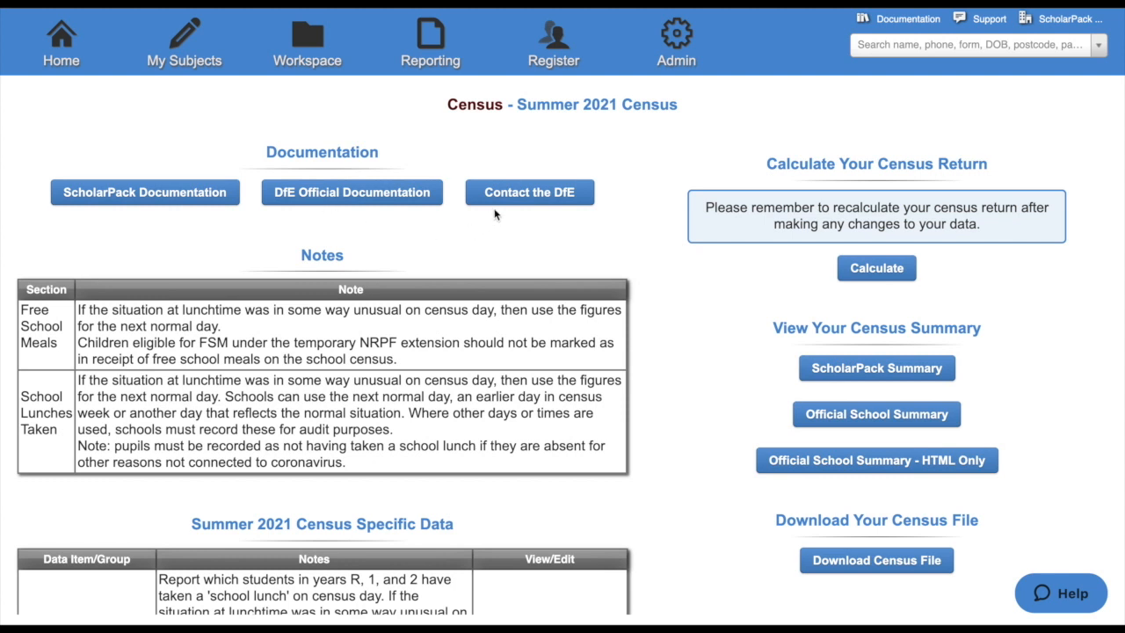
mouse_move(421, 257)
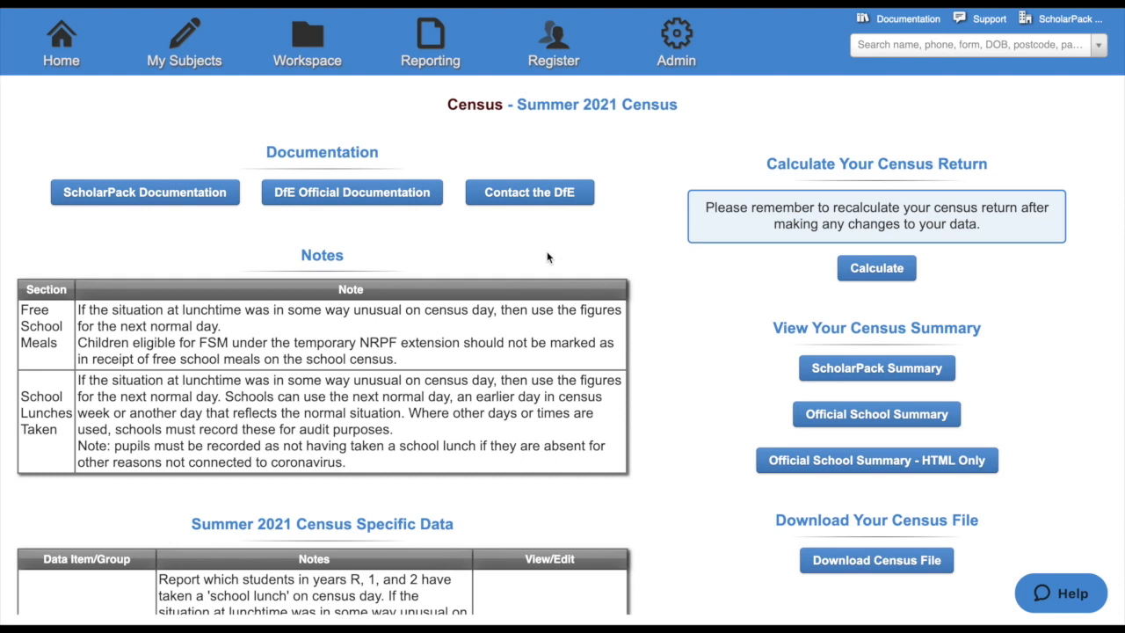
scroll("down", 3)
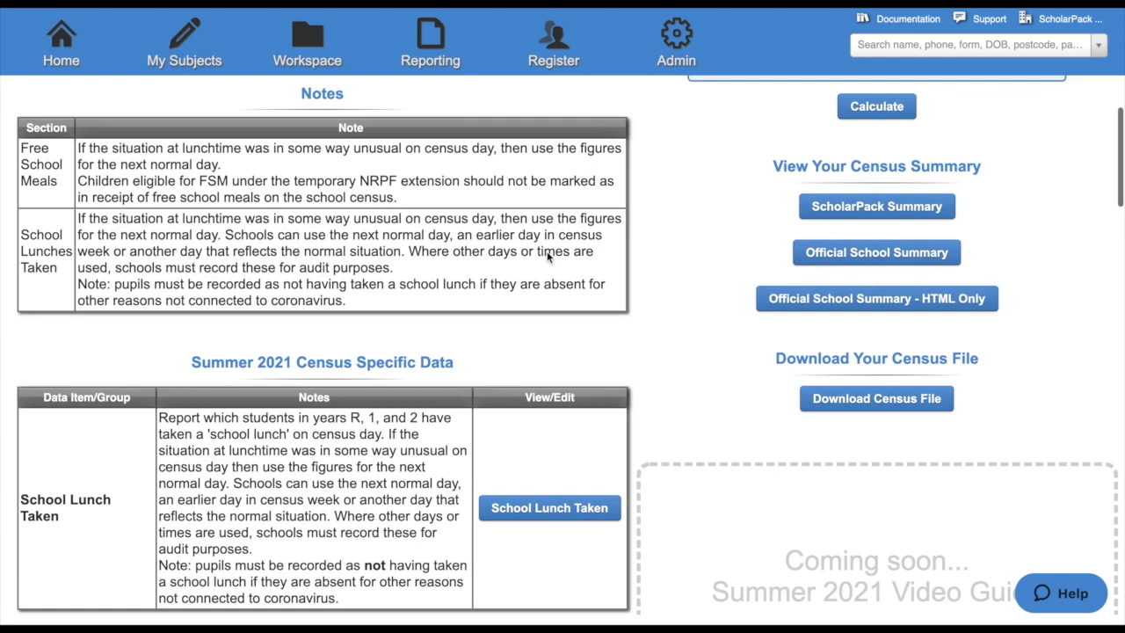
scroll("down", 3)
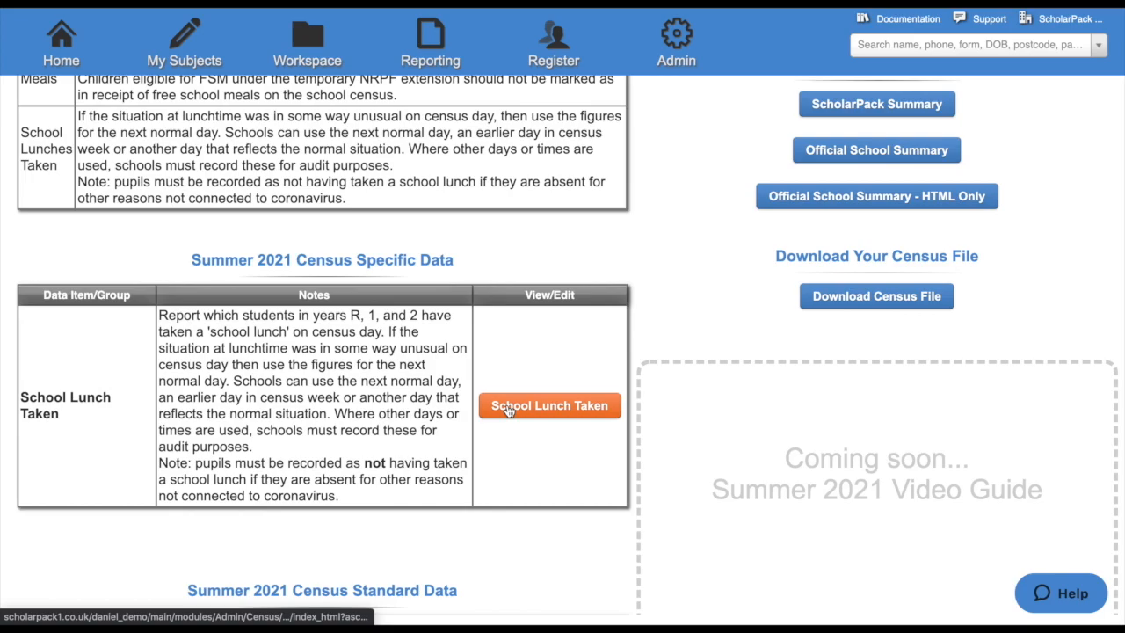
left_click(549, 405)
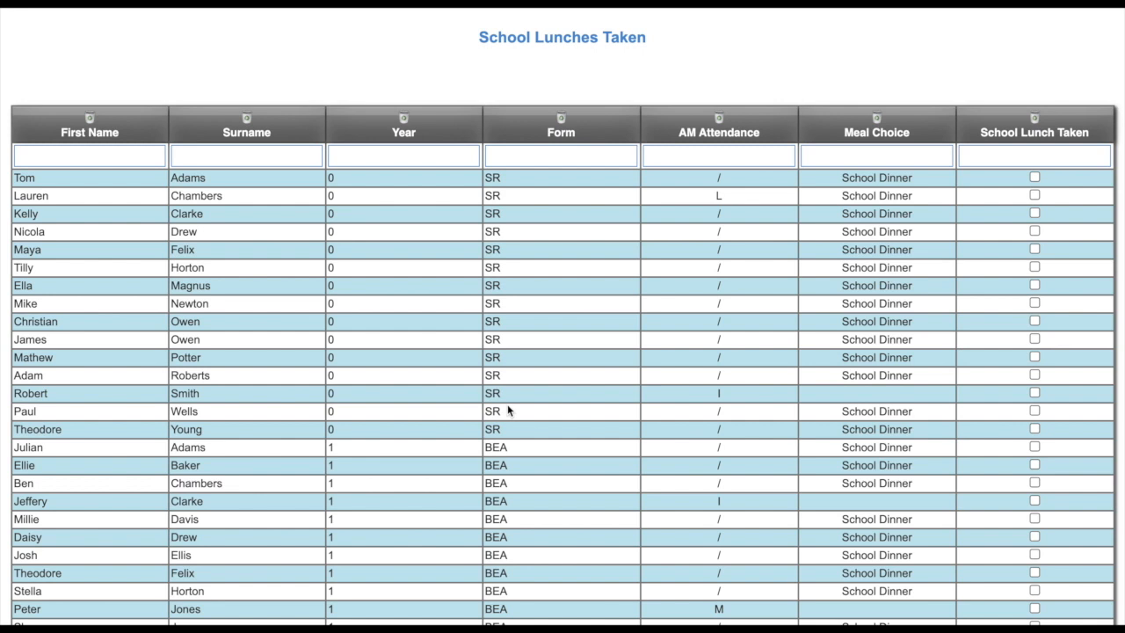
mouse_move(640, 361)
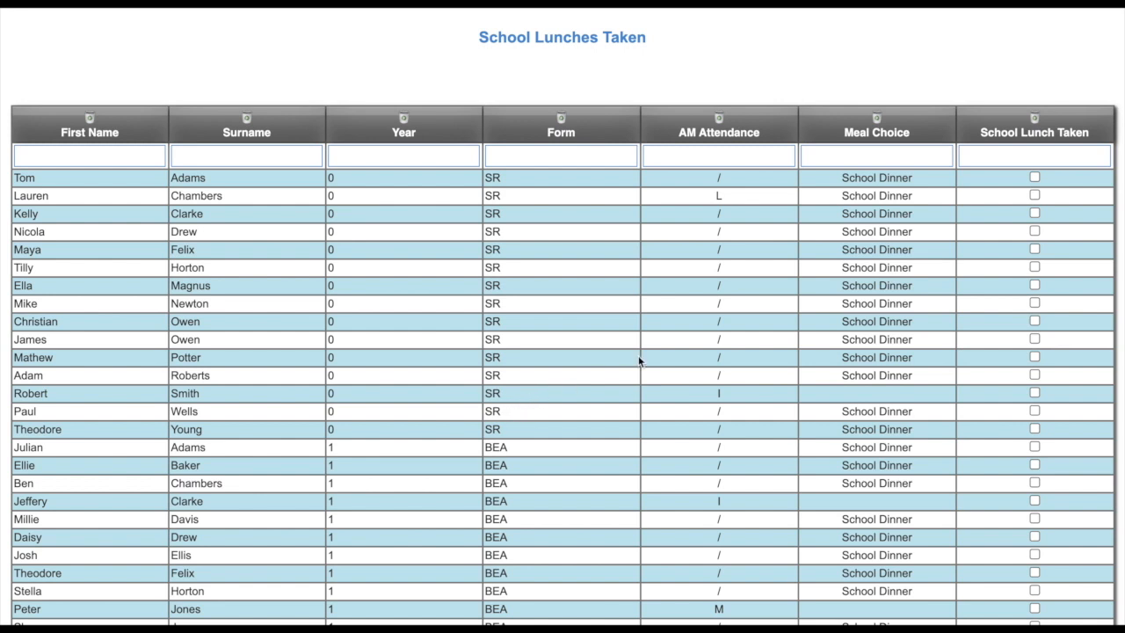
mouse_move(1036, 179)
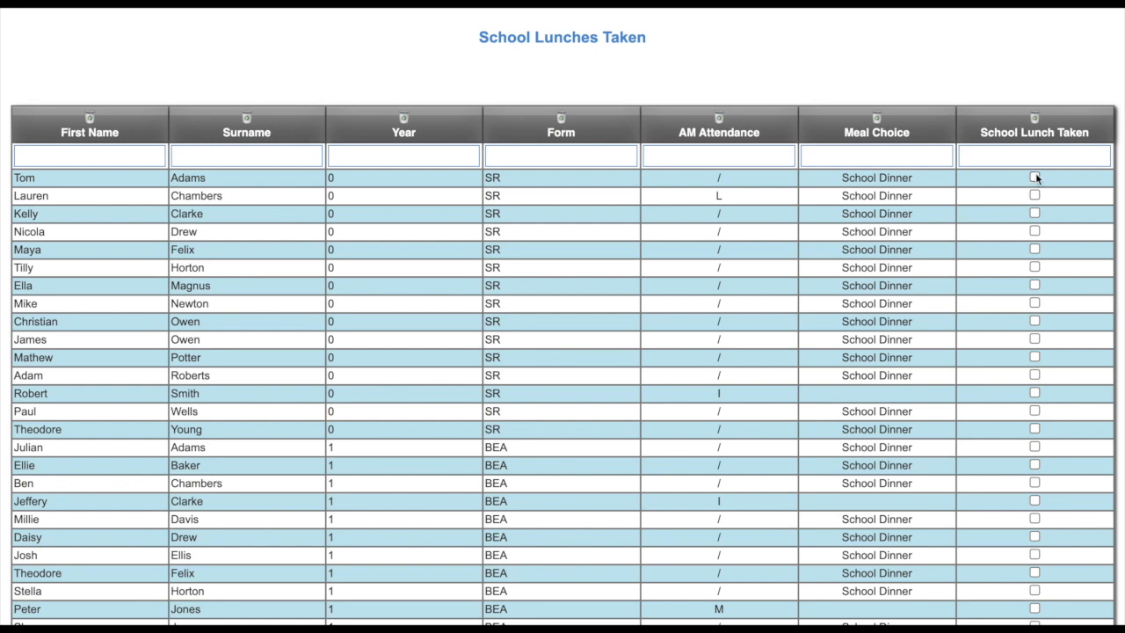
left_click(1035, 178)
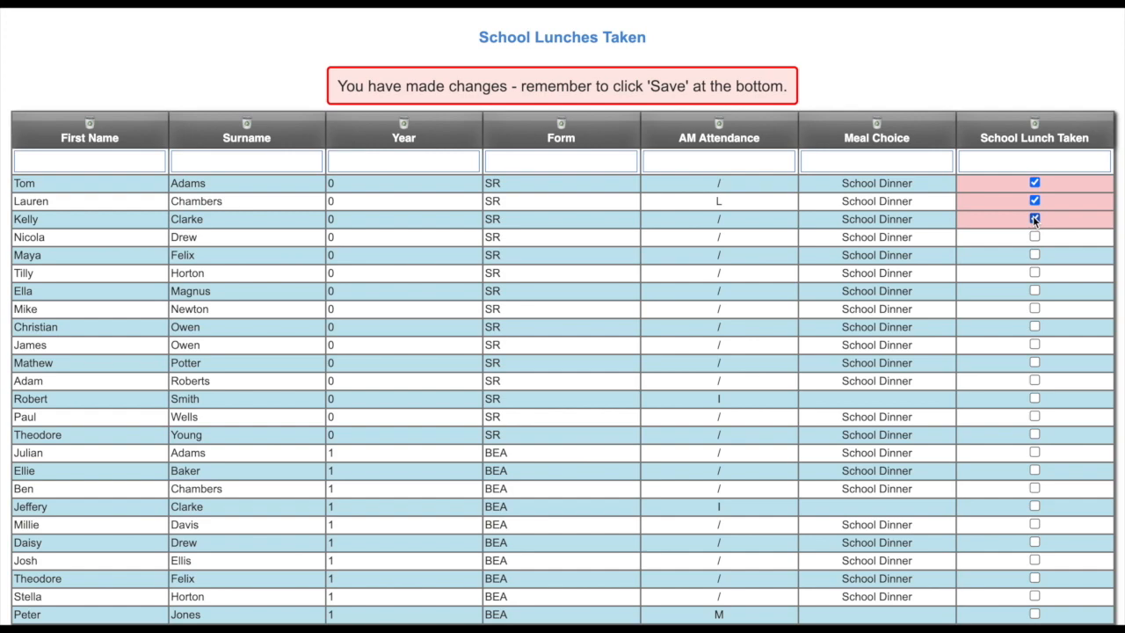
scroll("down", 3)
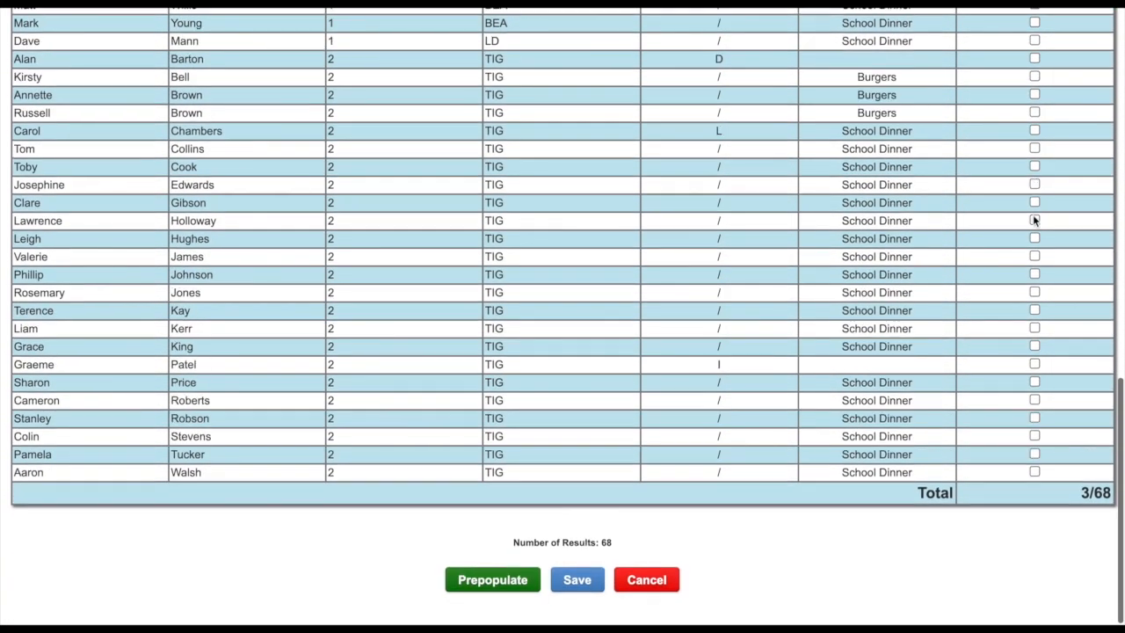
scroll("up", 3)
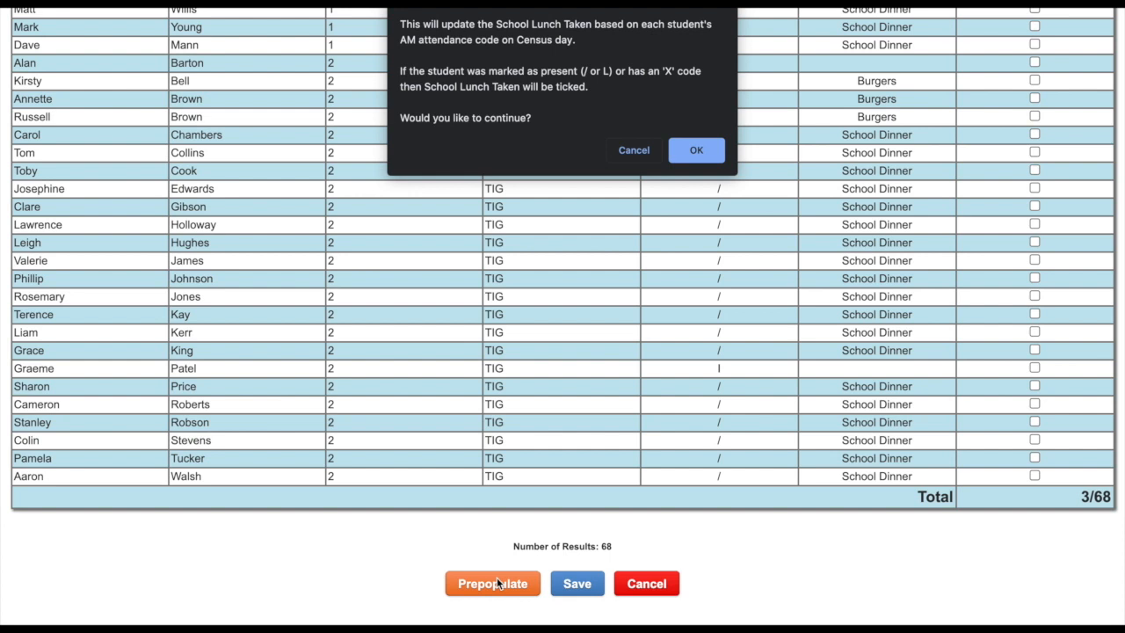
mouse_move(694, 157)
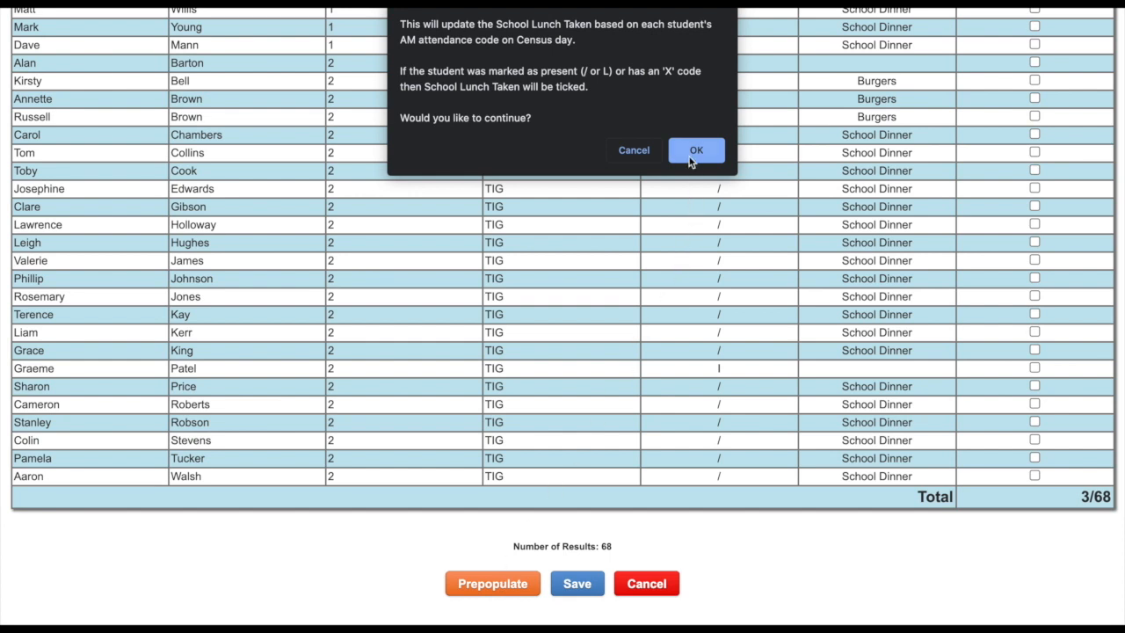
Prepopulate lunch ticks from census-day attendance, reaching 62 of 68 pupils, and review the list.
left_click(695, 149)
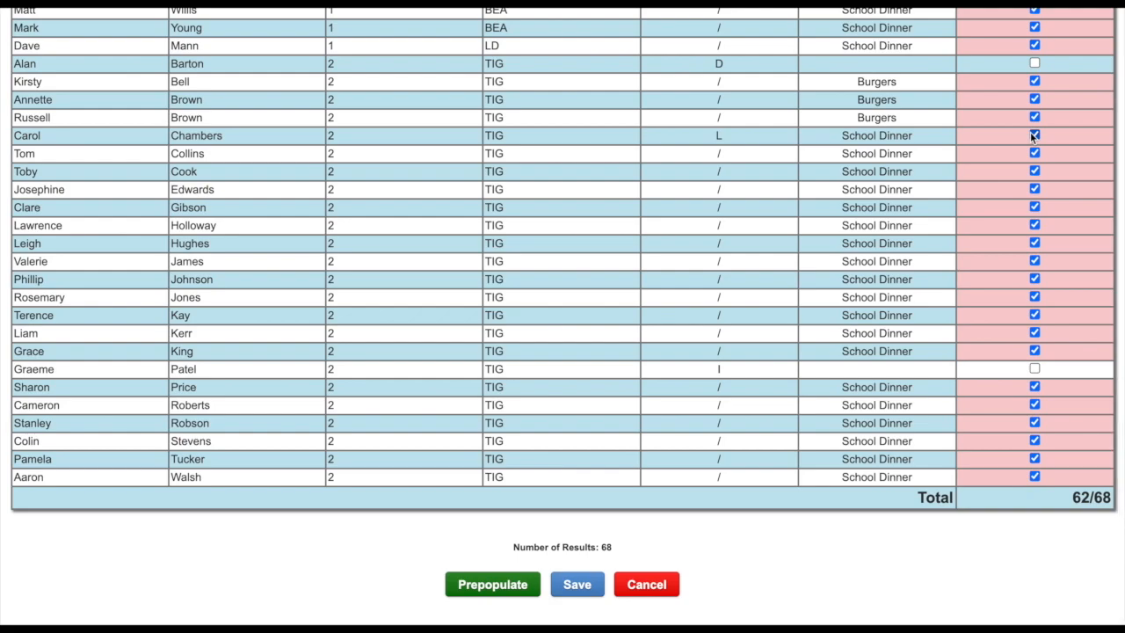
scroll("up", 3)
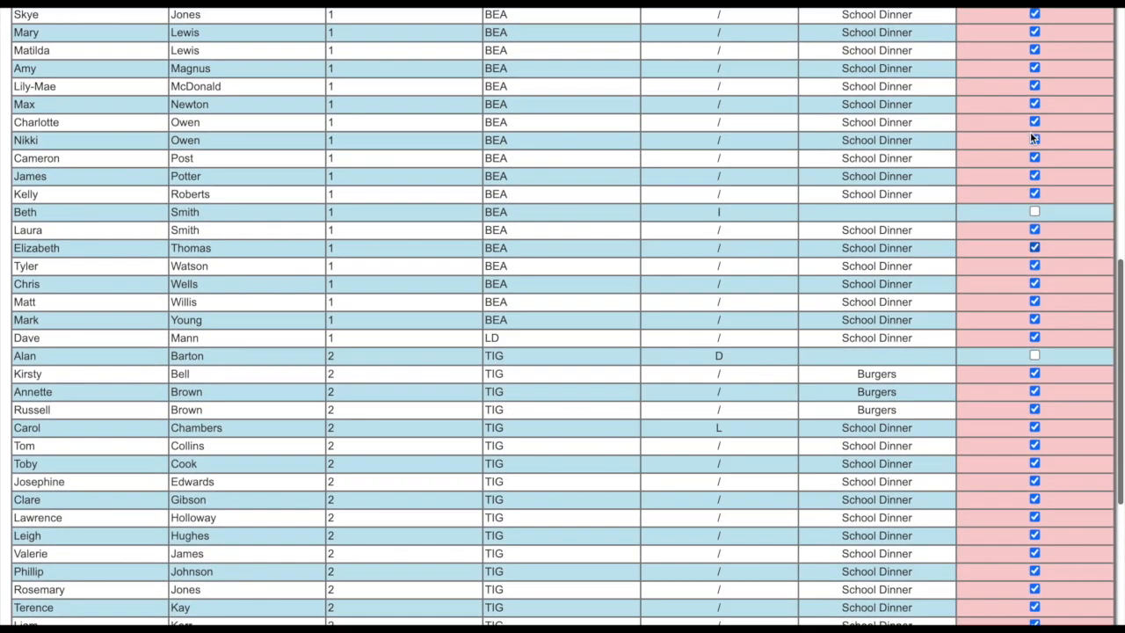
scroll("up", 3)
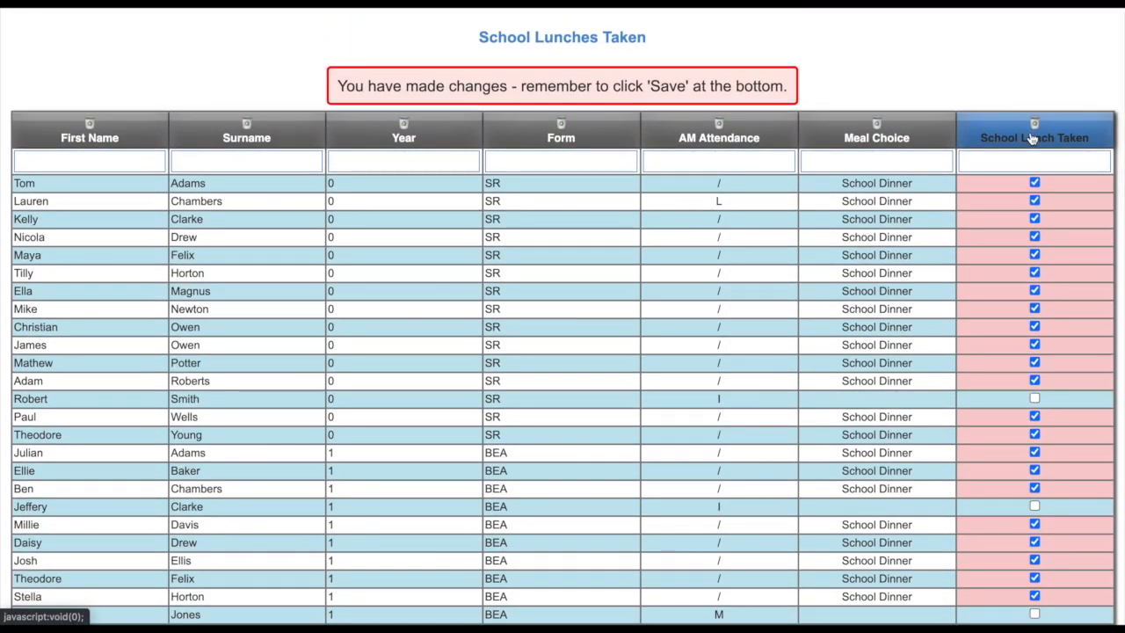
scroll("down", 3)
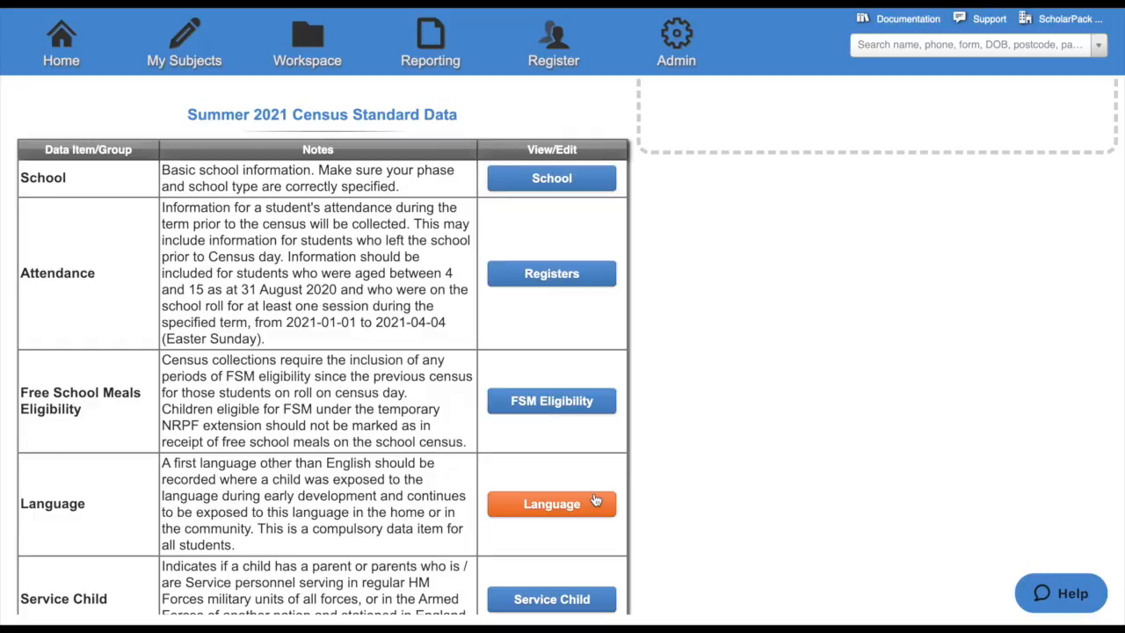
left_click(551, 503)
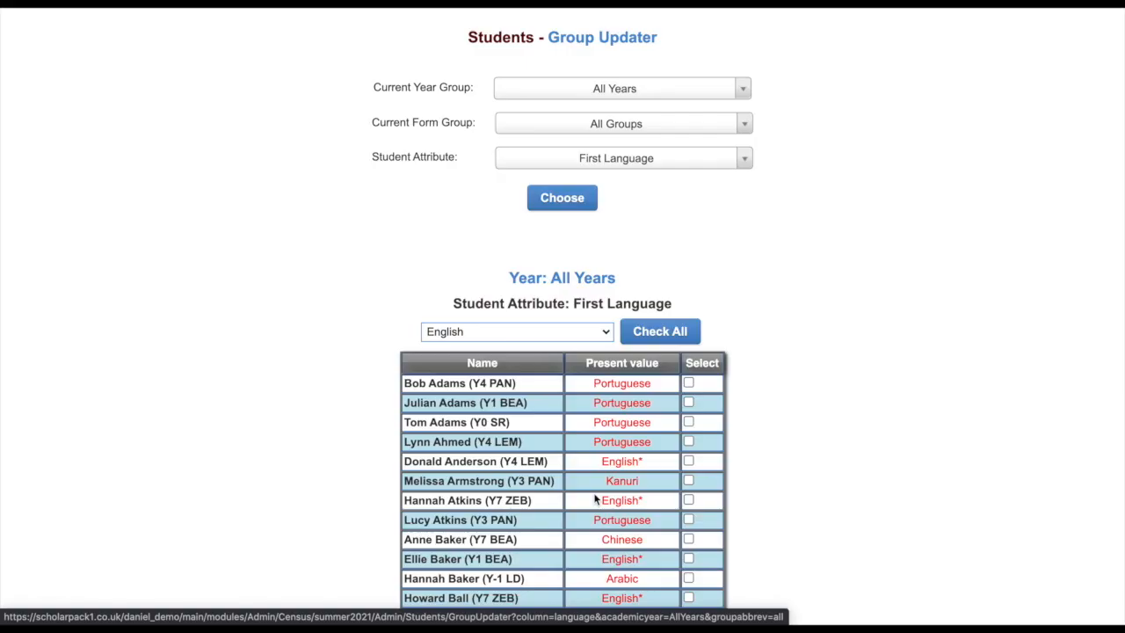
scroll("down", 3)
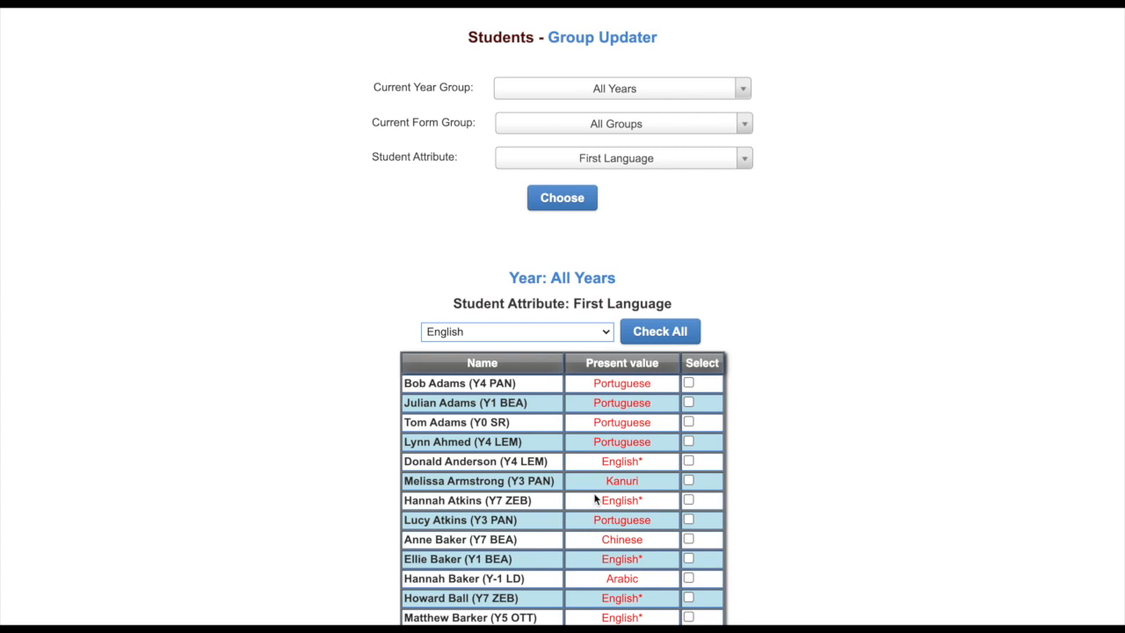
mouse_move(717, 130)
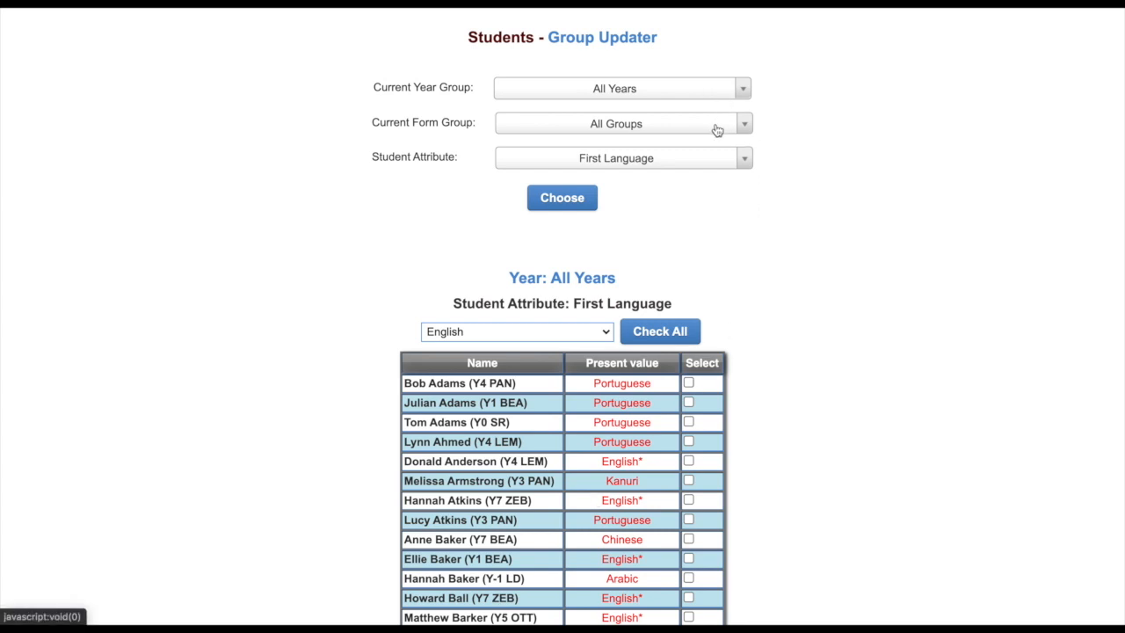
mouse_move(714, 161)
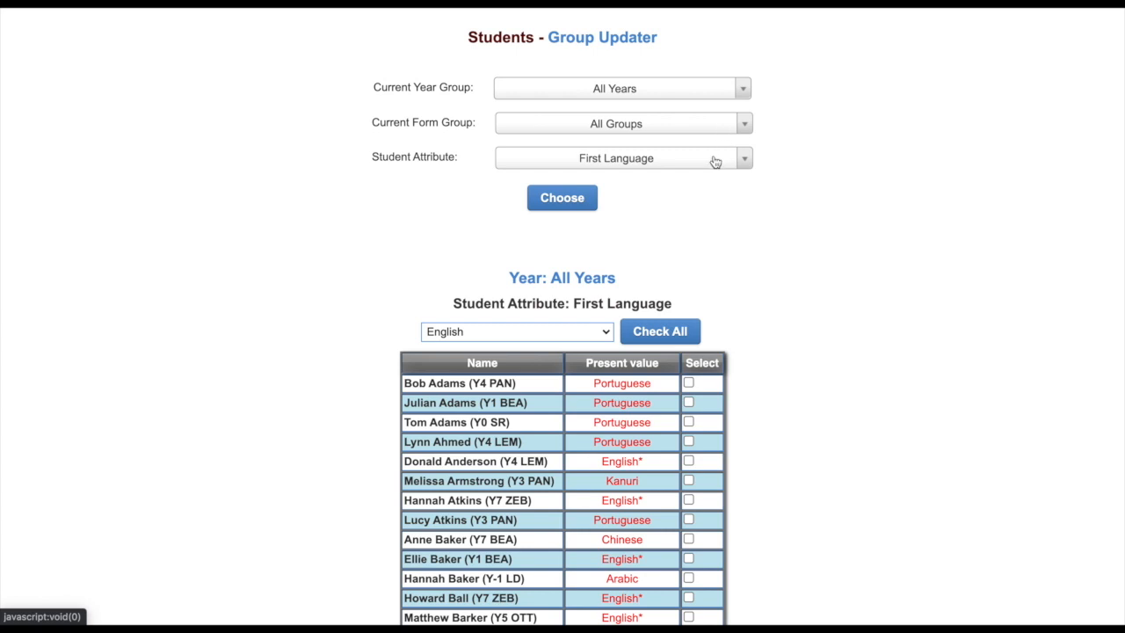
mouse_move(734, 384)
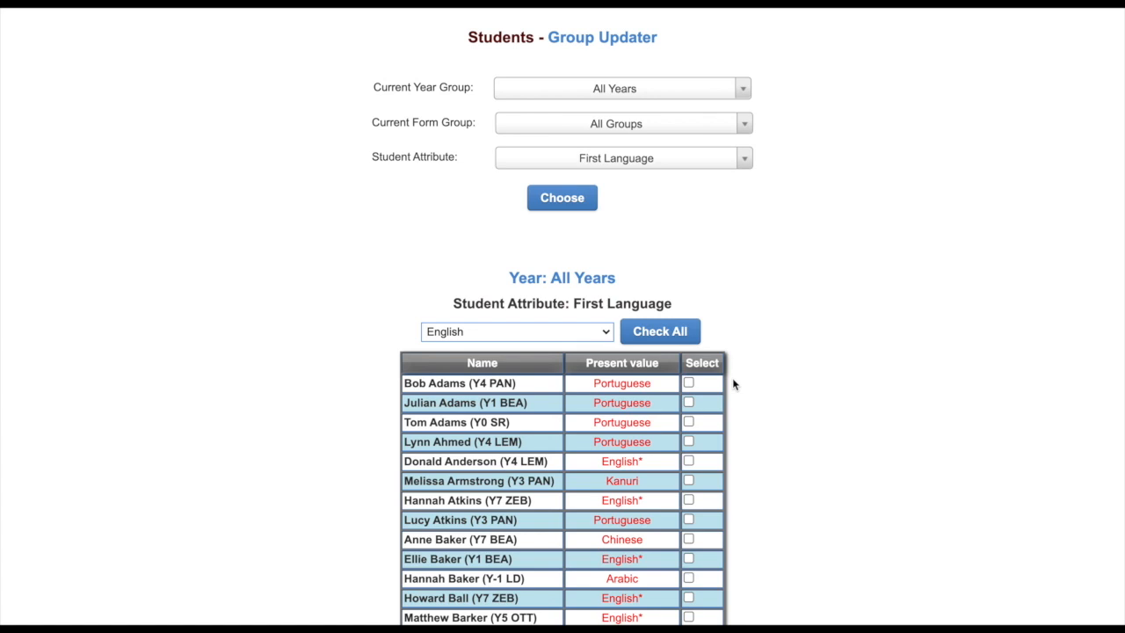
mouse_move(624, 362)
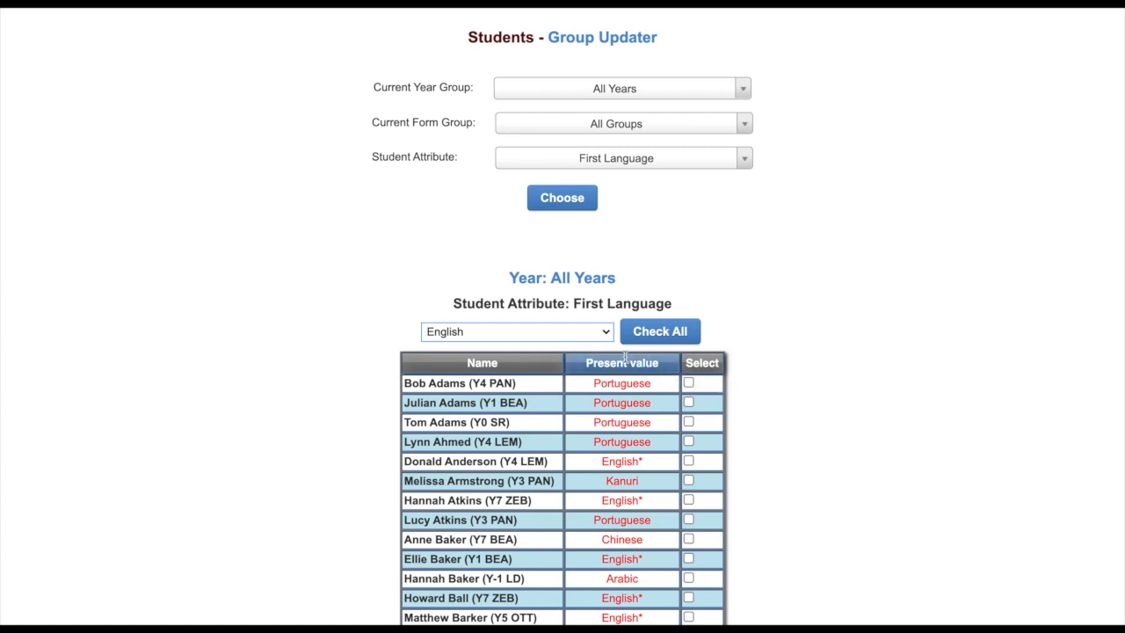
left_click(516, 332)
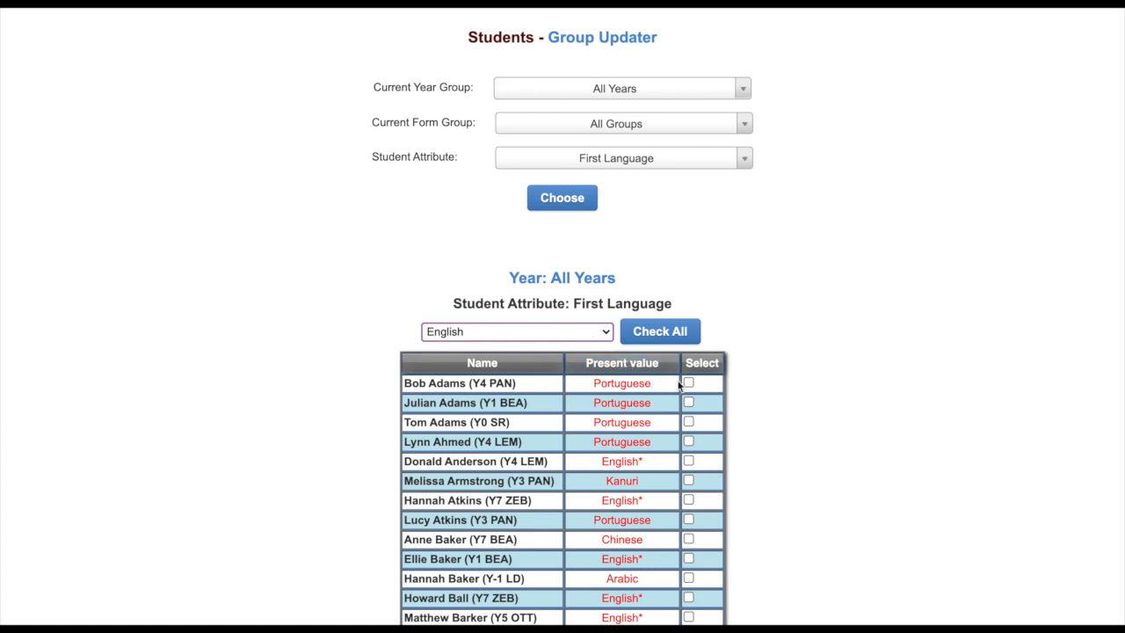
left_click(688, 381)
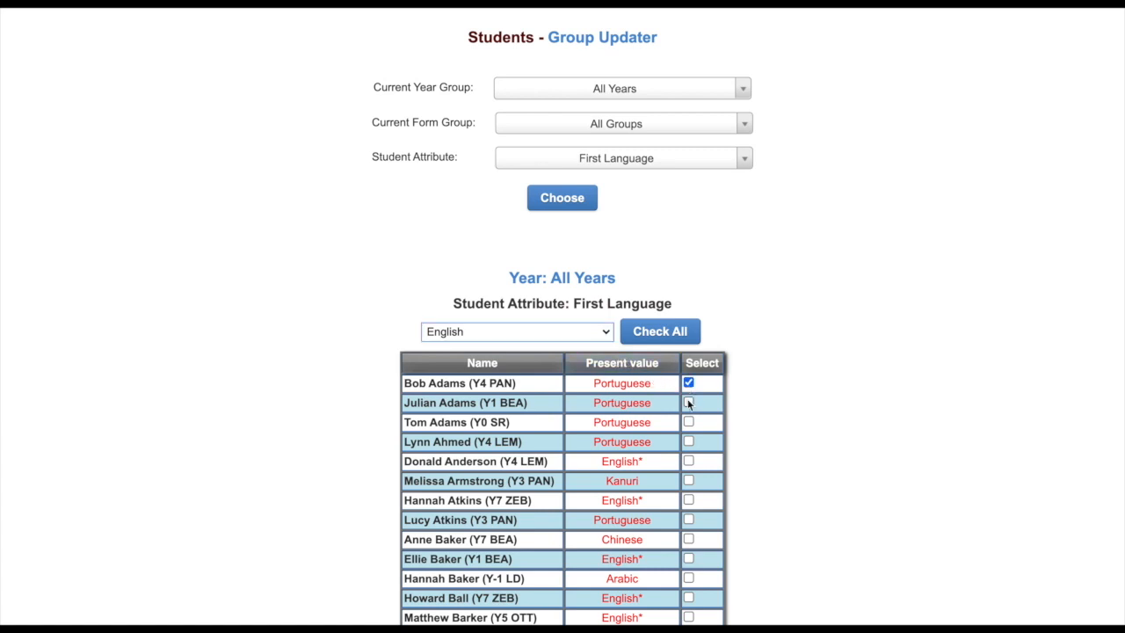
left_click(659, 331)
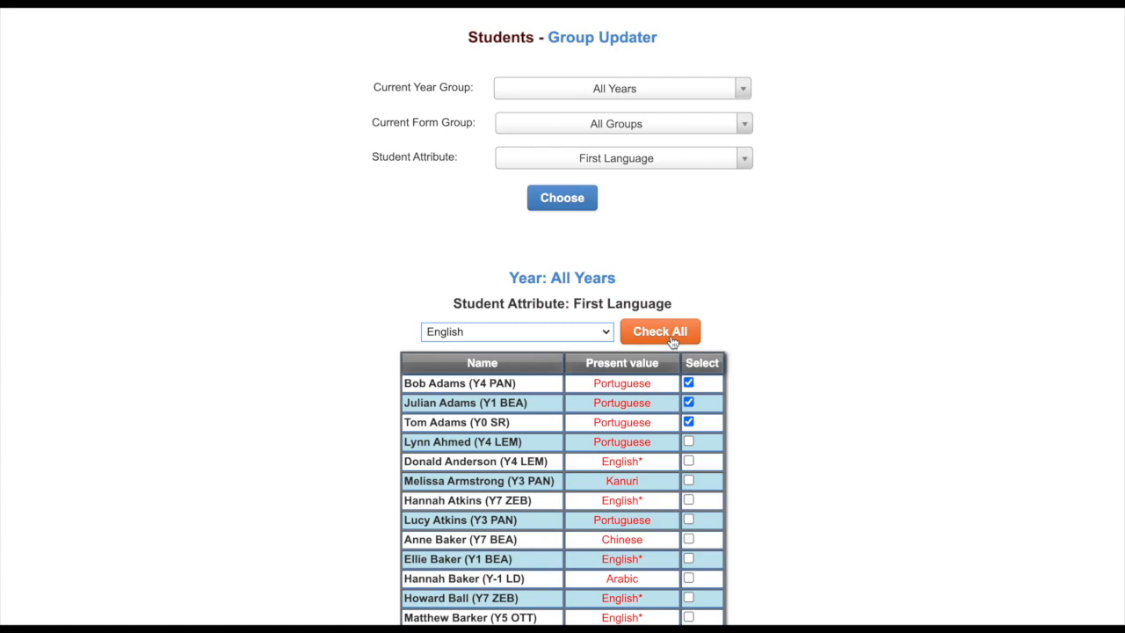
Update the selected students' first language and confirm the save.
scroll("down", 3)
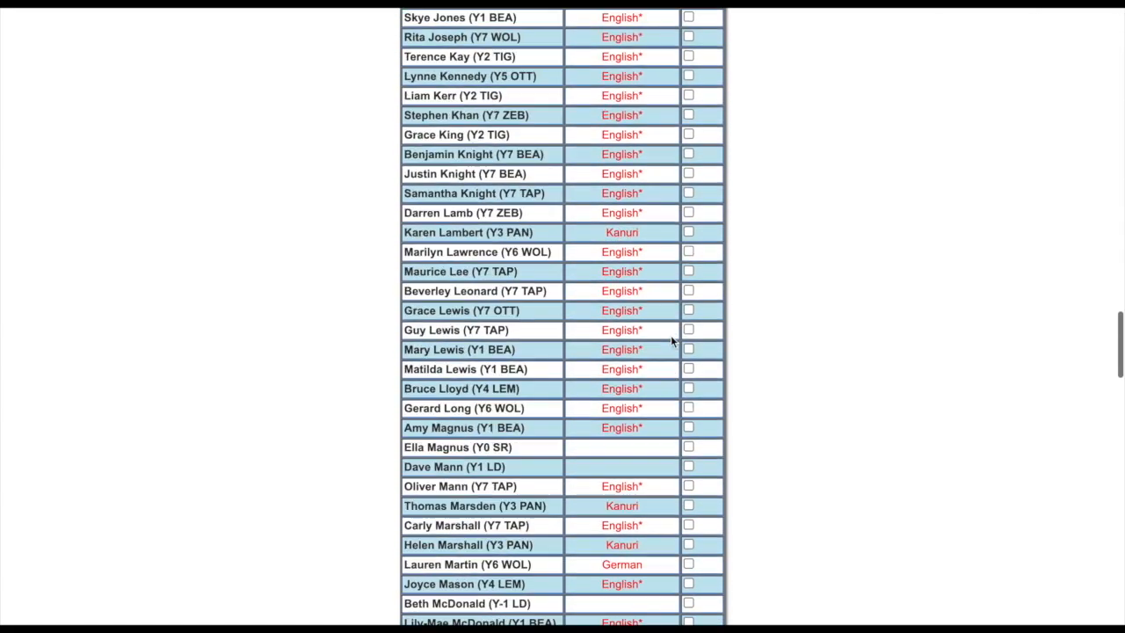
scroll("down", 3)
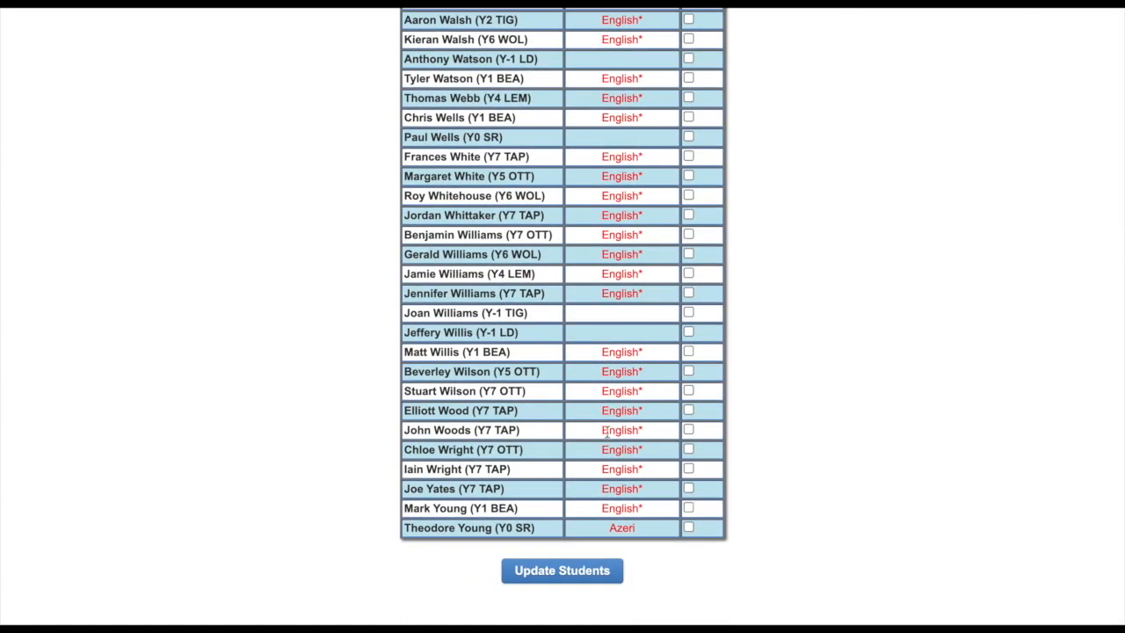
left_click(562, 570)
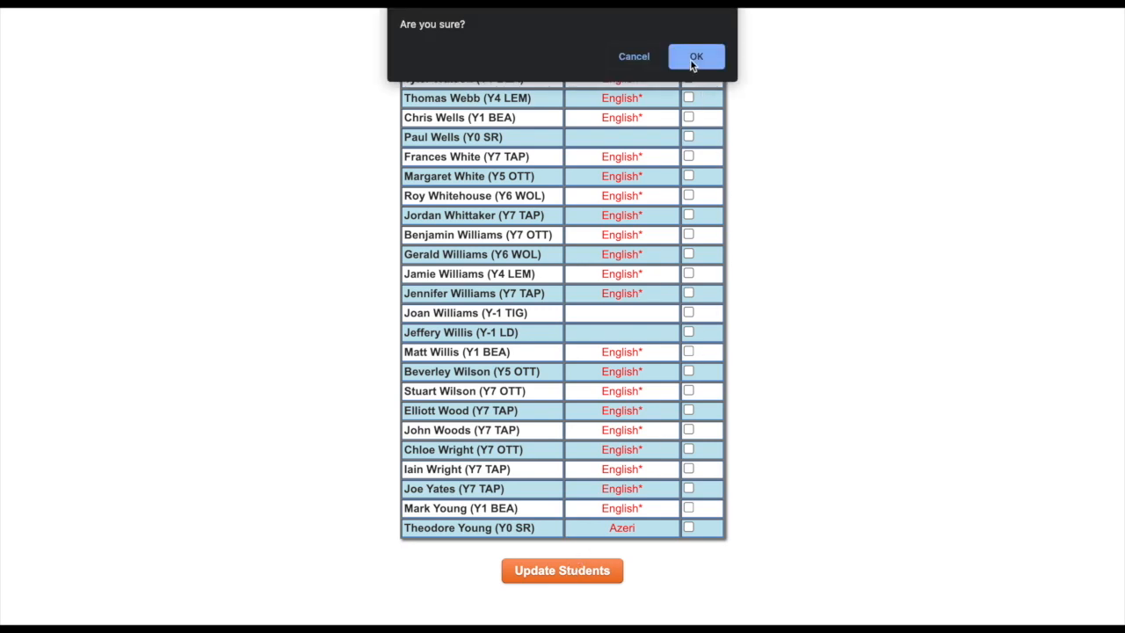
left_click(696, 56)
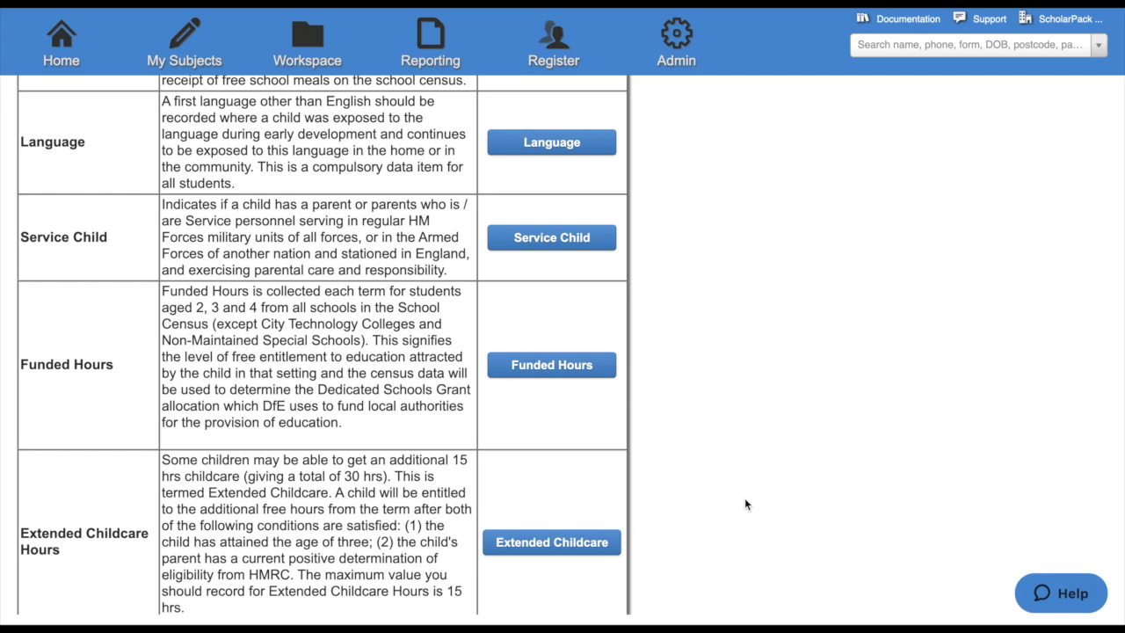
mouse_move(597, 401)
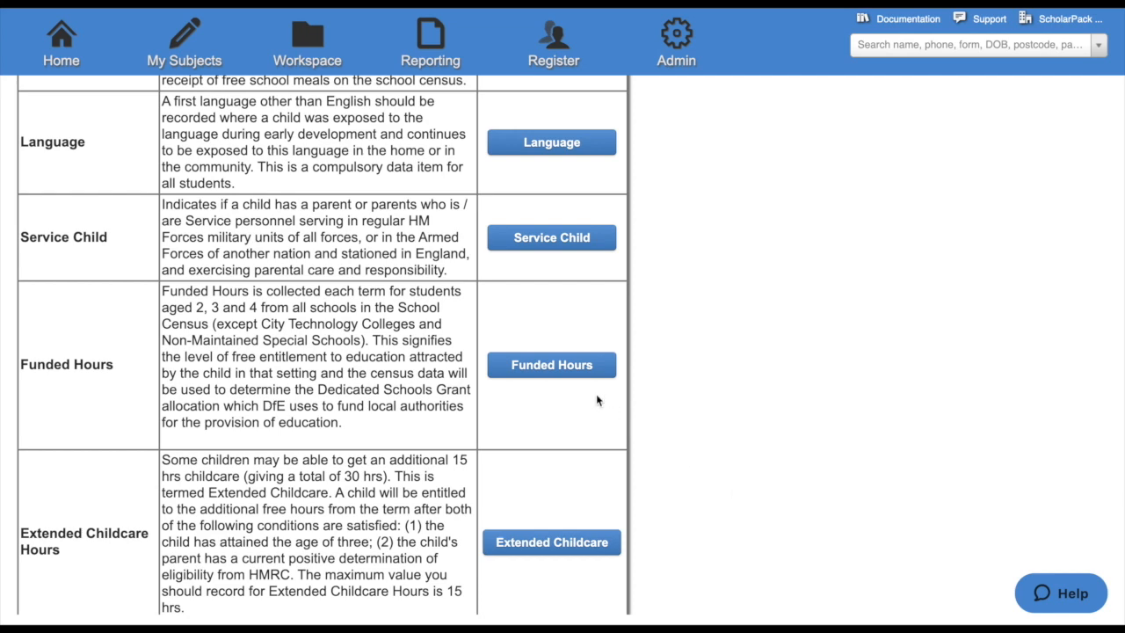
Open Funded Hours and fill every student's value with 15.
left_click(551, 365)
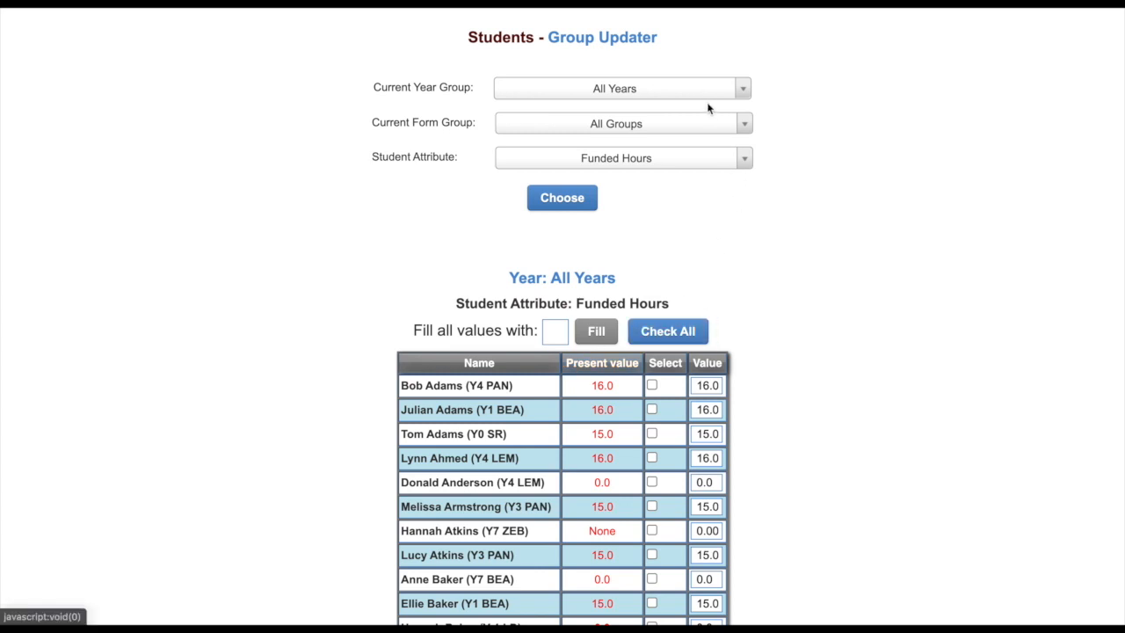
mouse_move(709, 132)
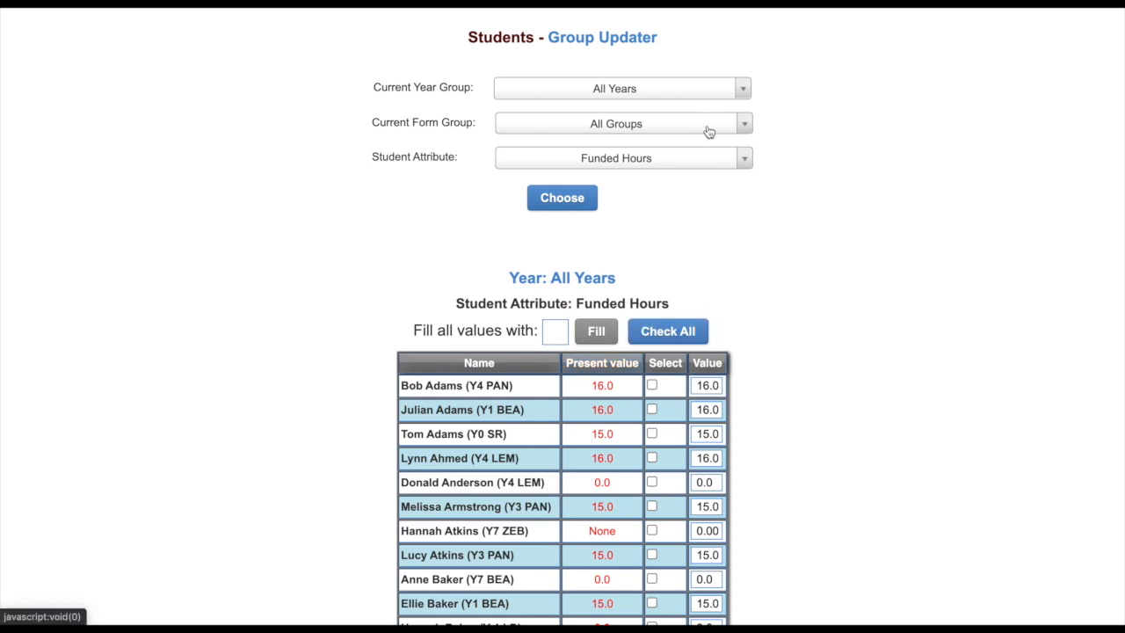
mouse_move(699, 155)
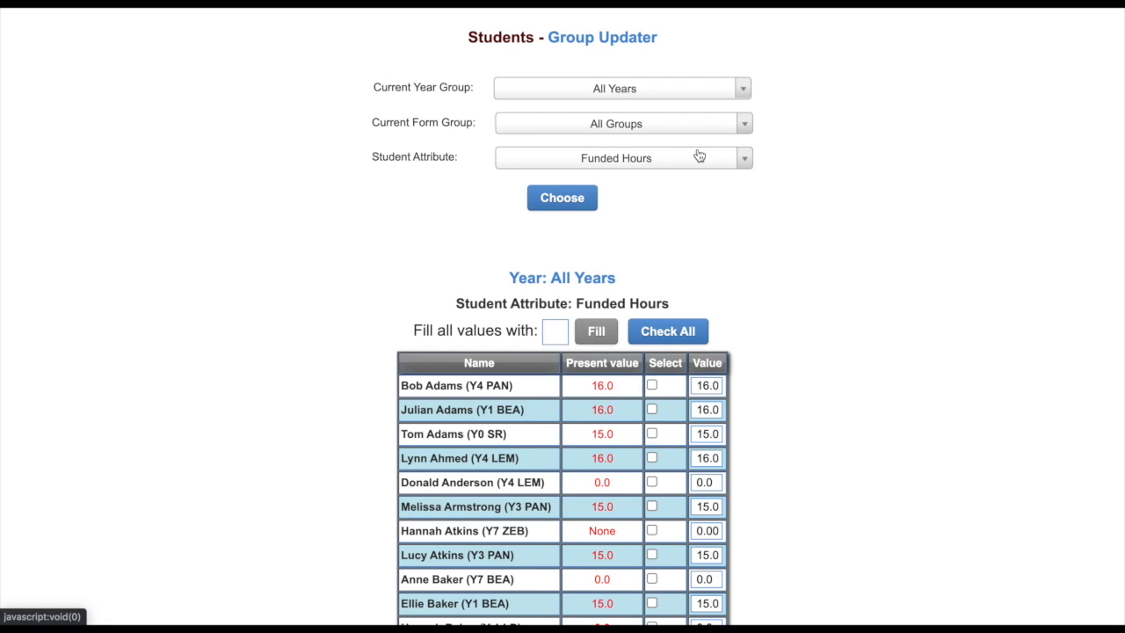
mouse_move(754, 269)
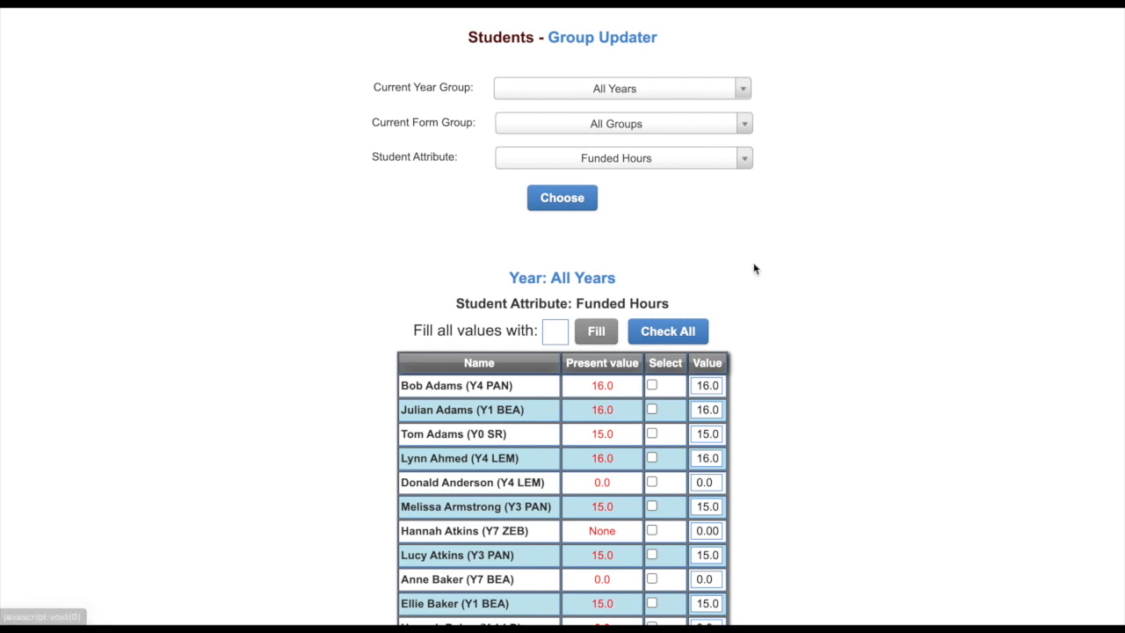
mouse_move(751, 369)
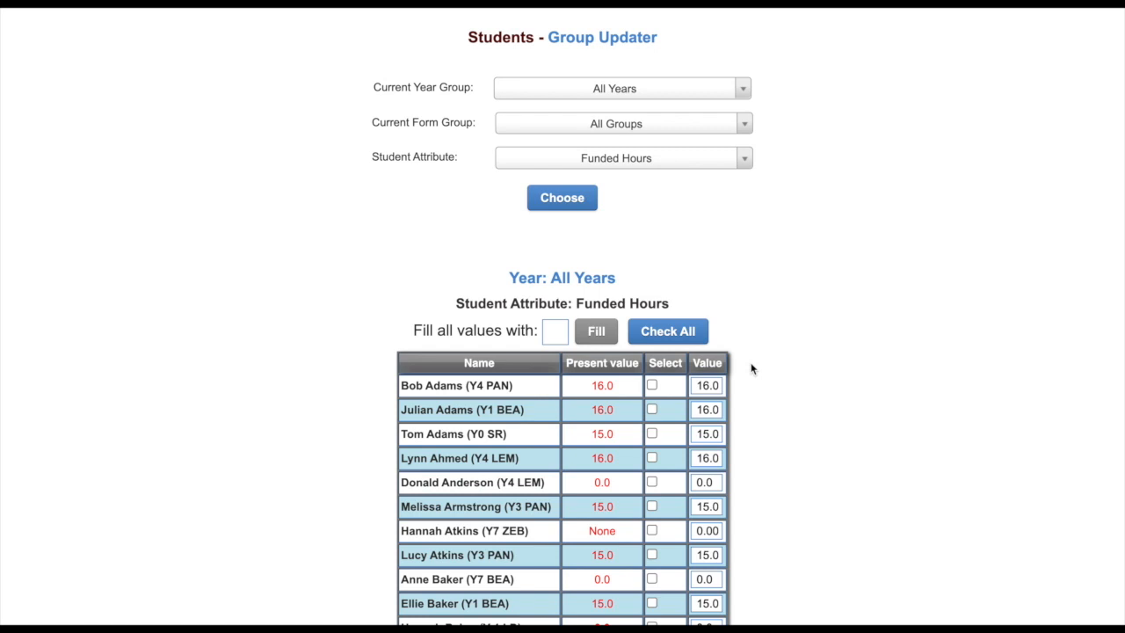
left_click(706, 385)
type("15")
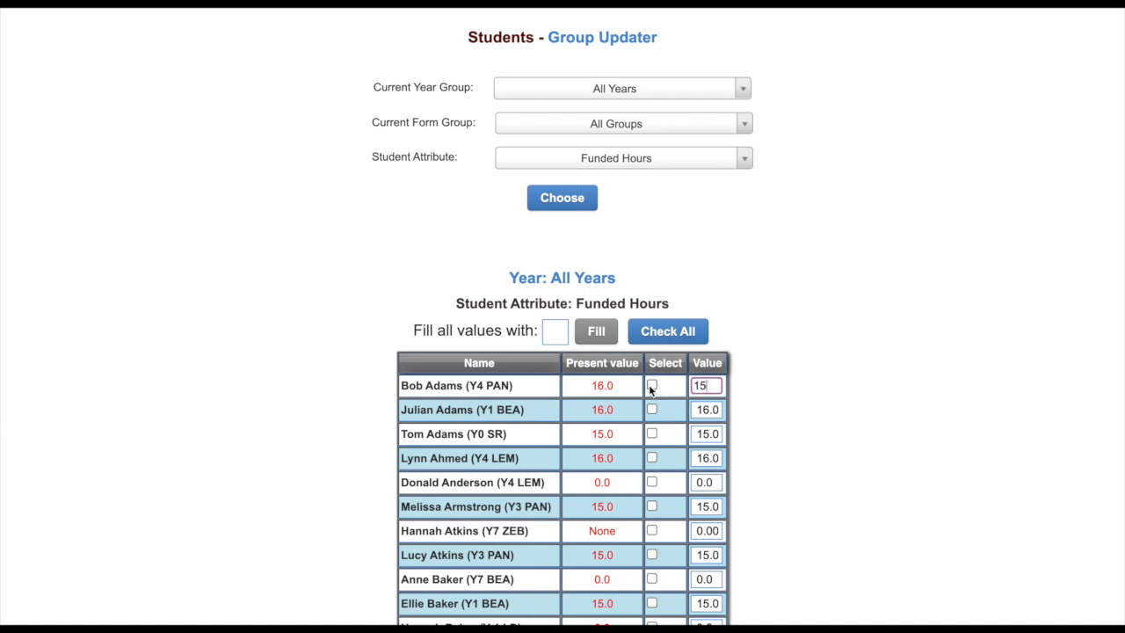
left_click(652, 386)
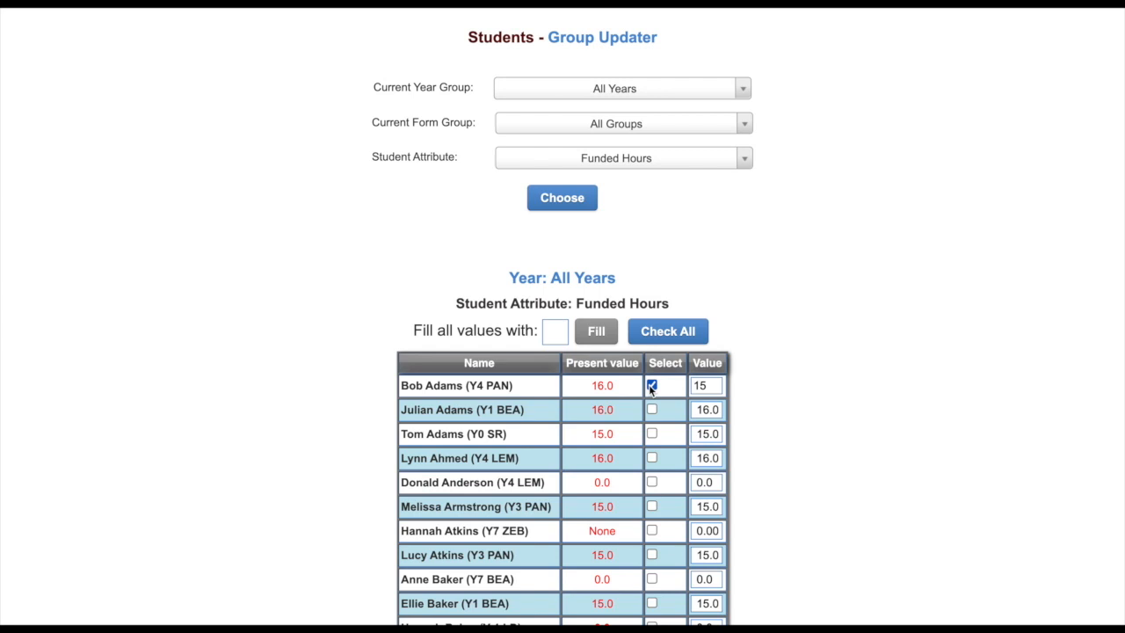
left_click(651, 385)
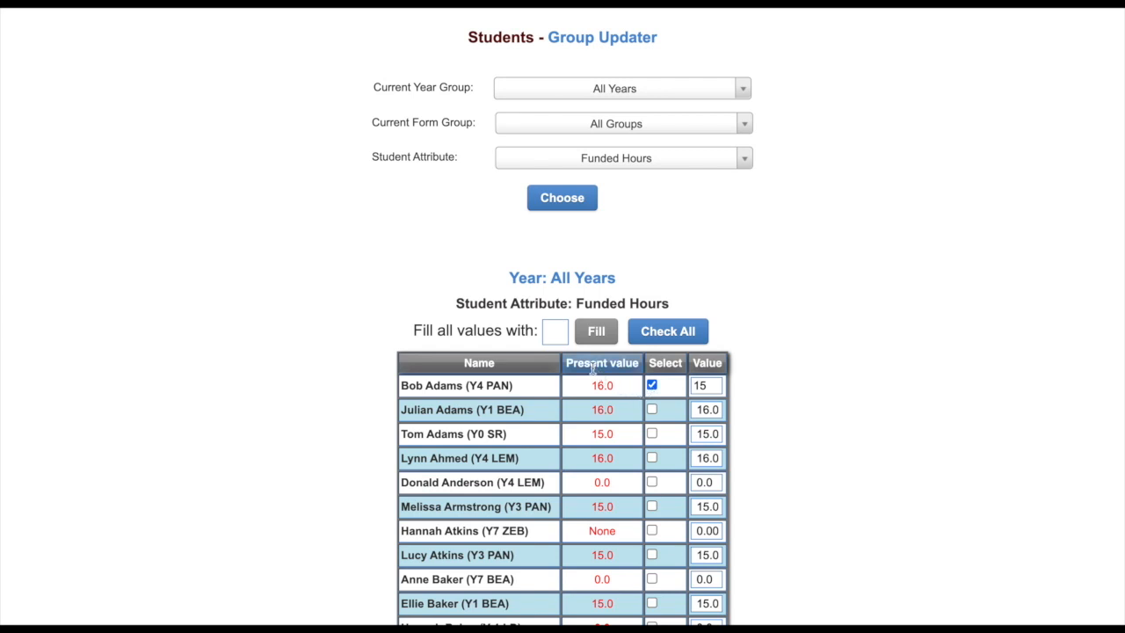
left_click(554, 331)
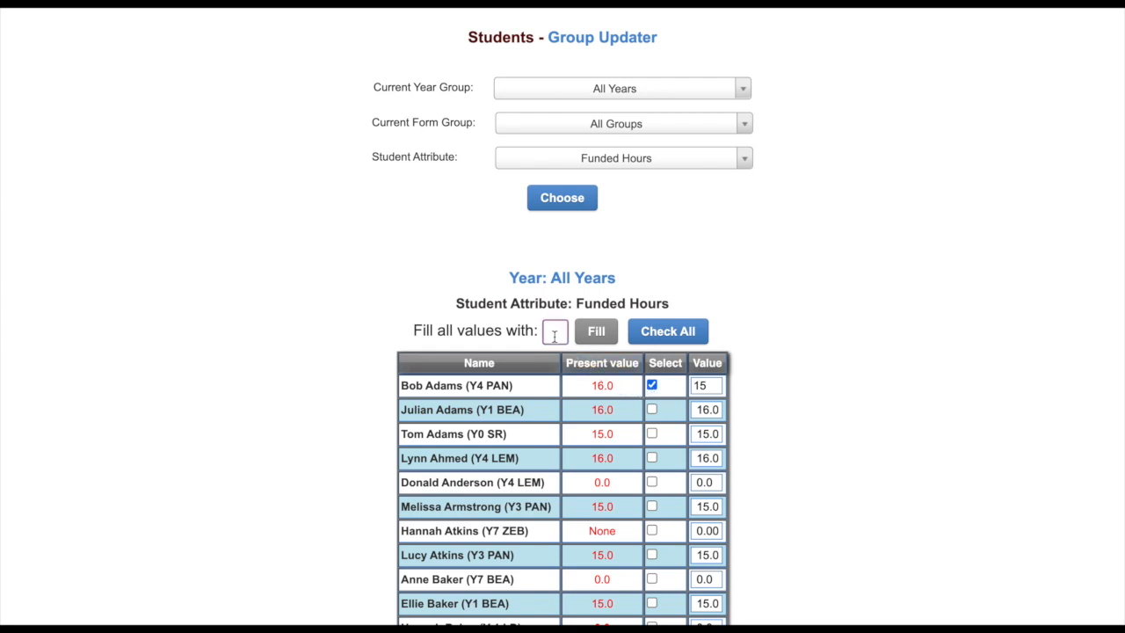
type("15")
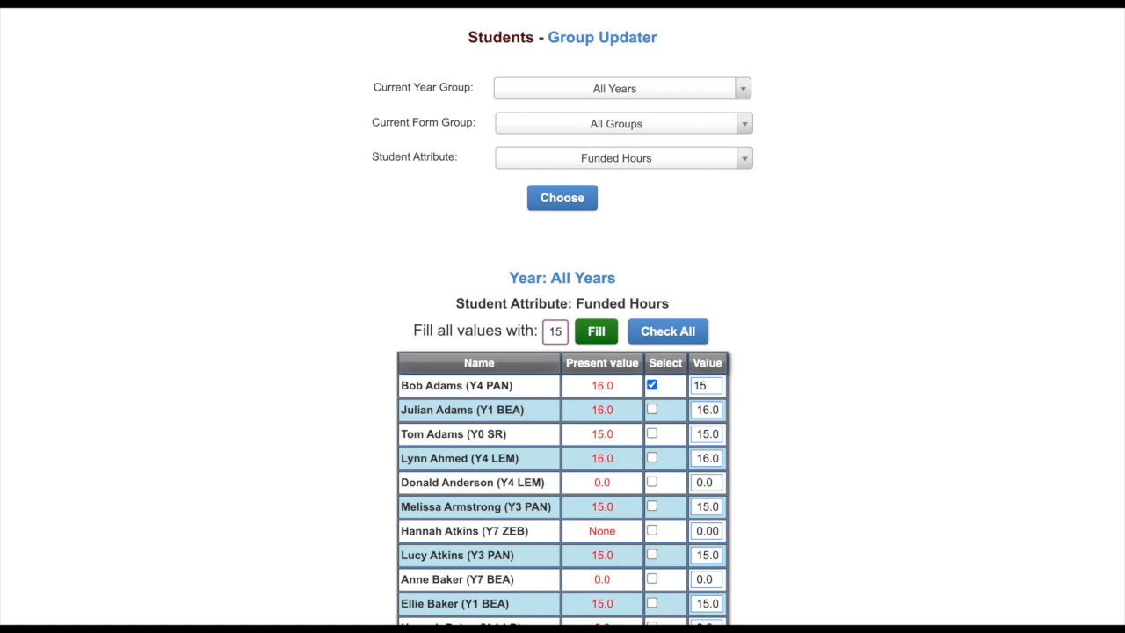
mouse_move(596, 331)
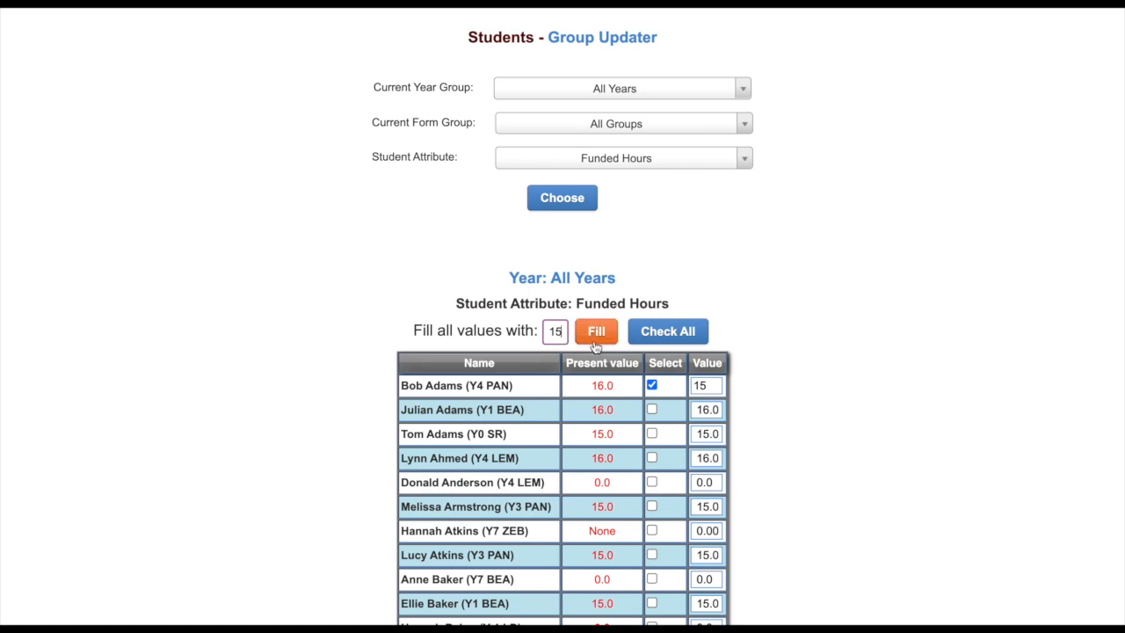
left_click(595, 331)
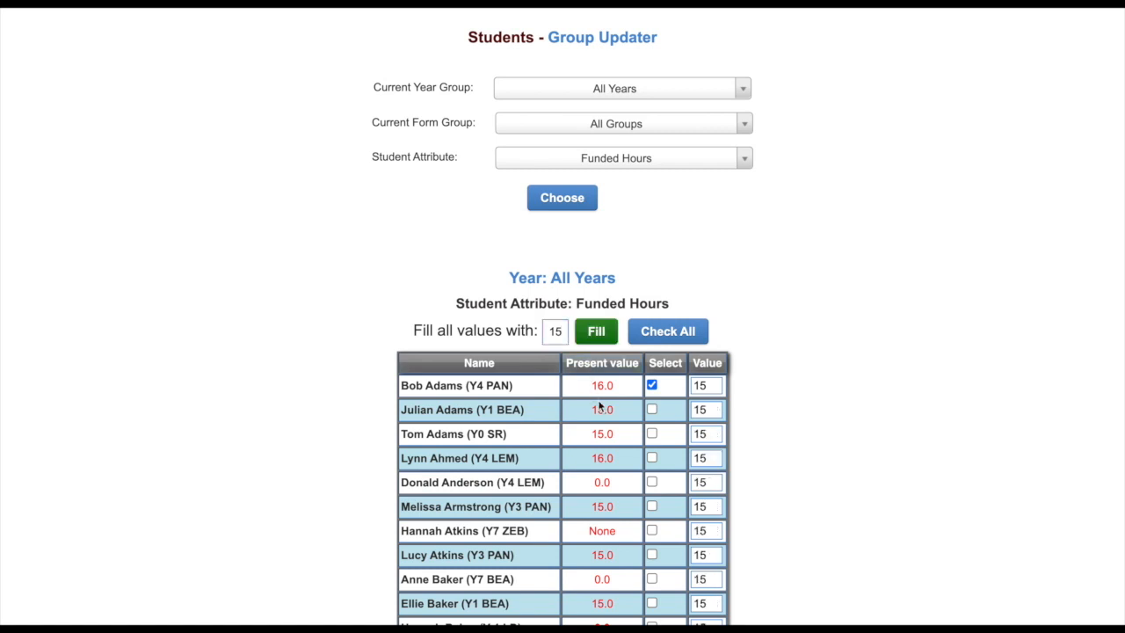
left_click(651, 409)
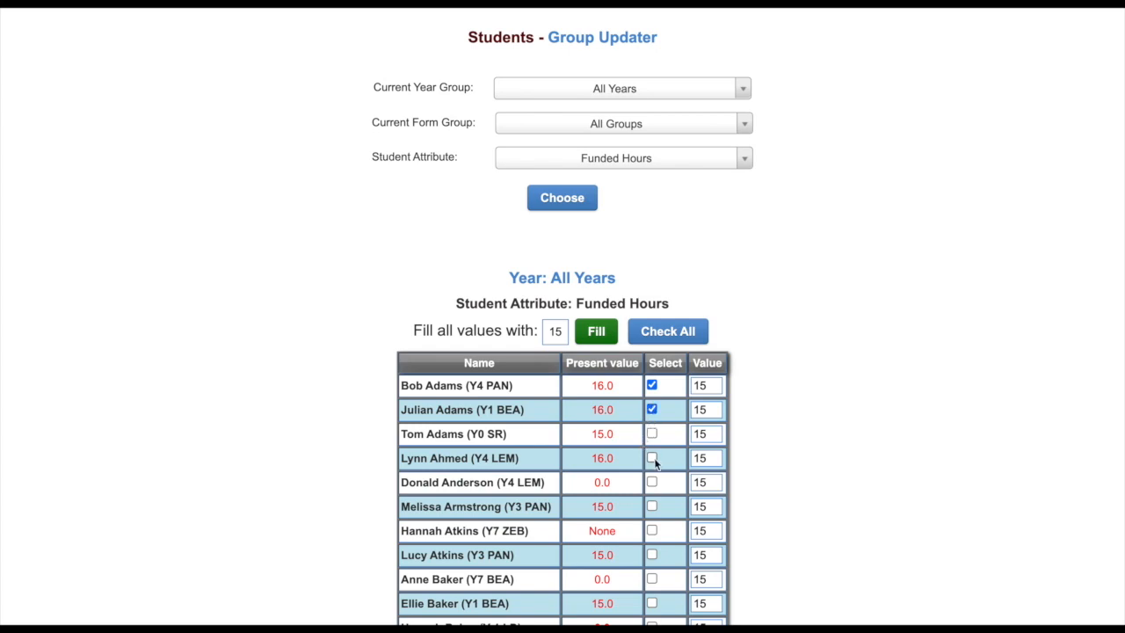
left_click(652, 457)
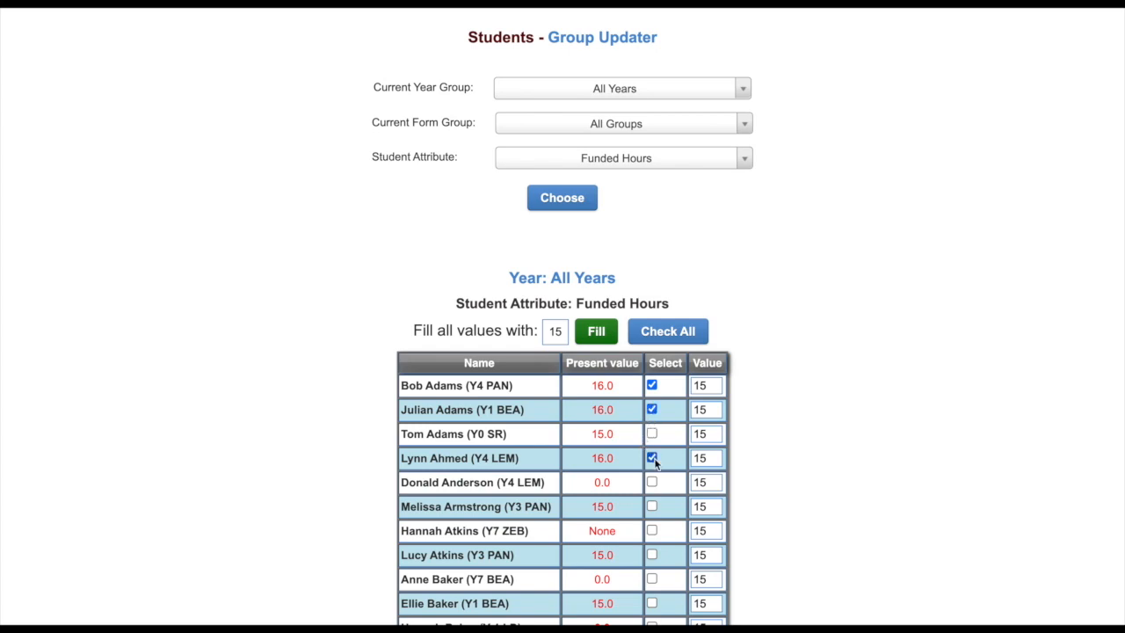
scroll("down", 3)
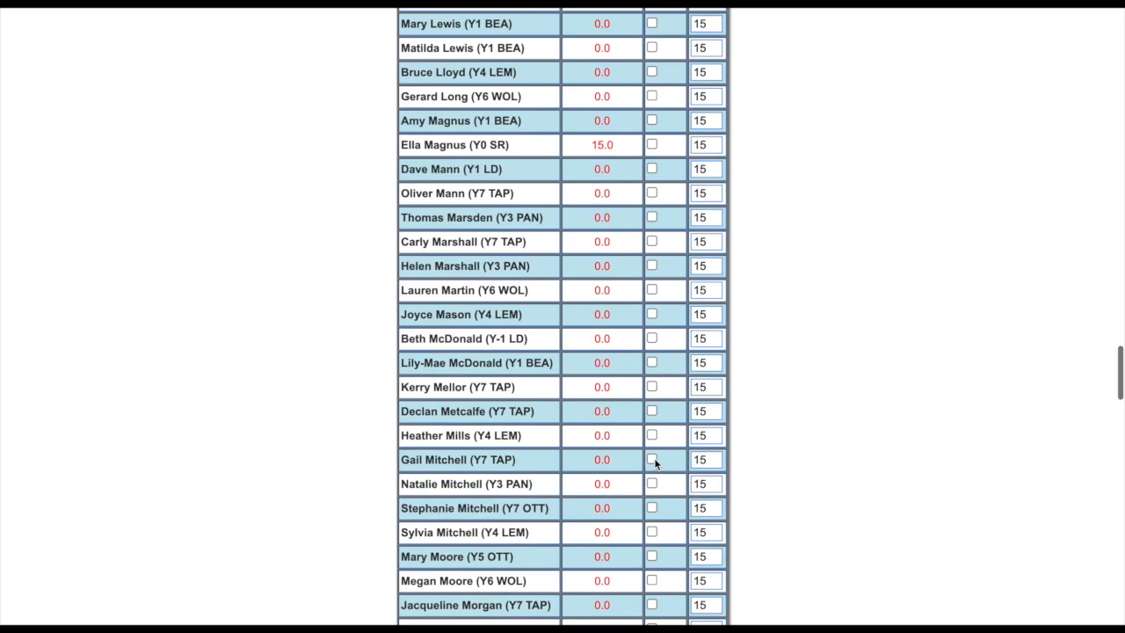
scroll("down", 3)
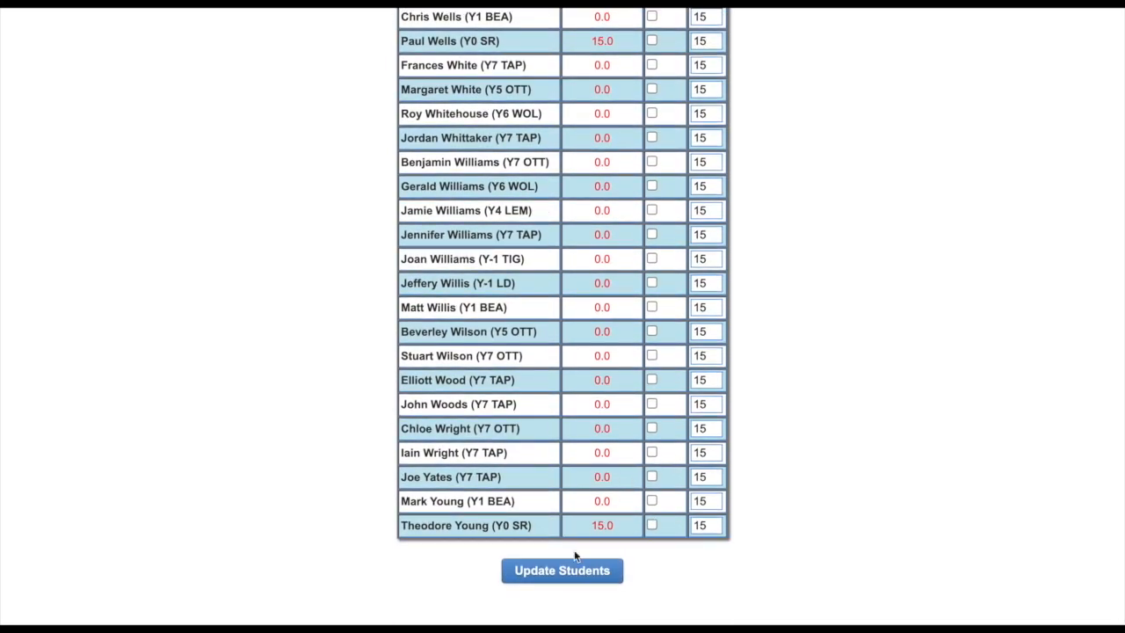
left_click(562, 570)
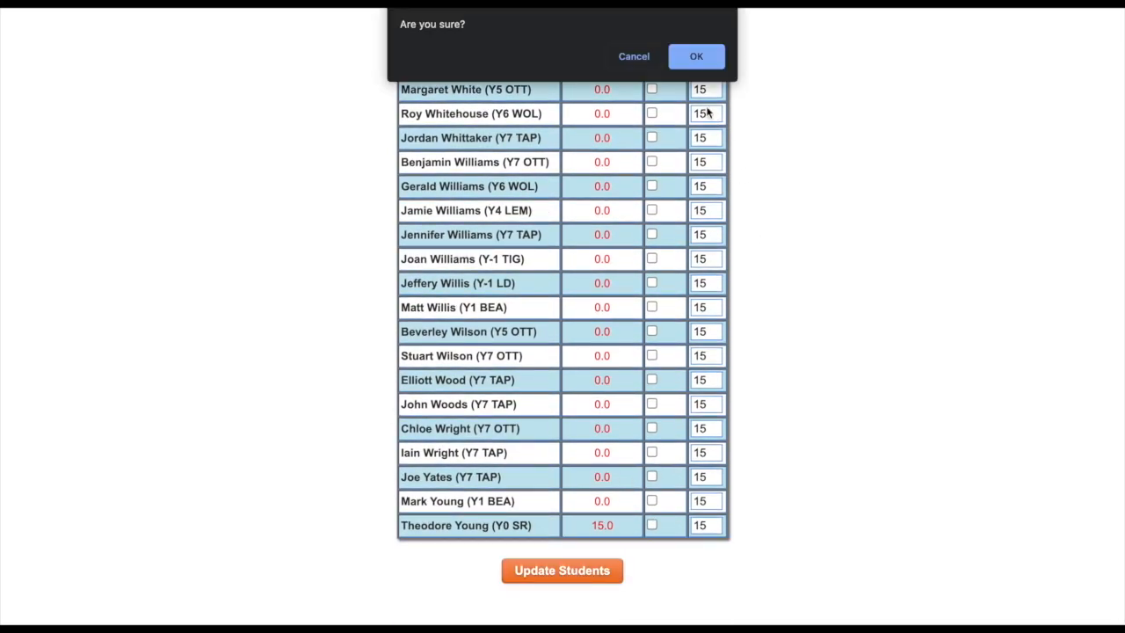
left_click(696, 56)
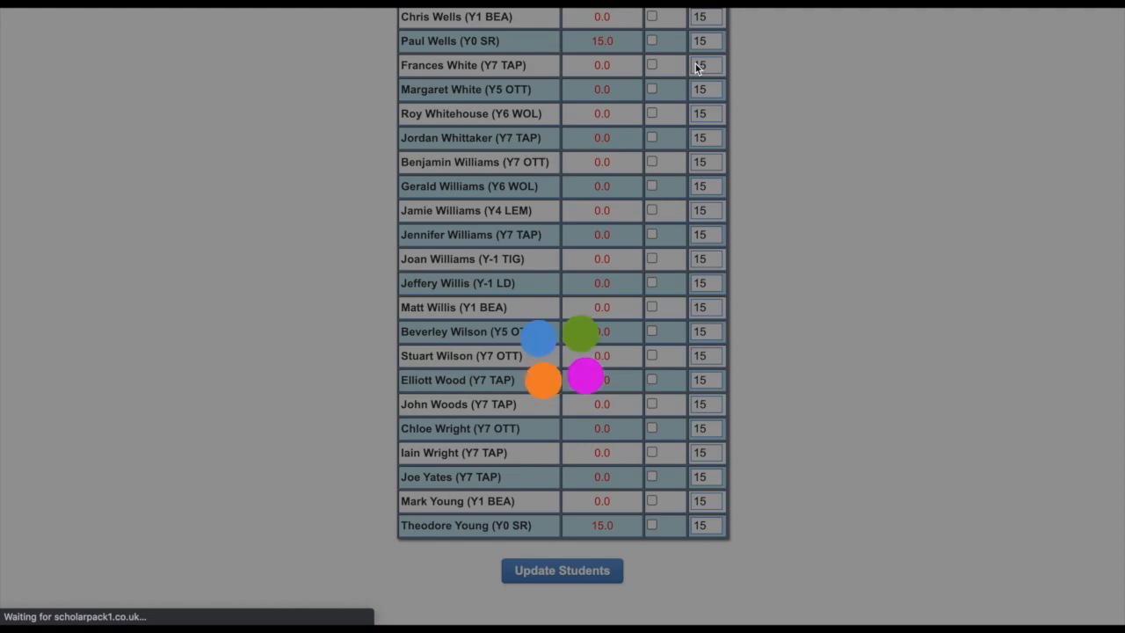
left_click(561, 570)
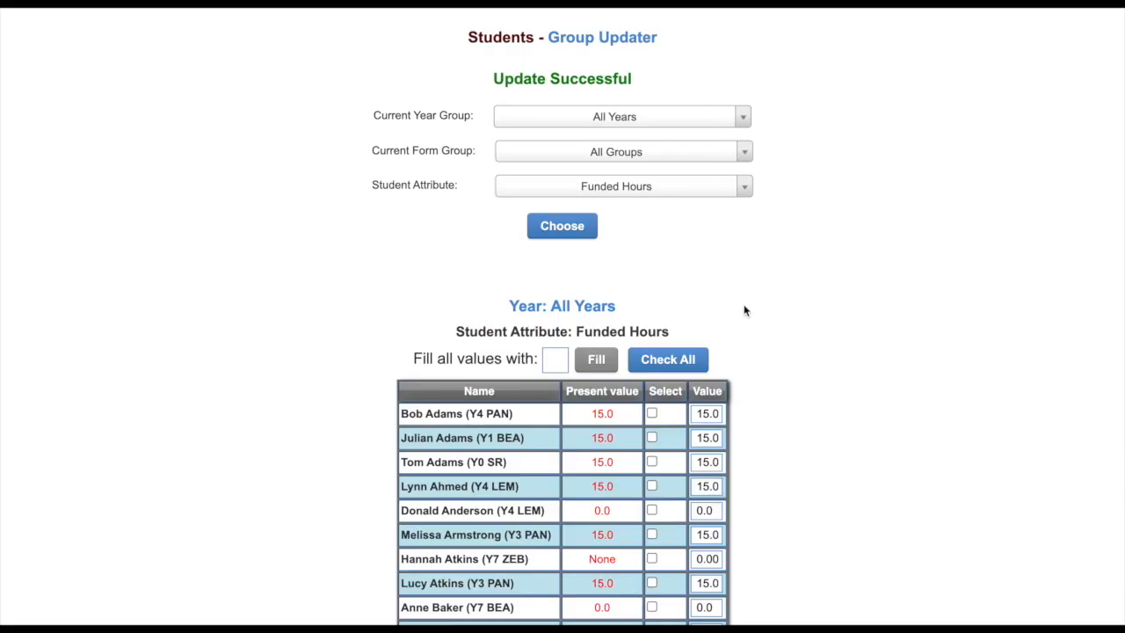
mouse_move(731, 425)
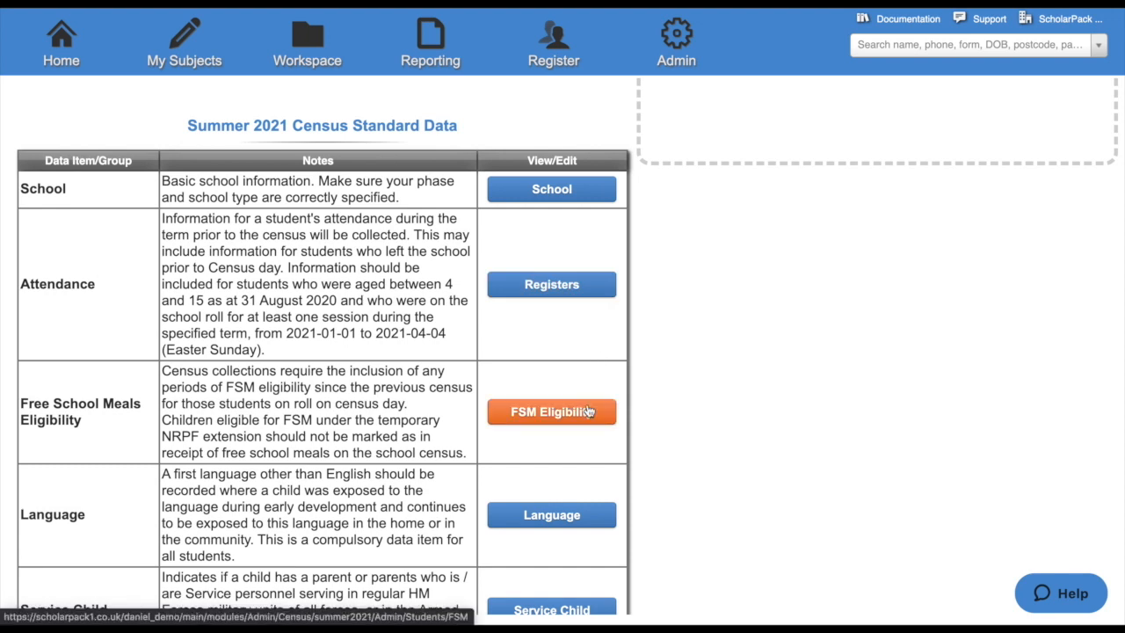
mouse_move(551, 189)
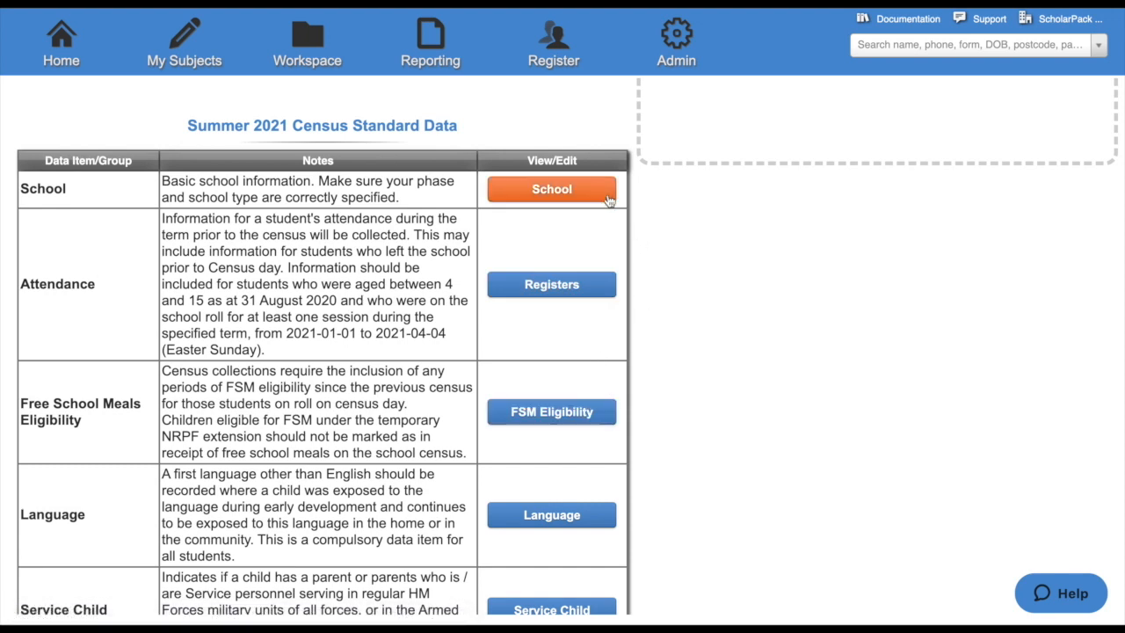
Open the School details for editing to check phase and school type.
left_click(550, 189)
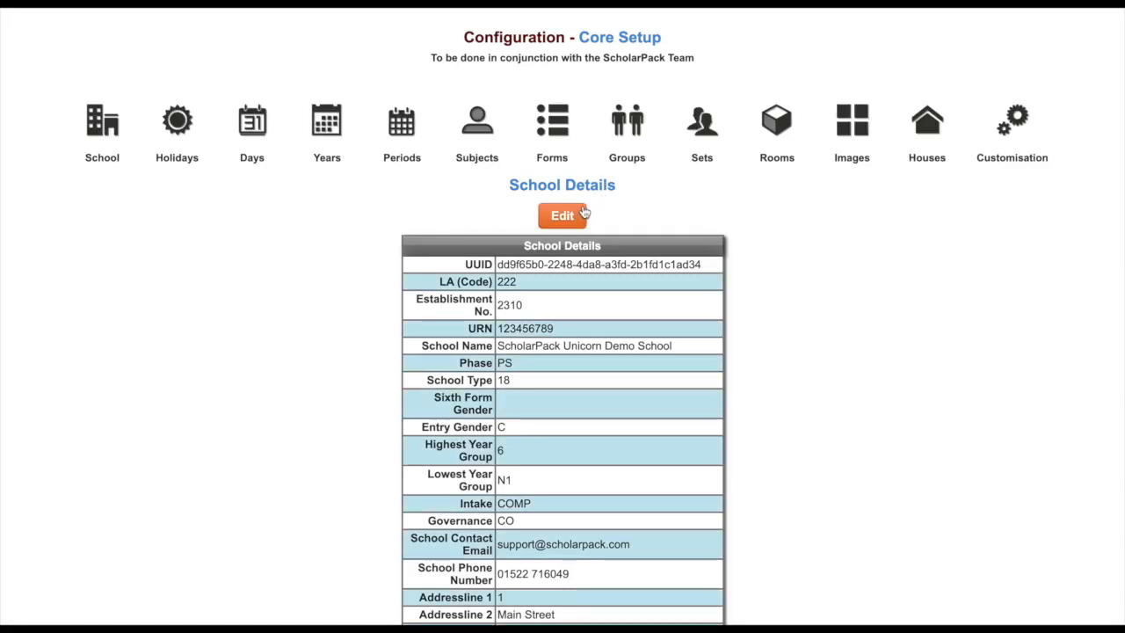
left_click(561, 215)
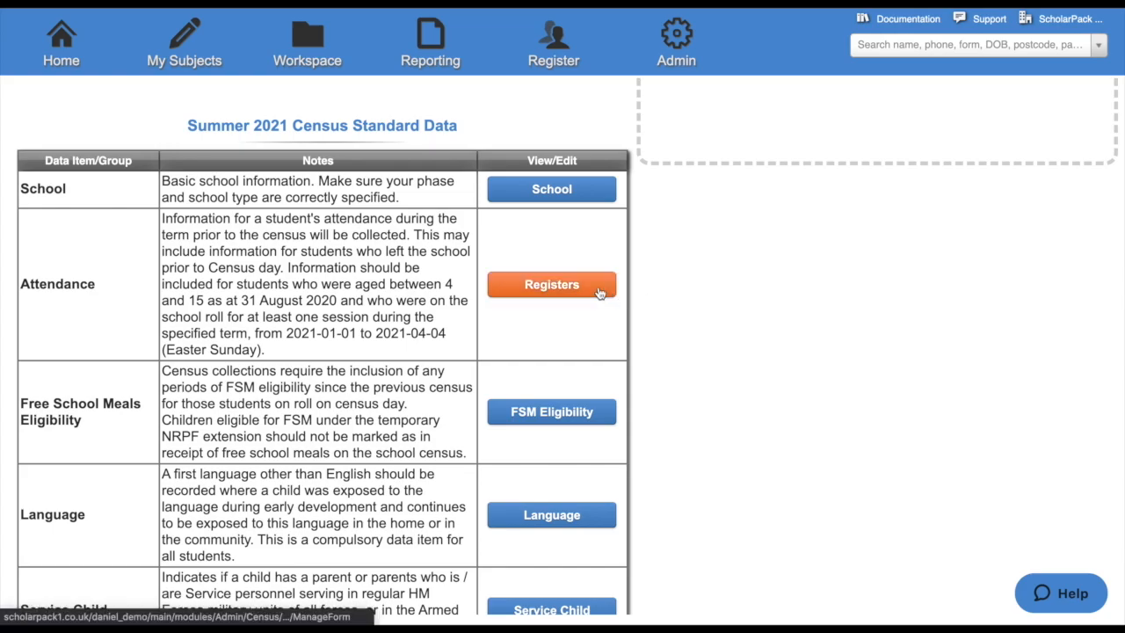
left_click(551, 284)
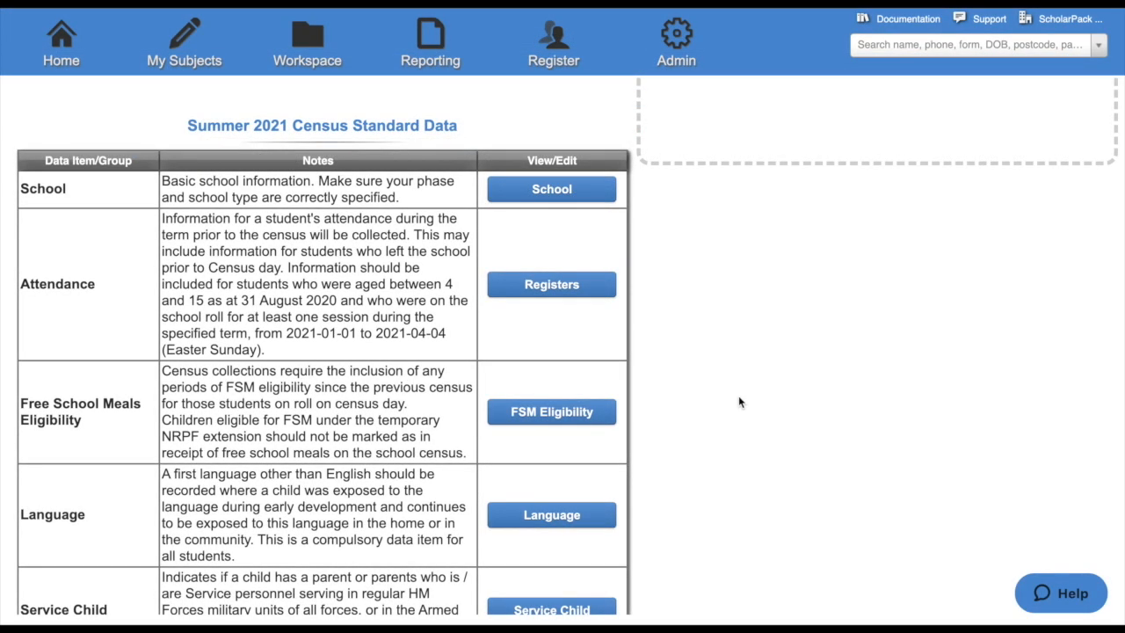
mouse_move(719, 415)
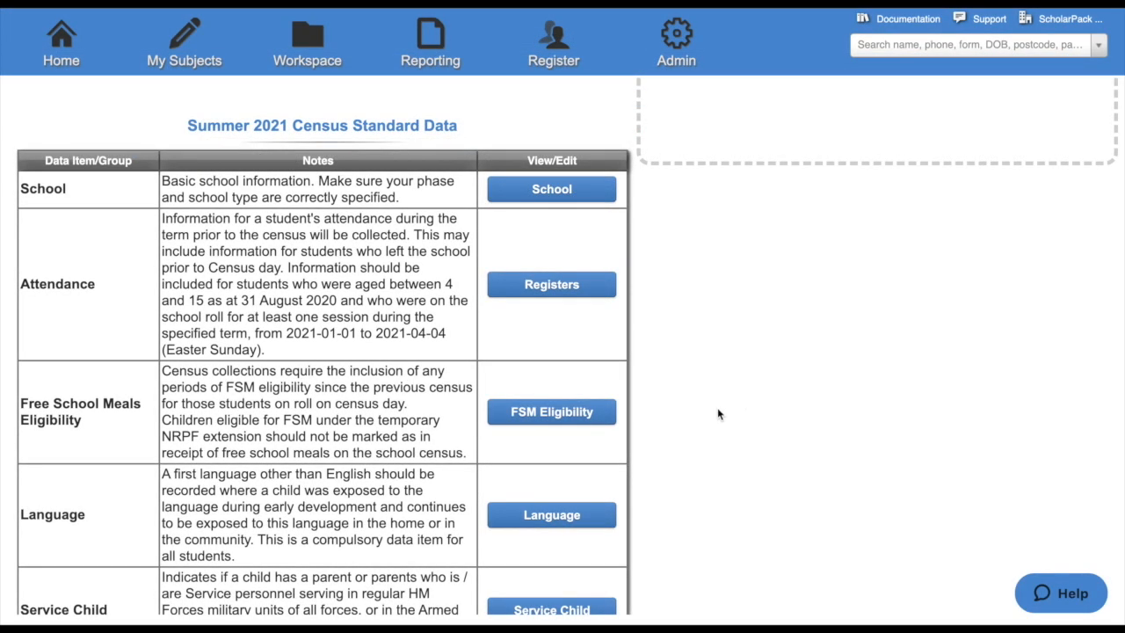
left_click(551, 411)
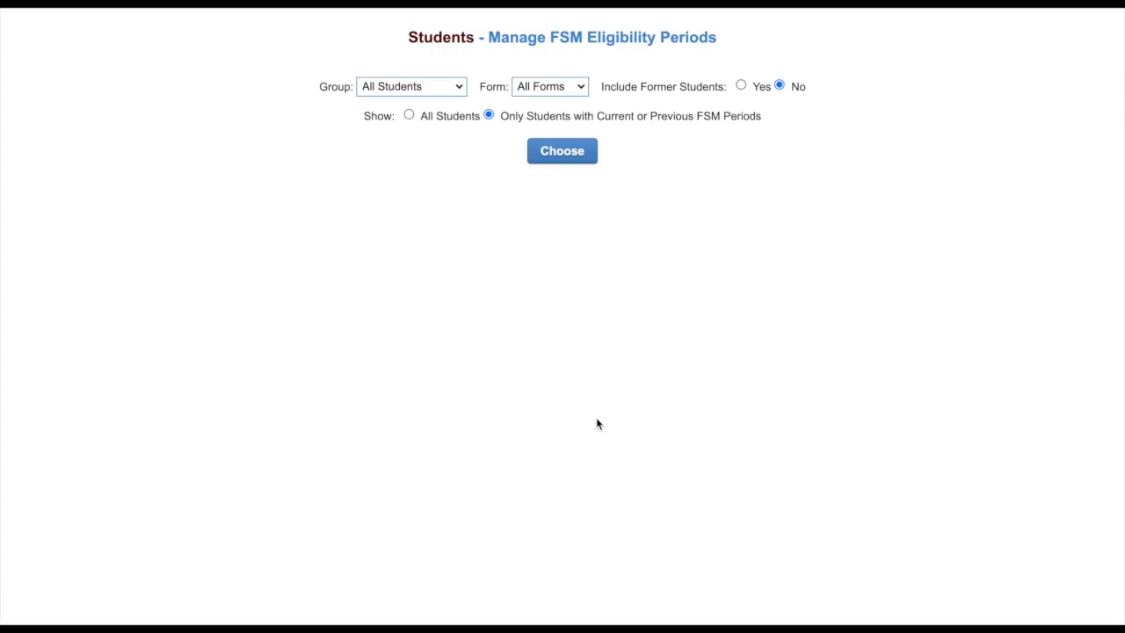
List FSM eligibility periods for all students and open the first student's entitlement period.
left_click(561, 150)
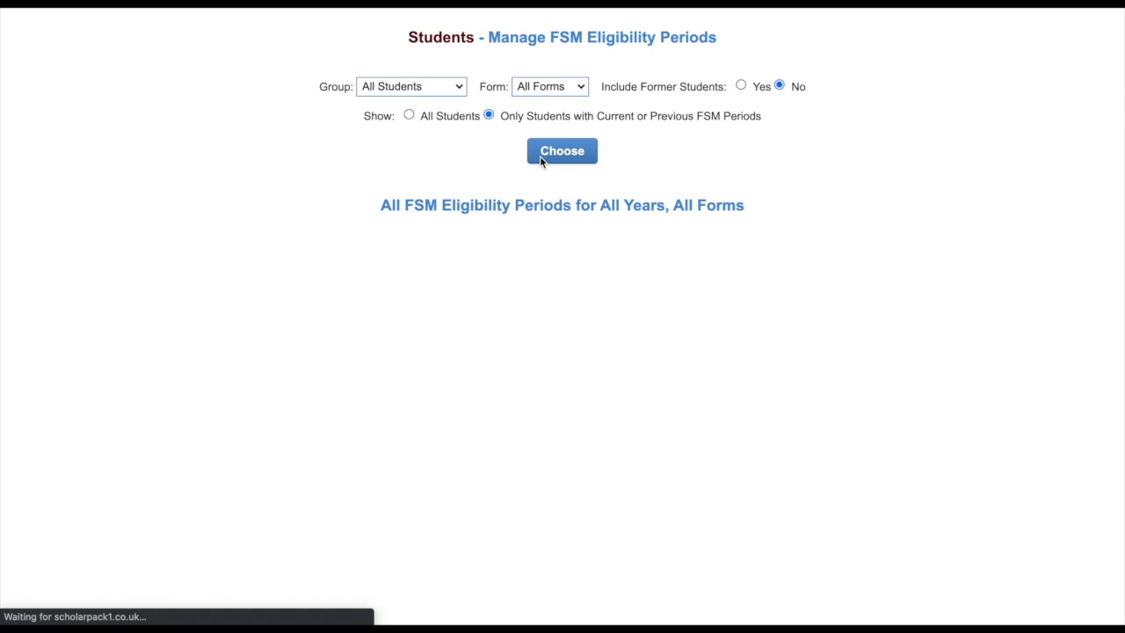
left_click(562, 151)
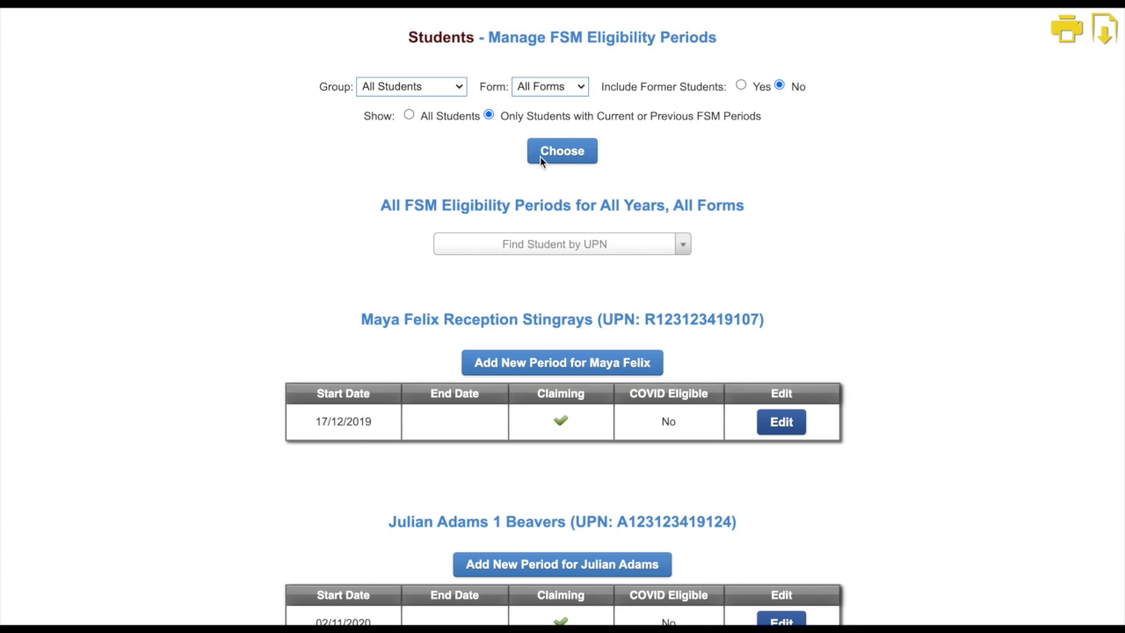
mouse_move(780, 421)
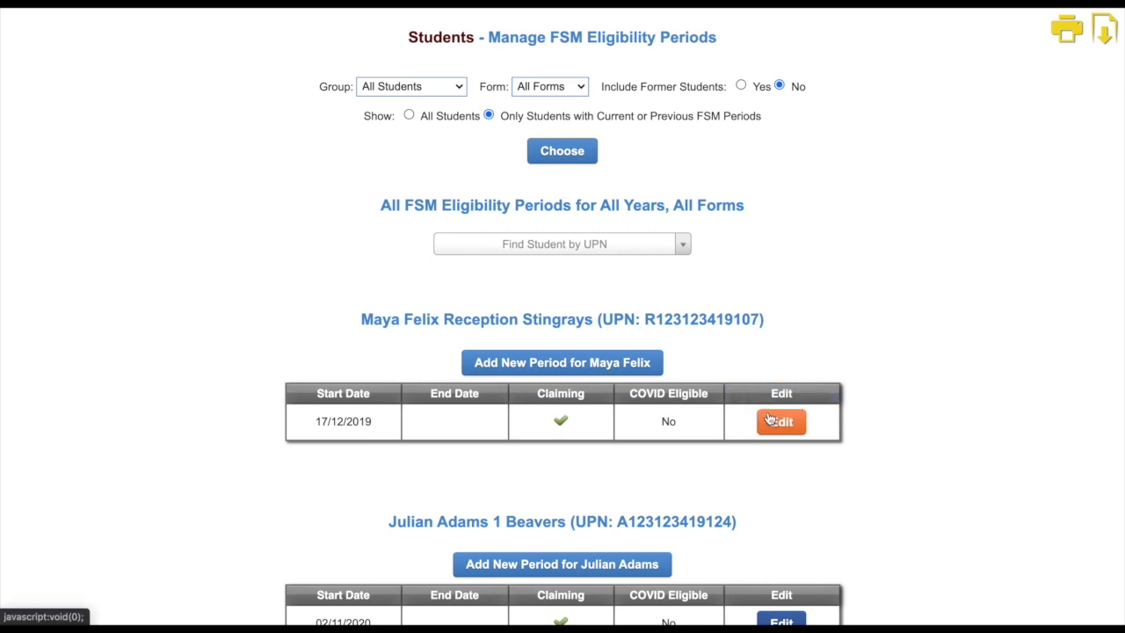
left_click(780, 421)
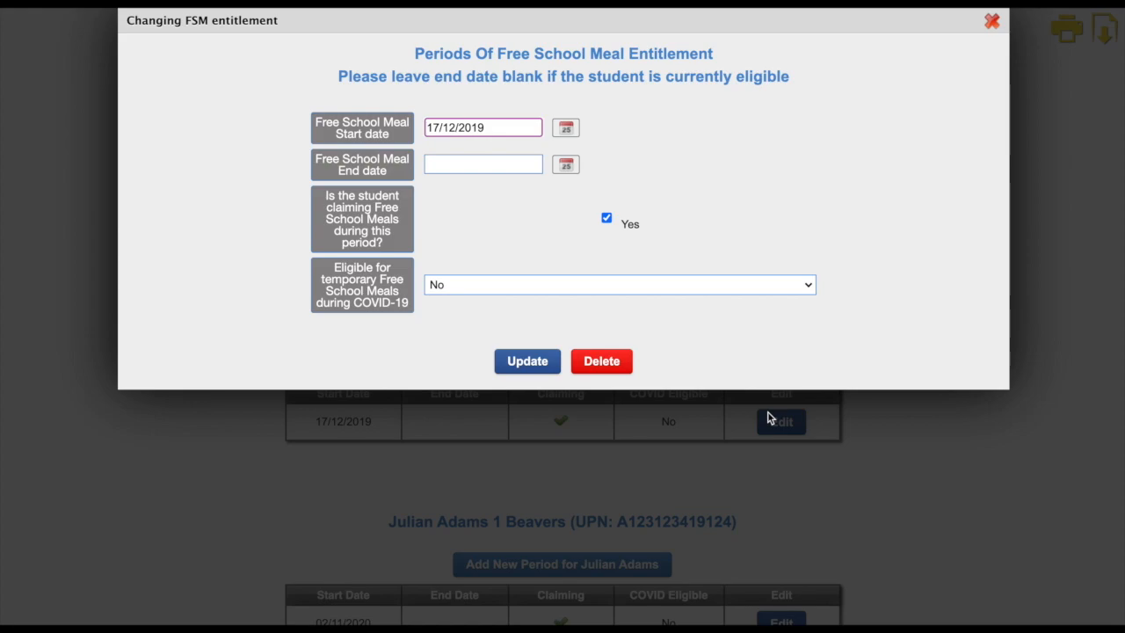
left_click(992, 20)
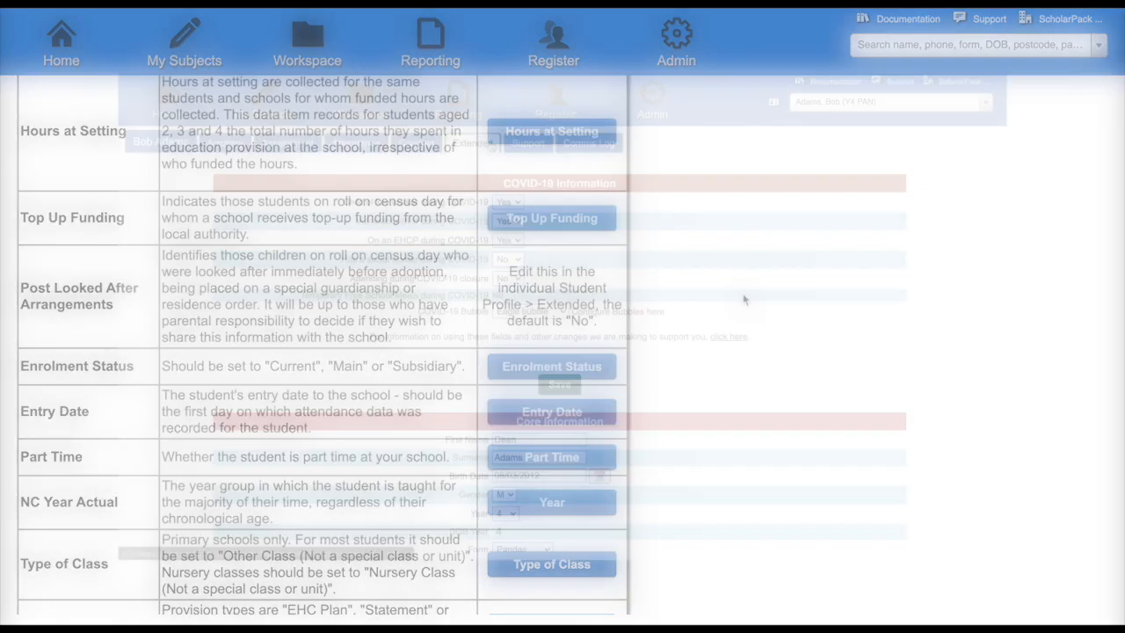
Run the SEN Students report for all years and forms and open a listed student's record.
left_click(472, 142)
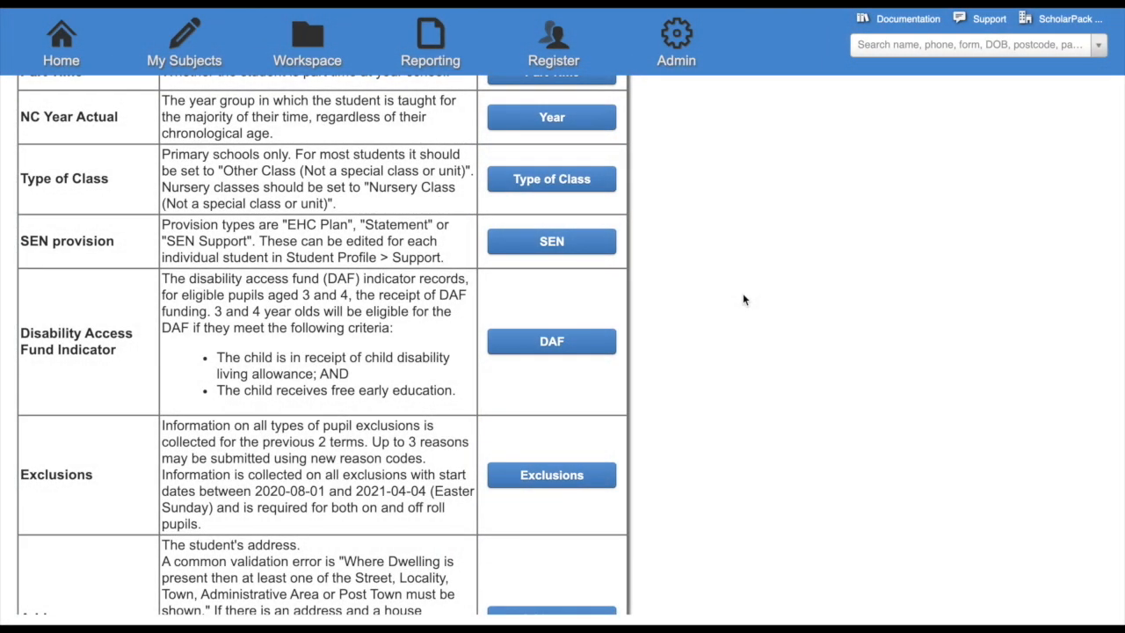
left_click(551, 241)
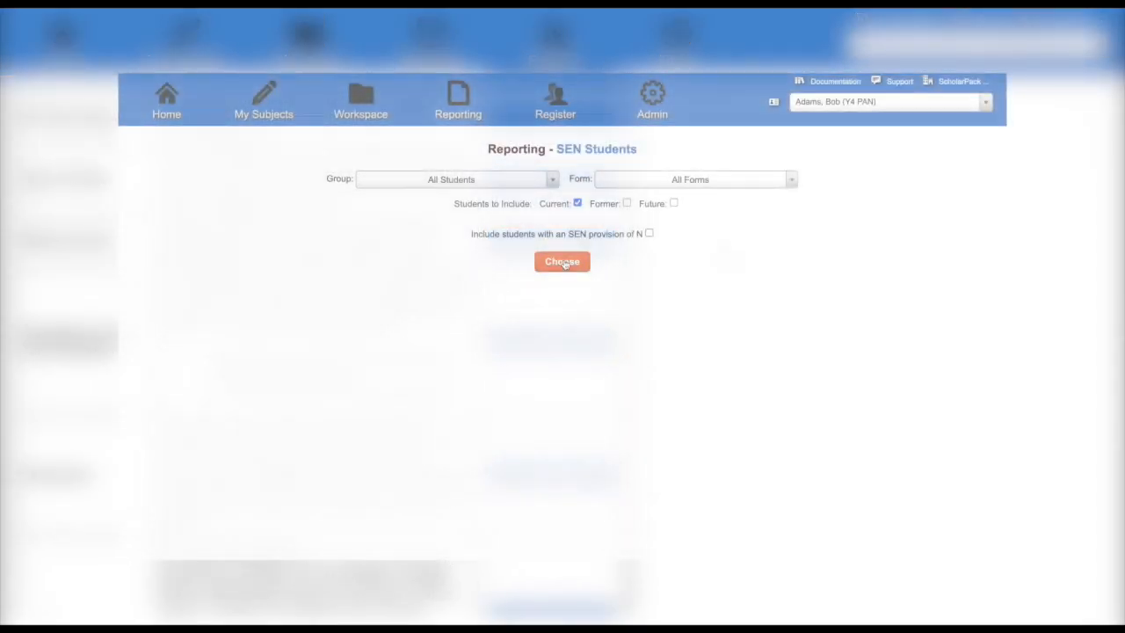
left_click(561, 261)
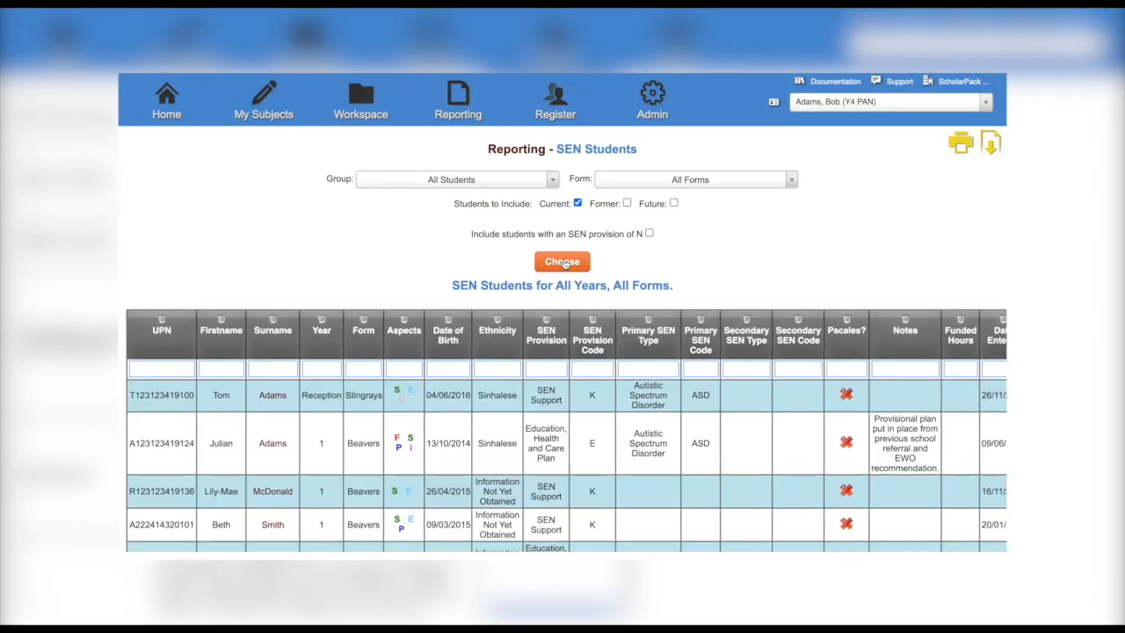
left_click(561, 261)
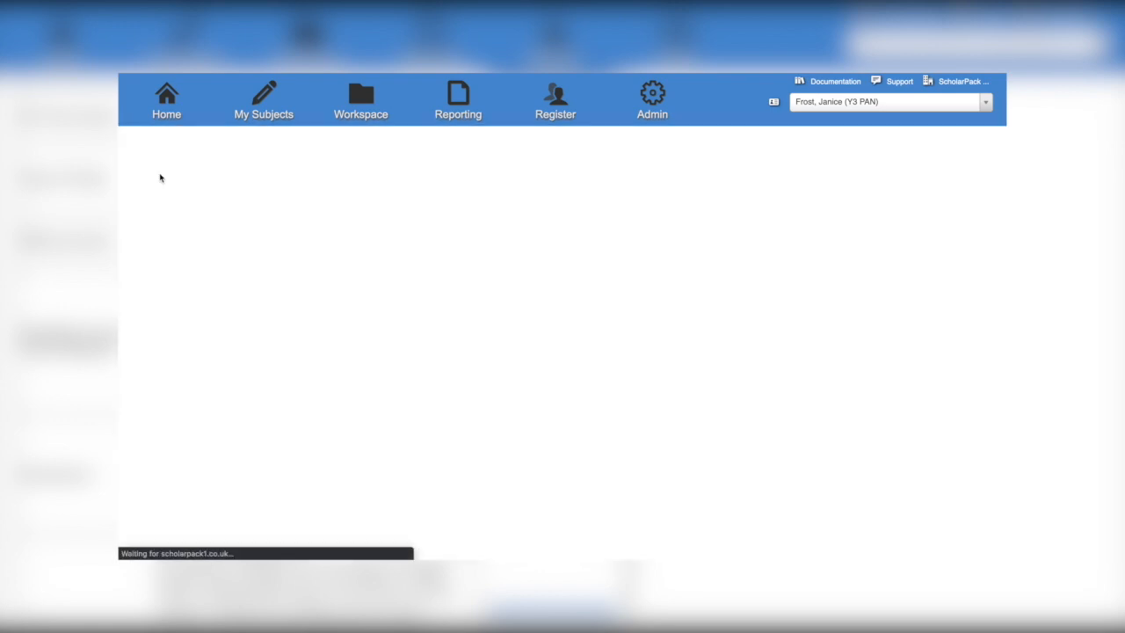
Review a pupil's Conduct > Exclusions record, then open another pupil's current address for editing.
left_click(531, 142)
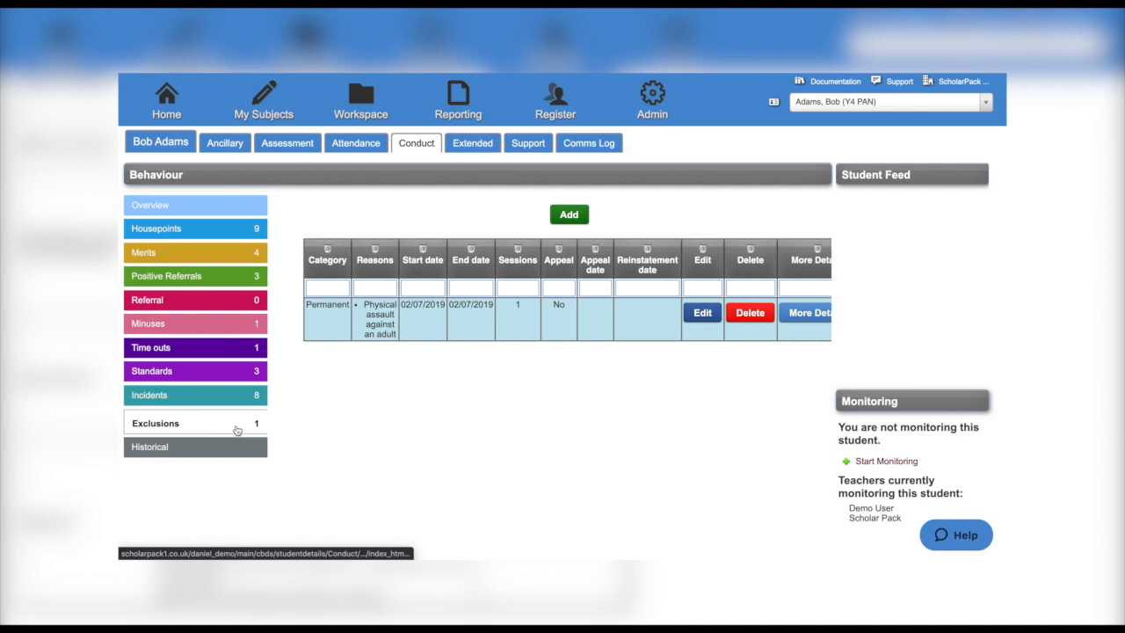
mouse_move(568, 215)
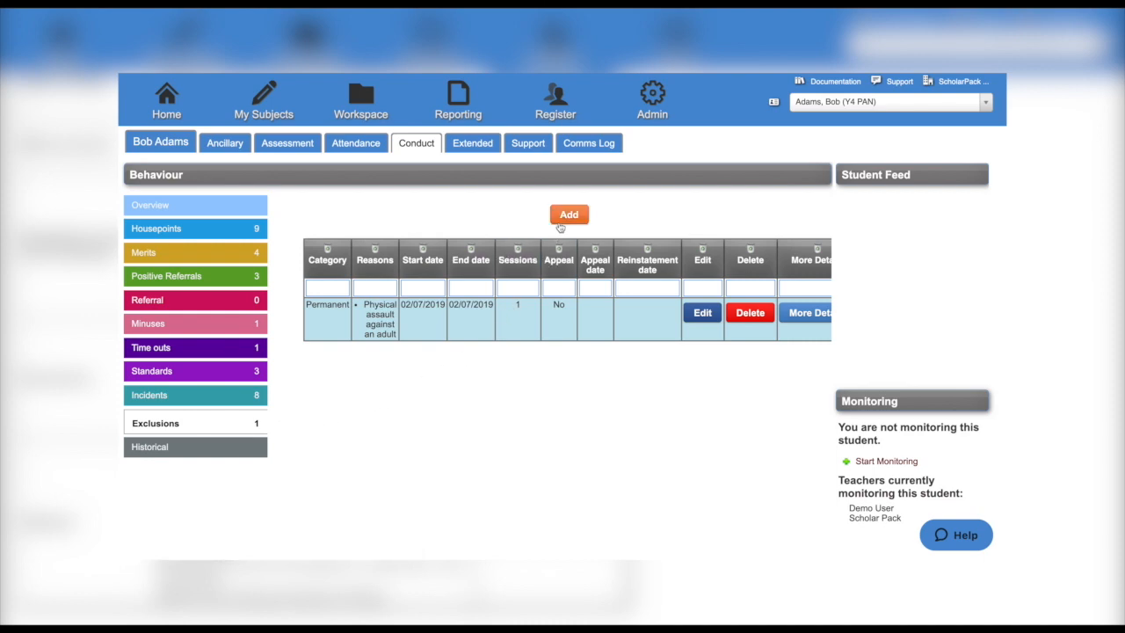
left_click(569, 214)
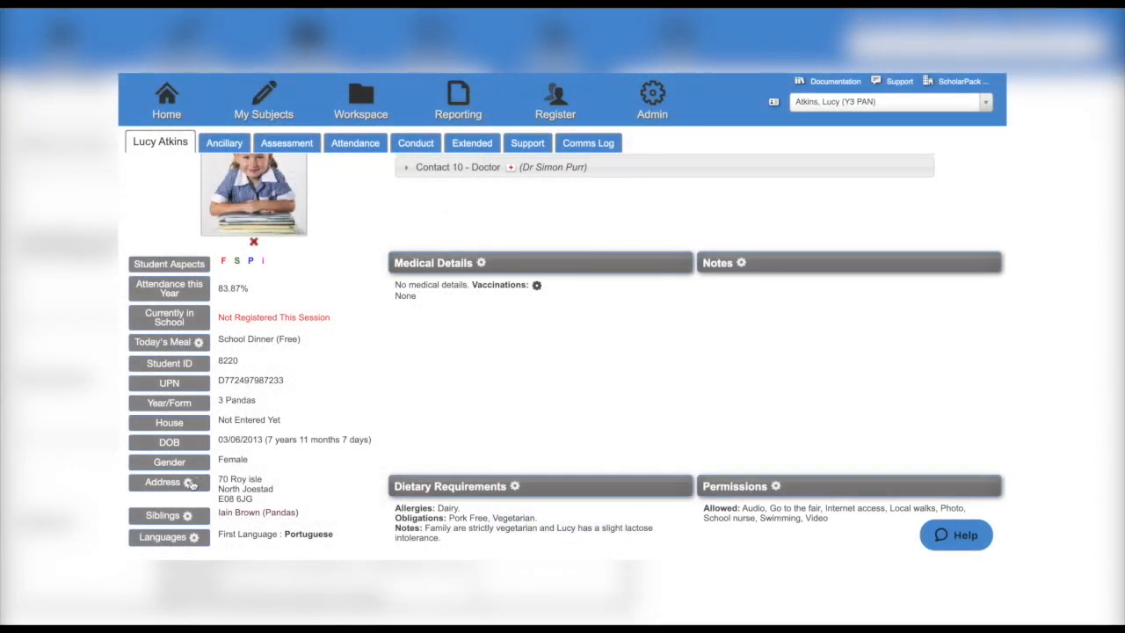
left_click(164, 482)
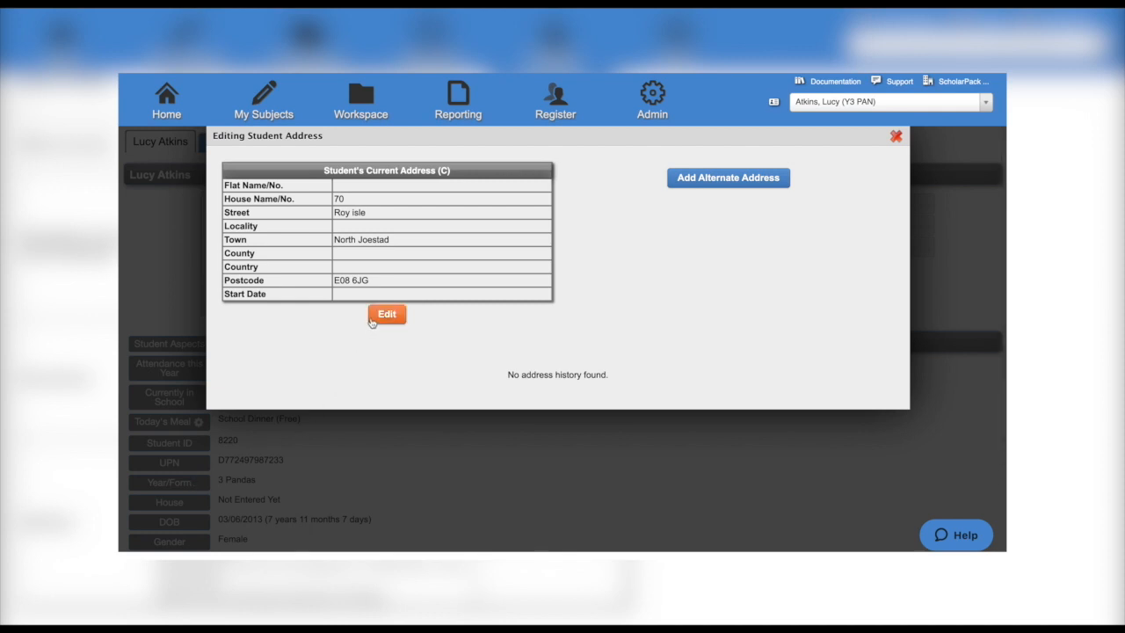
left_click(387, 314)
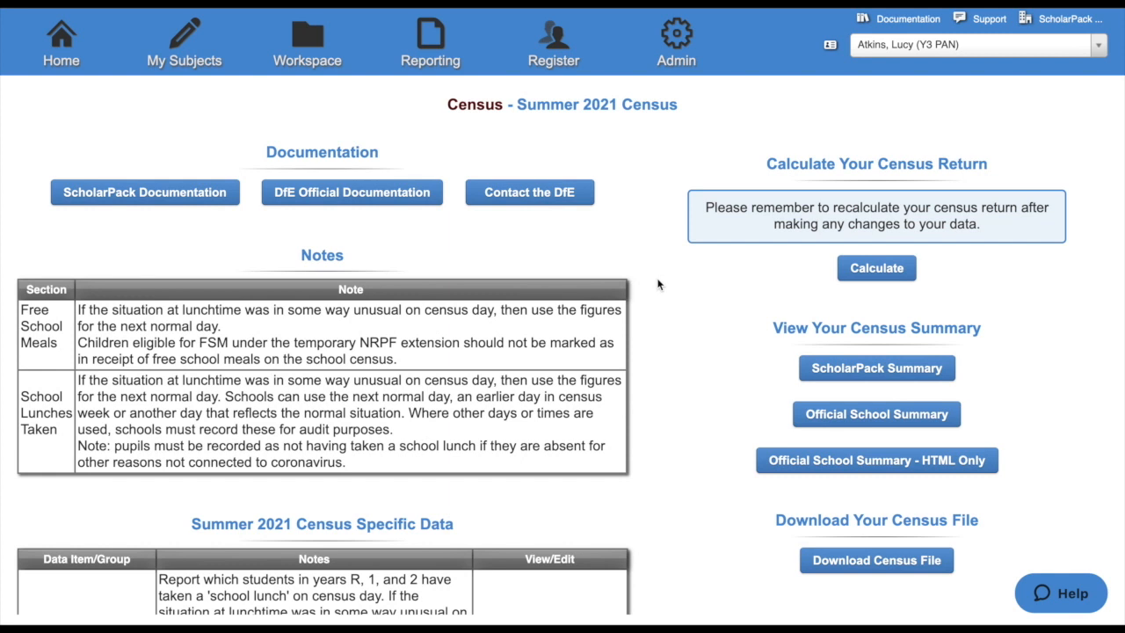
mouse_move(839, 303)
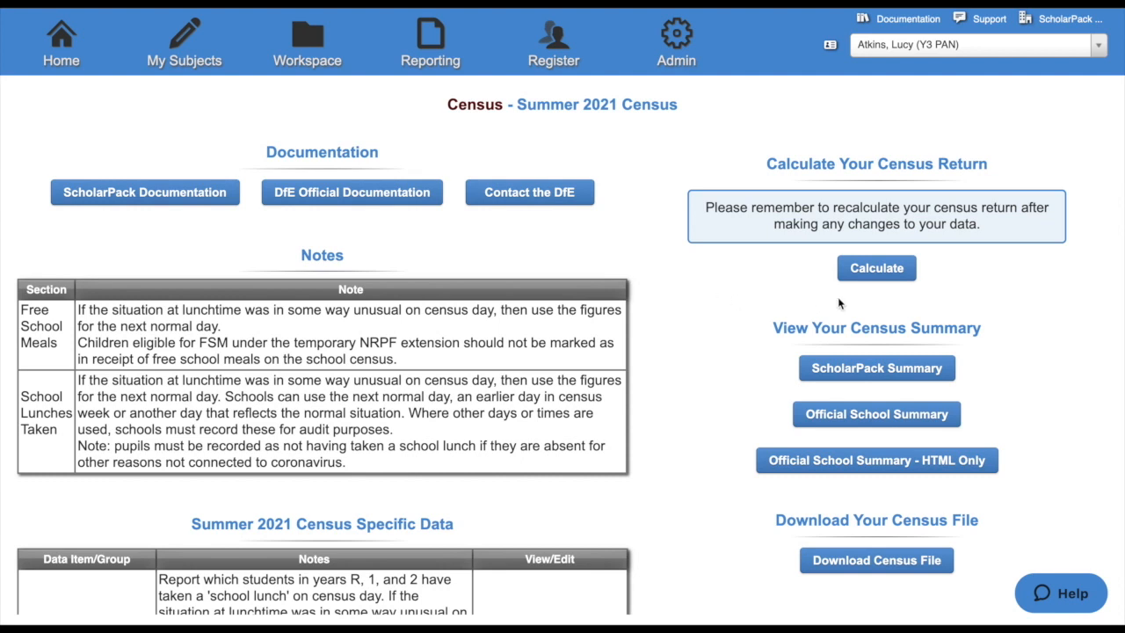
Calculate the Summer 2021 census return and bring up its validation report.
left_click(875, 268)
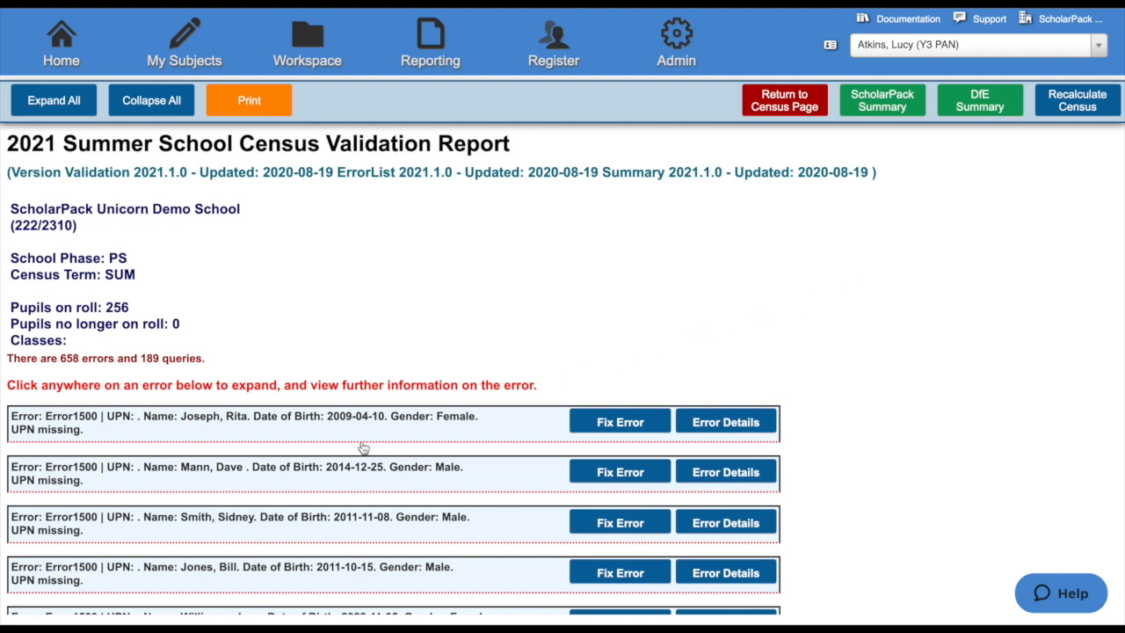
mouse_move(200, 438)
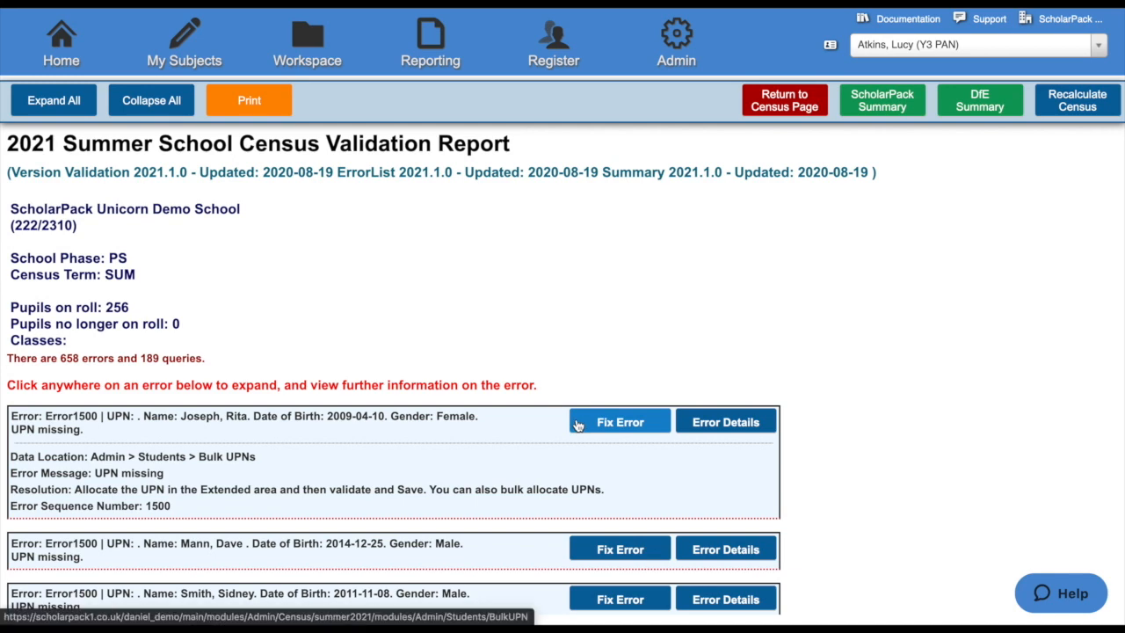
Use Fix Error on the first Error 1500 UPN-missing entry to reach Allocate Bulk UPN.
left_click(620, 422)
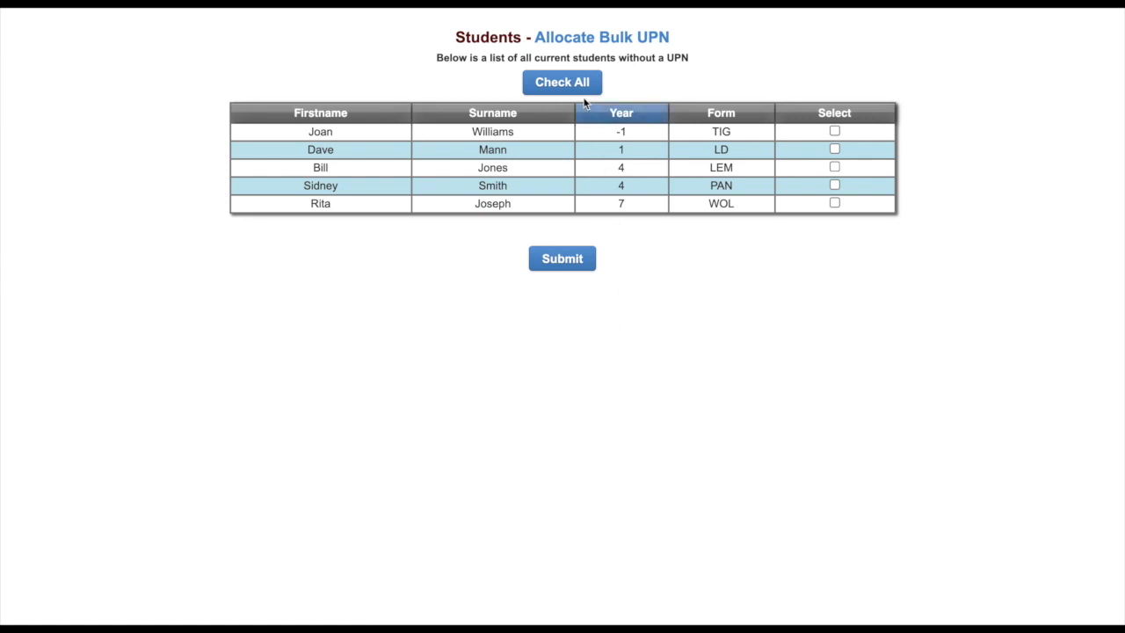
Check all five pupils lacking a UPN and submit them for bulk UPN allocation.
left_click(562, 81)
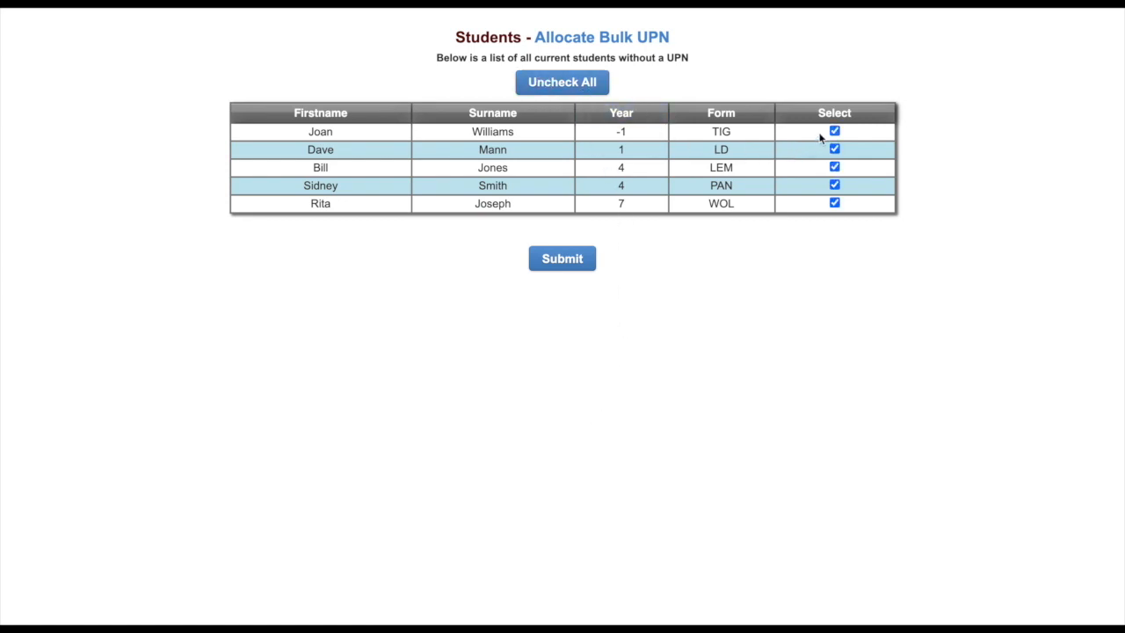
mouse_move(613, 263)
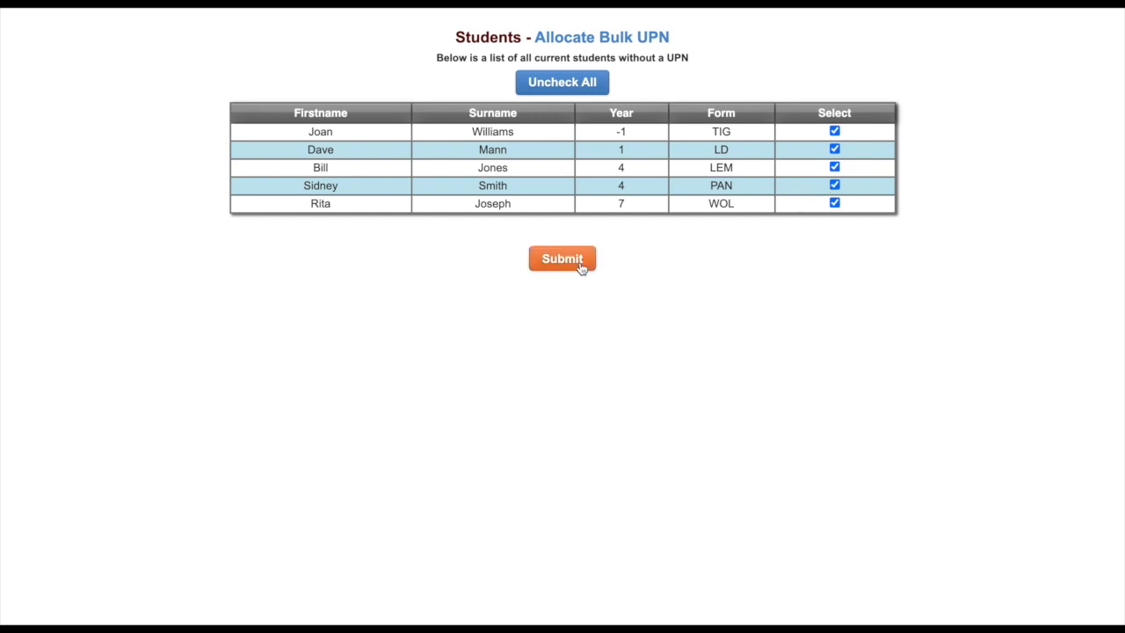
left_click(561, 257)
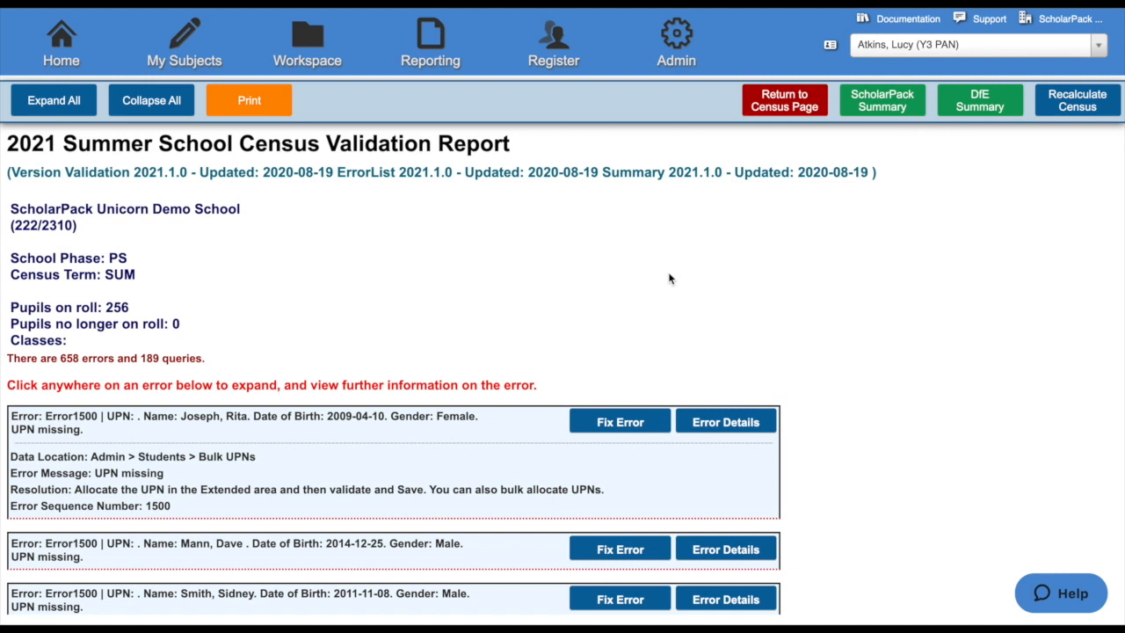
mouse_move(703, 385)
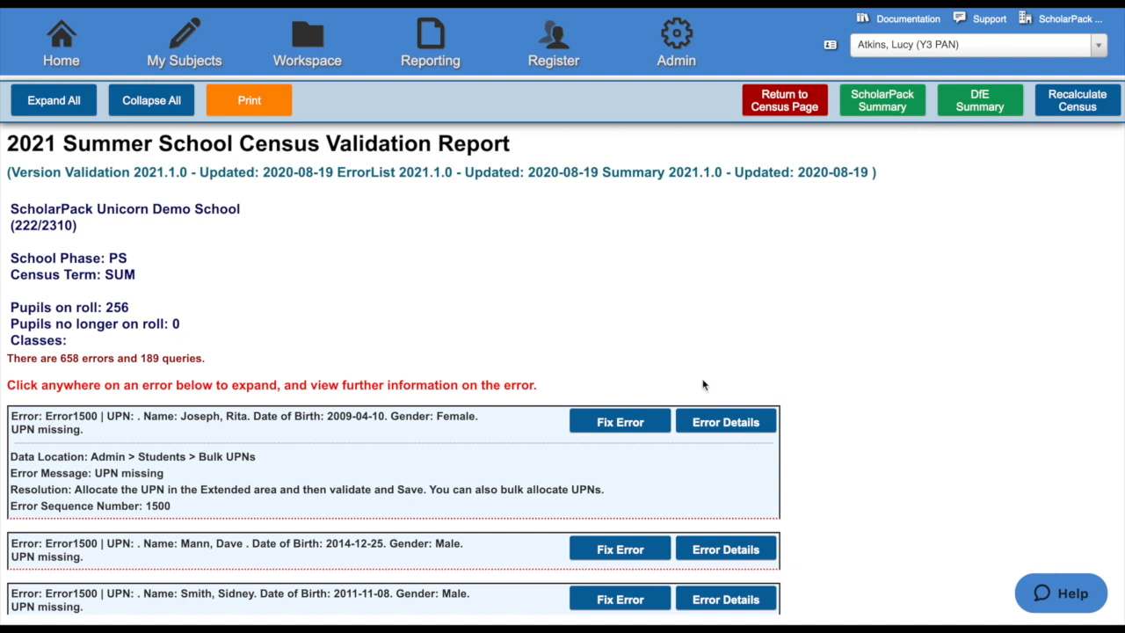
Look up Help Center support results for the Error 1500 UPN-missing issue.
left_click(724, 421)
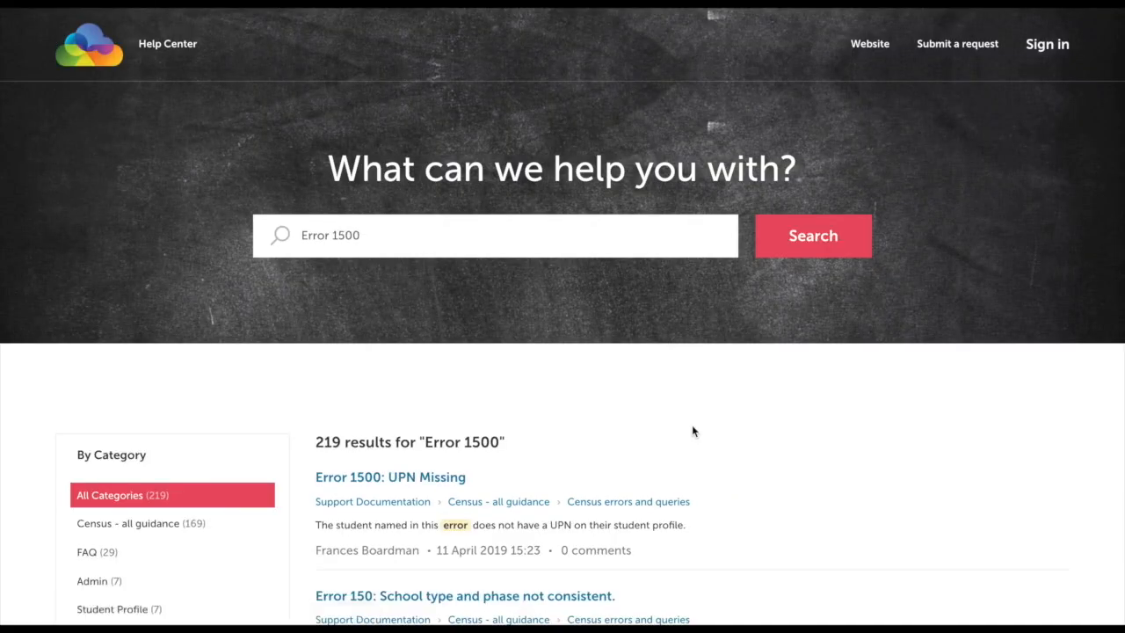
Open the 'Error 1500: UPN Missing' Help Center article from the results.
scroll("down", 3)
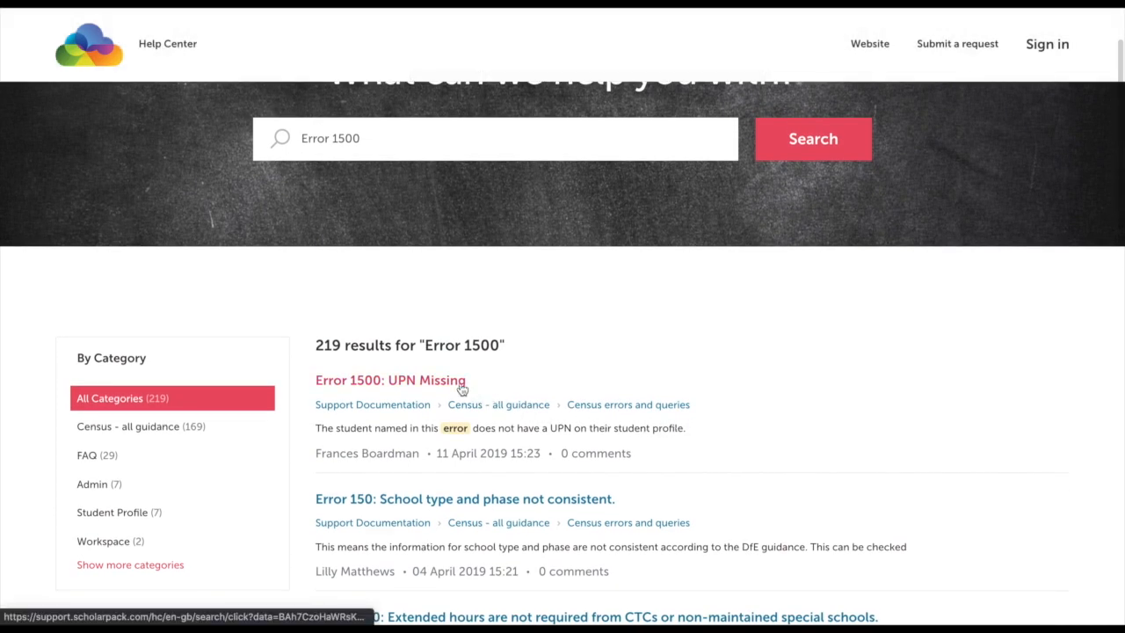
left_click(390, 380)
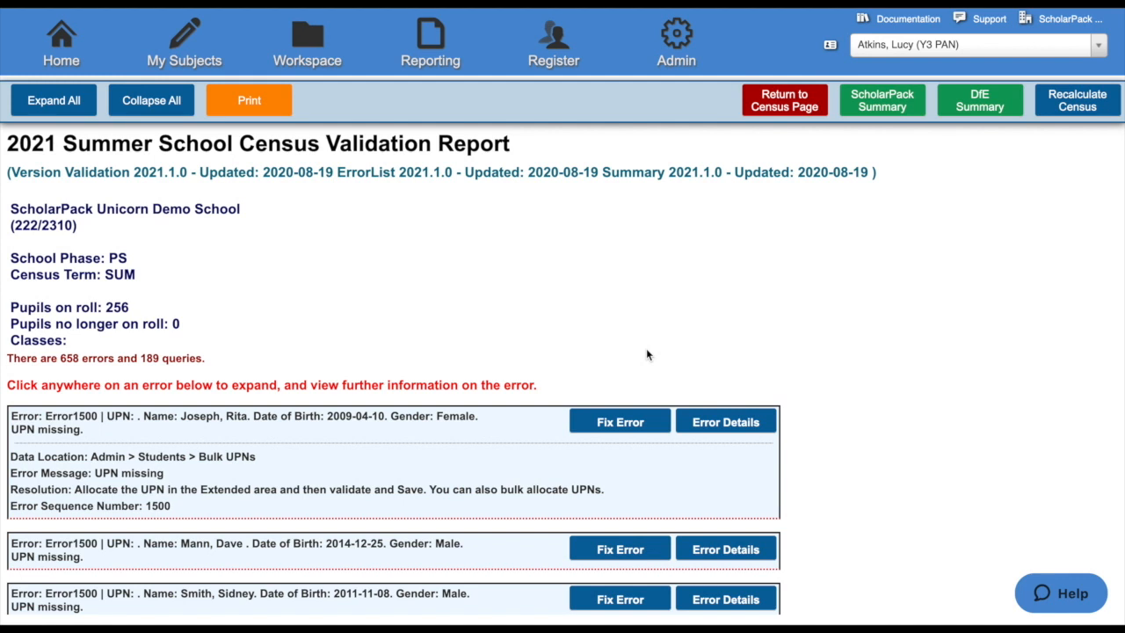
mouse_move(737, 331)
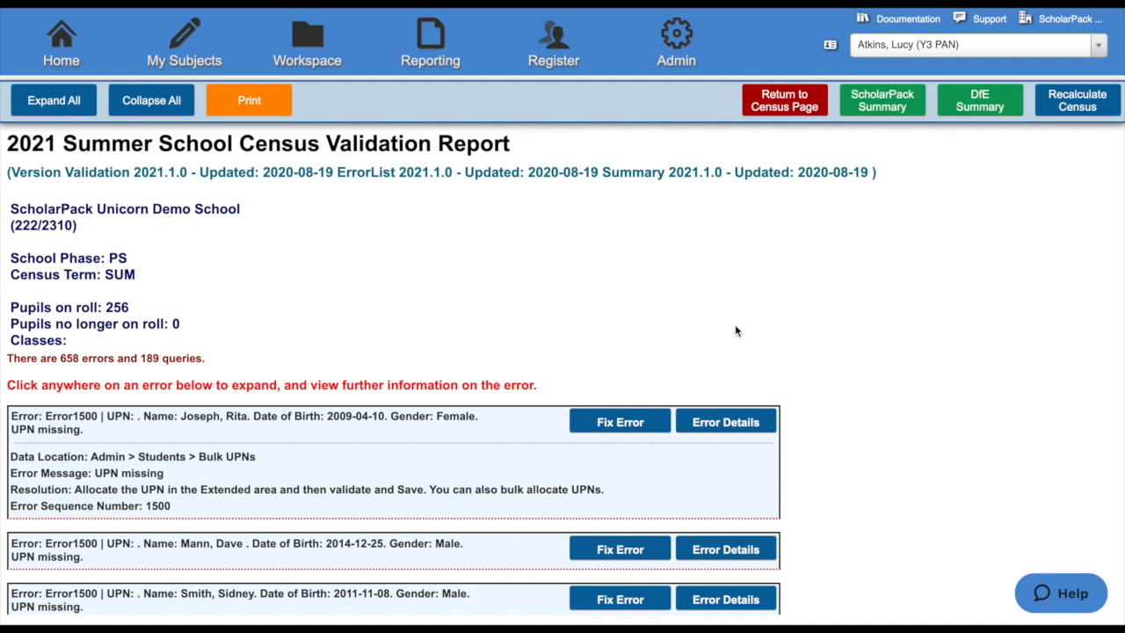
mouse_move(1076, 99)
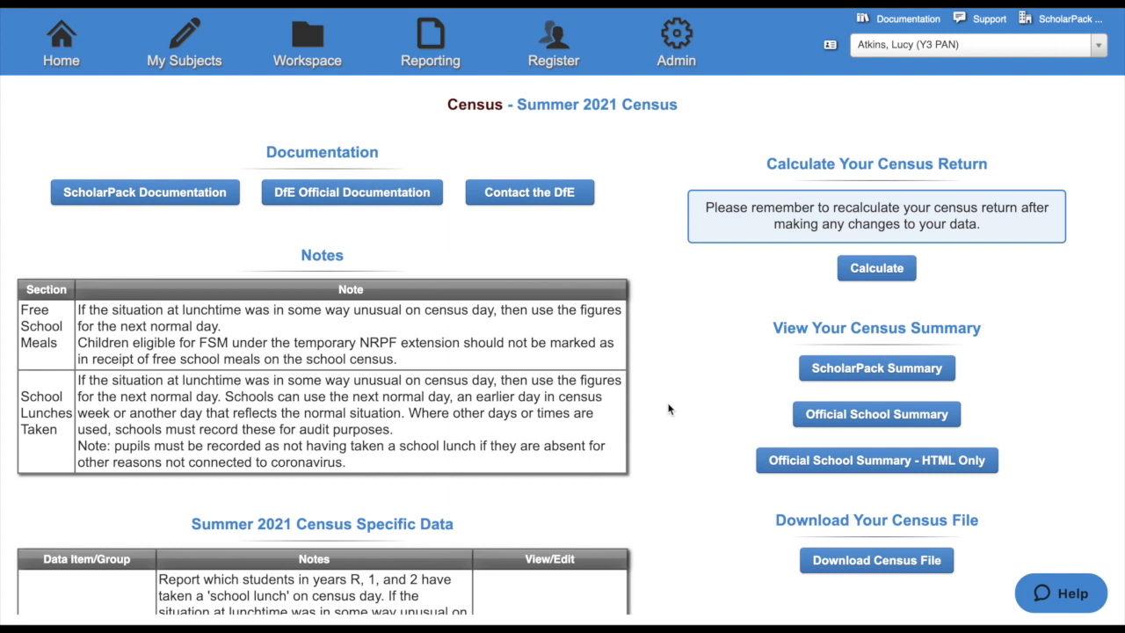
mouse_move(793, 418)
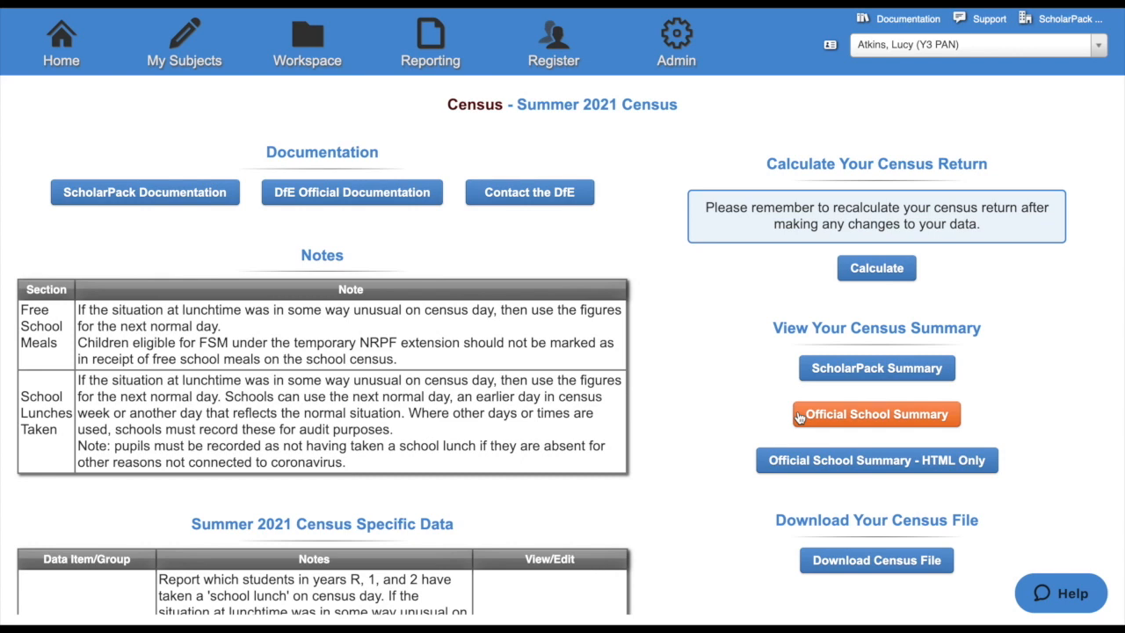
View the Official School Summary for the summer 2021 census collection.
left_click(876, 414)
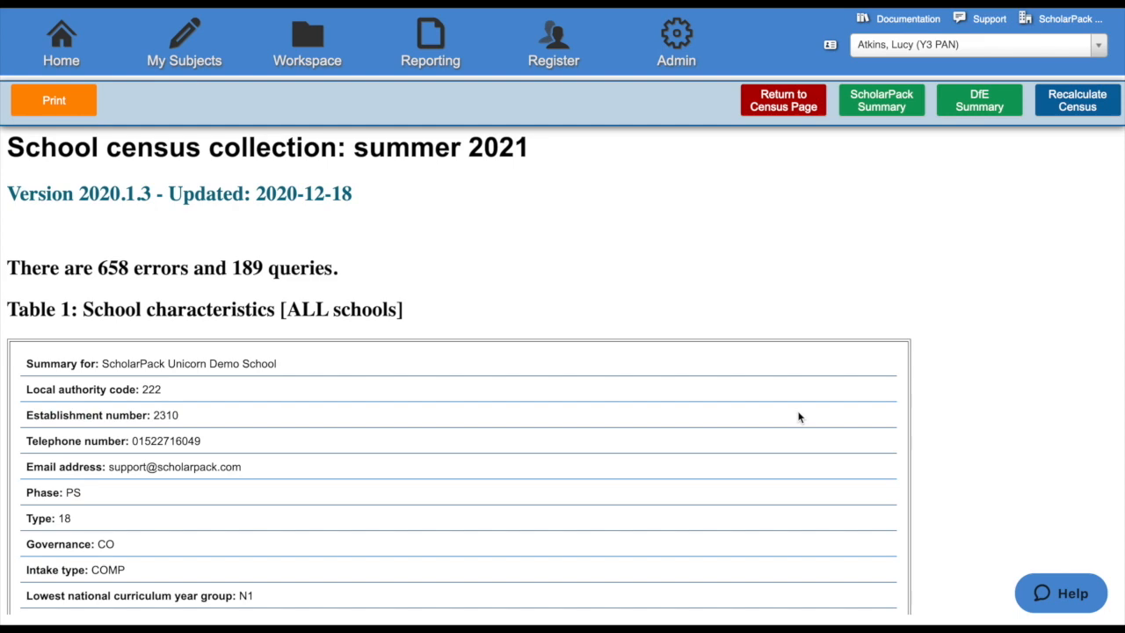
Review summary Tables 1–4 on pupil age, year group and first language, then return to the Census page.
scroll("down", 3)
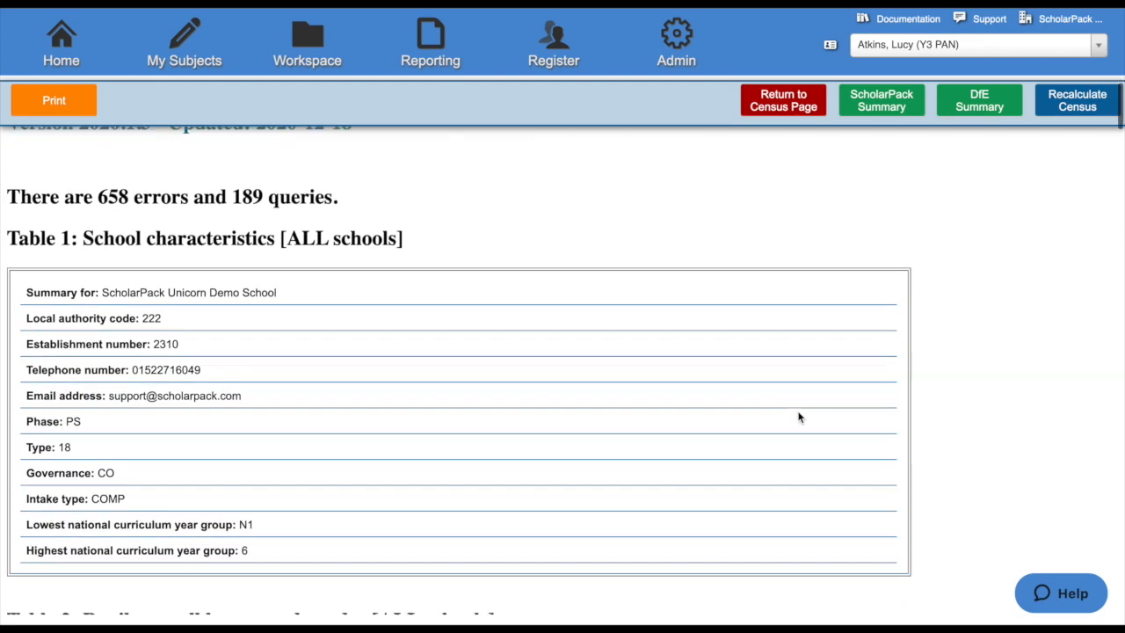
scroll("down", 3)
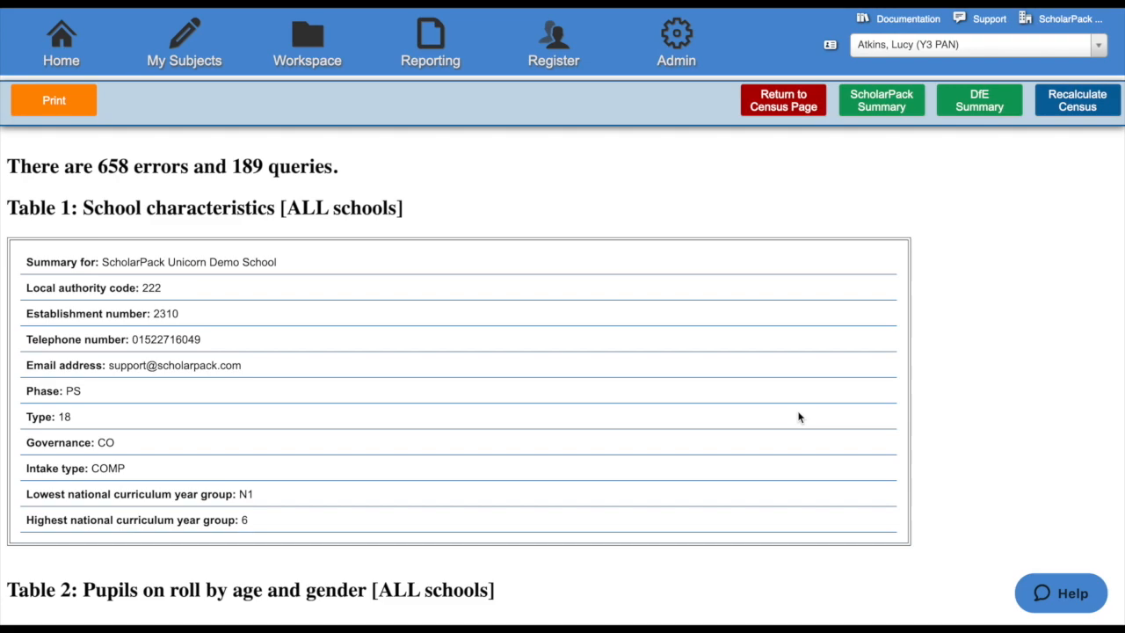
scroll("down", 3)
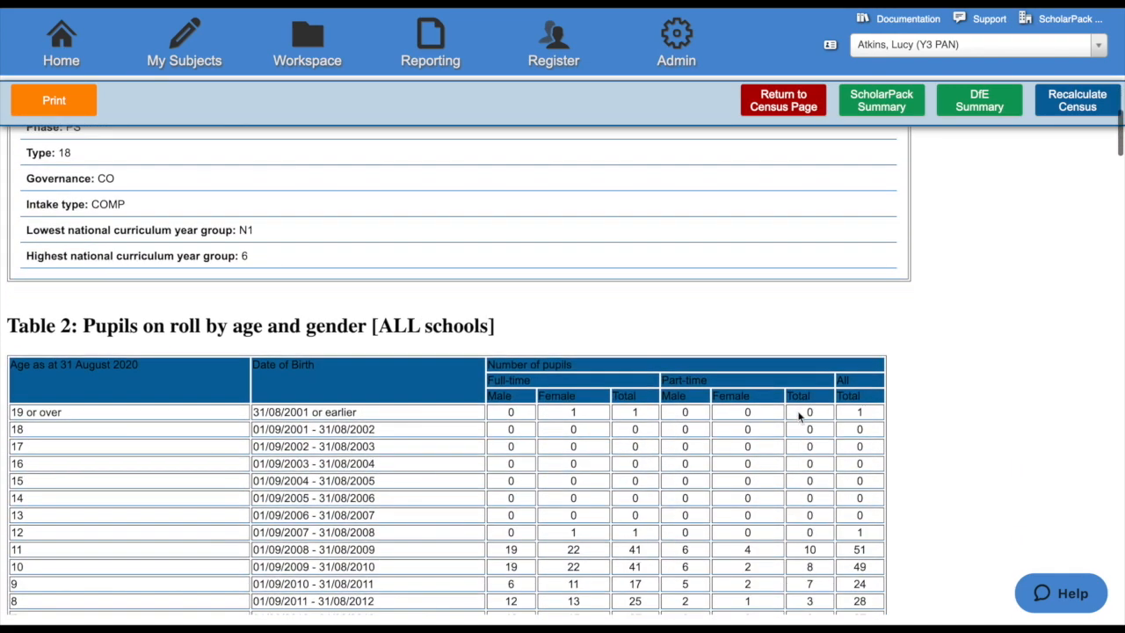
scroll("down", 3)
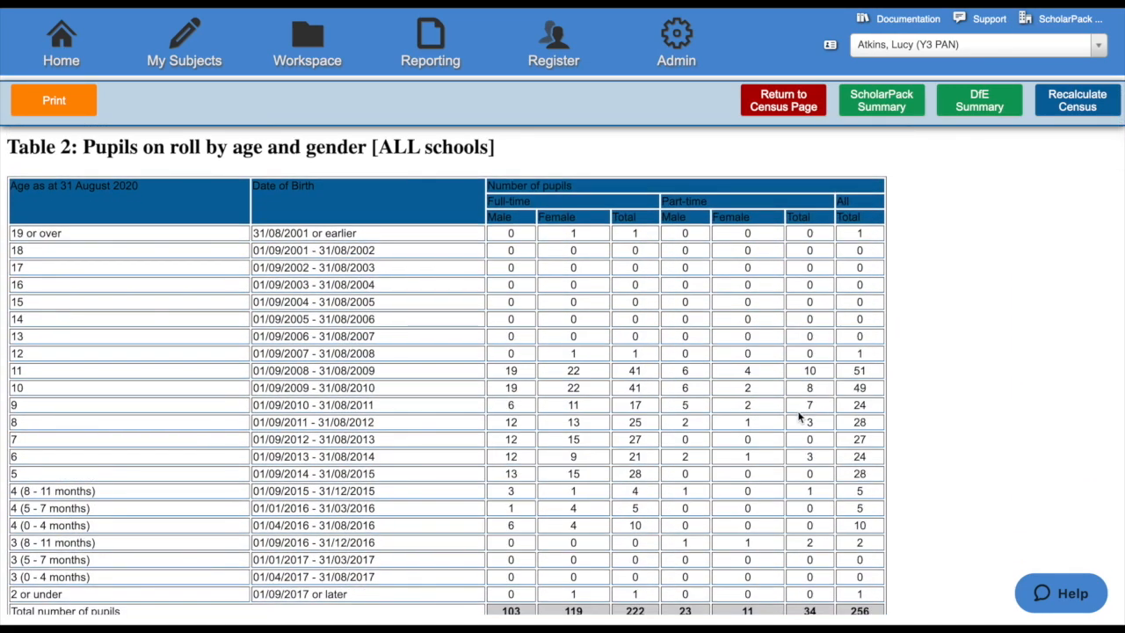
scroll("down", 3)
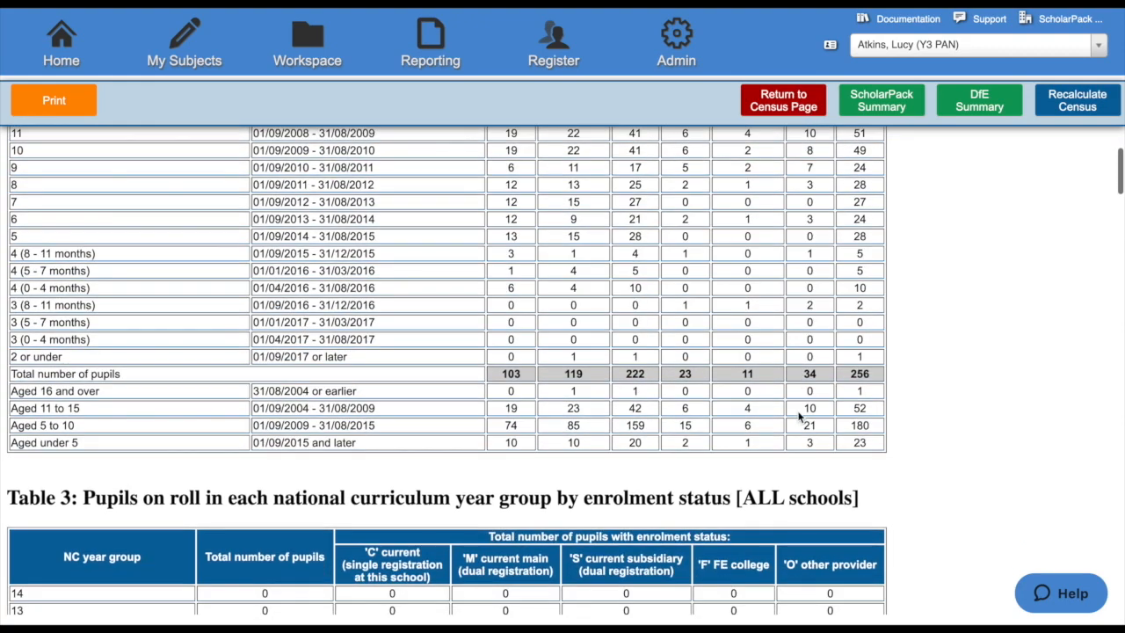
scroll("down", 3)
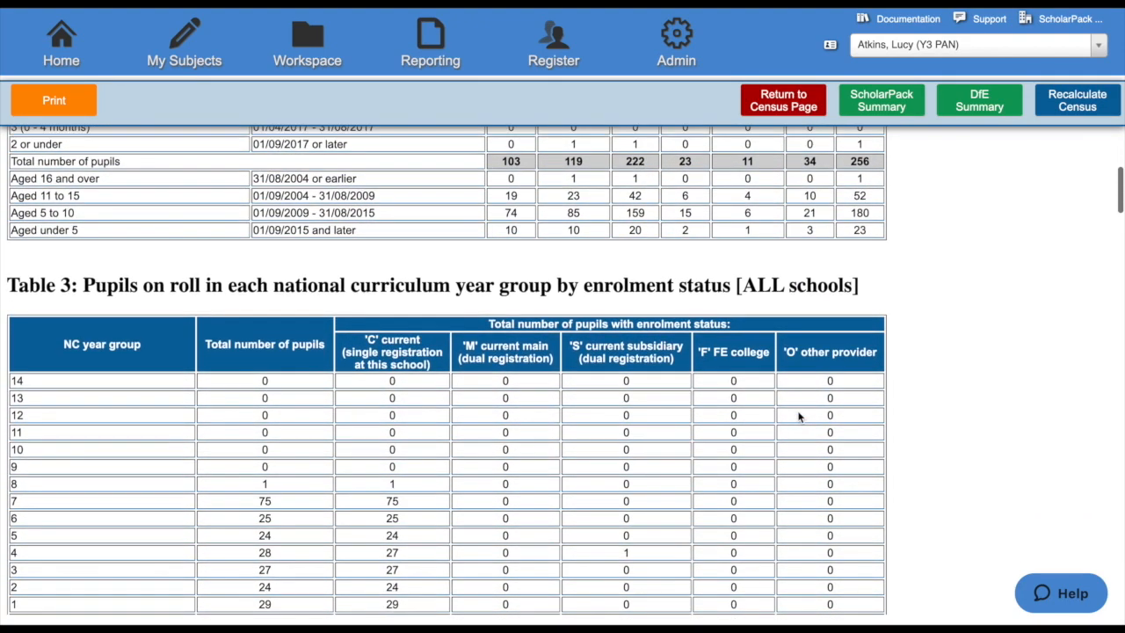
scroll("down", 3)
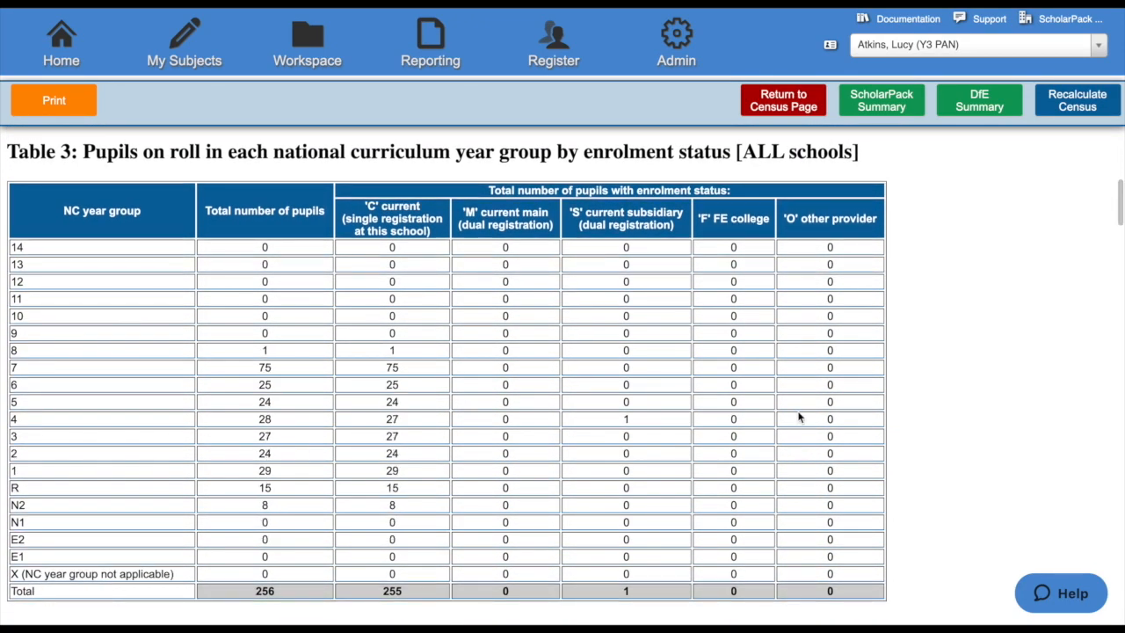
scroll("down", 3)
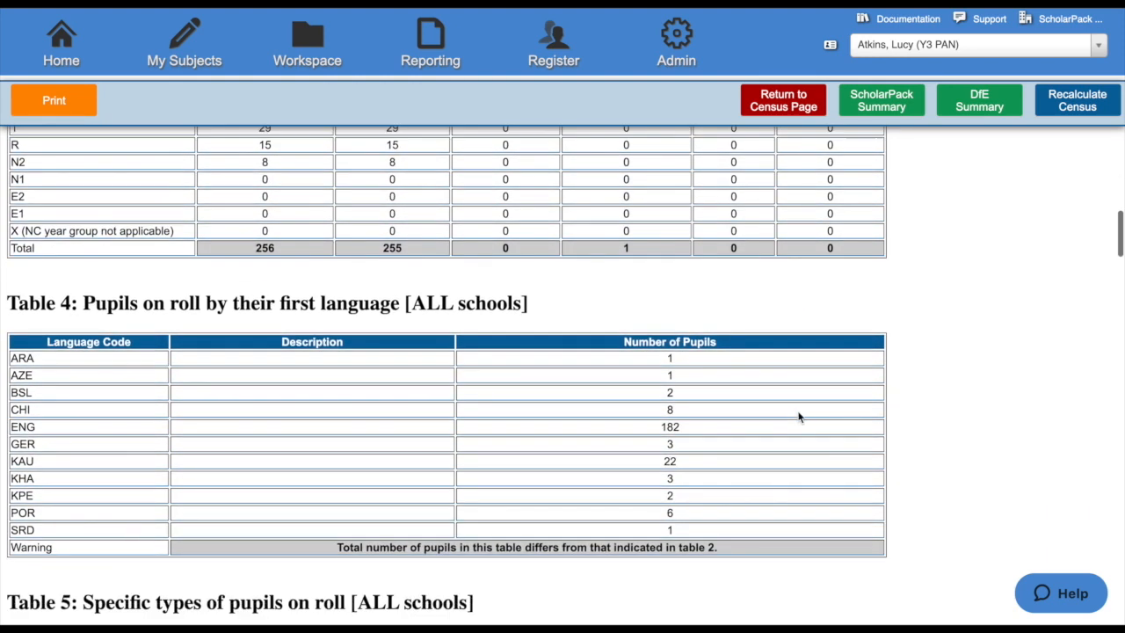
scroll("down", 3)
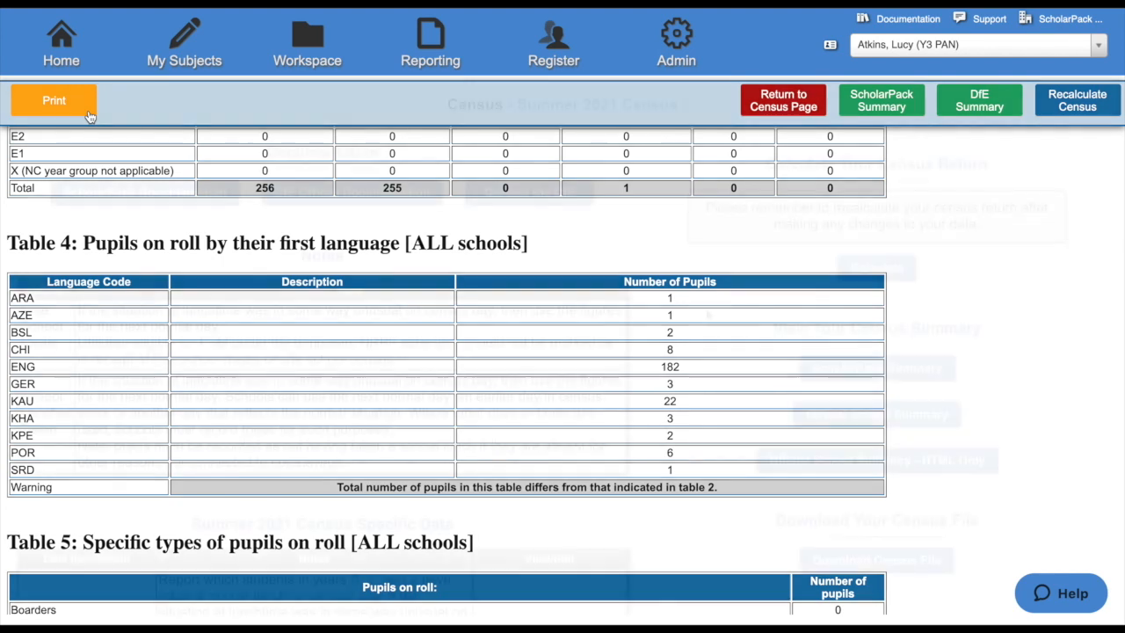
left_click(781, 100)
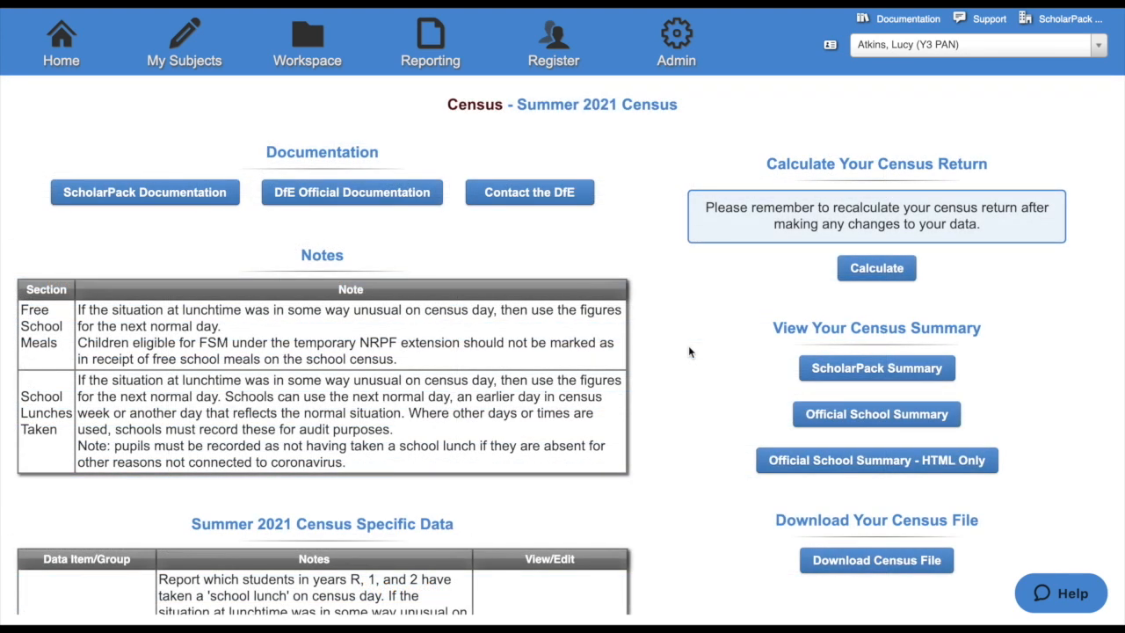
mouse_move(876, 368)
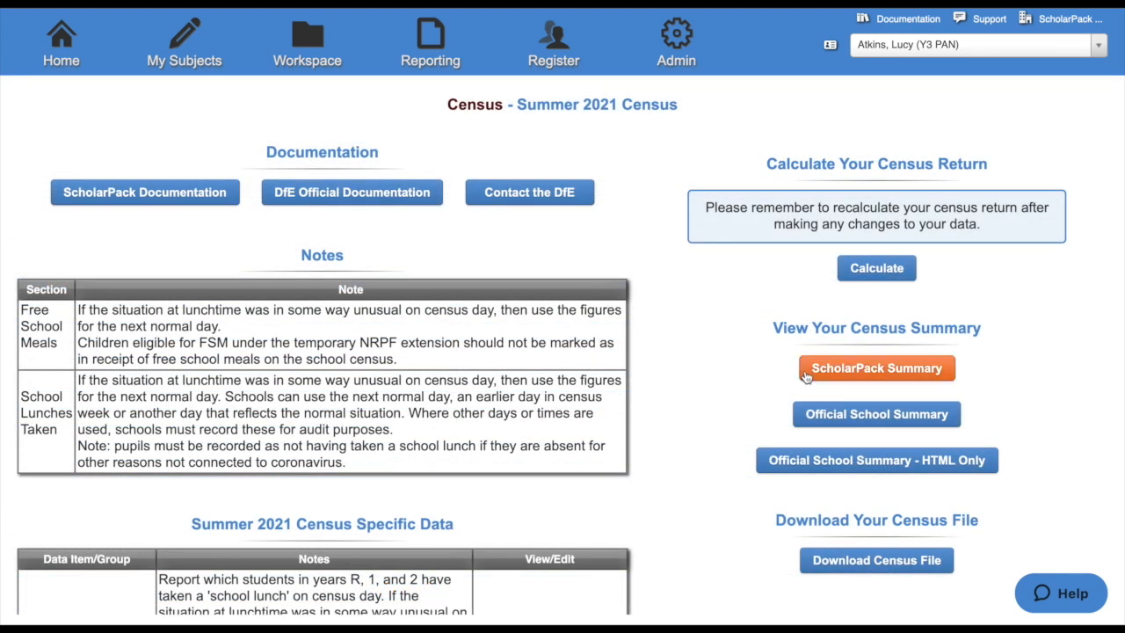
View the ScholarPack Summary of the summer 2021 census with its 658 errors and 189 queries.
left_click(875, 367)
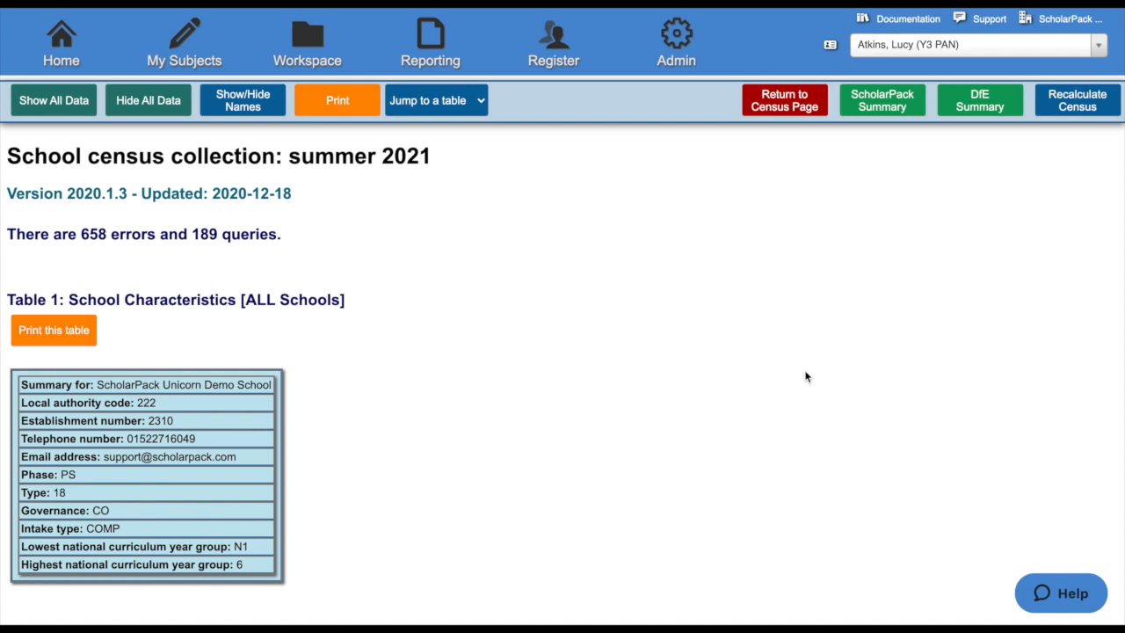
mouse_move(700, 345)
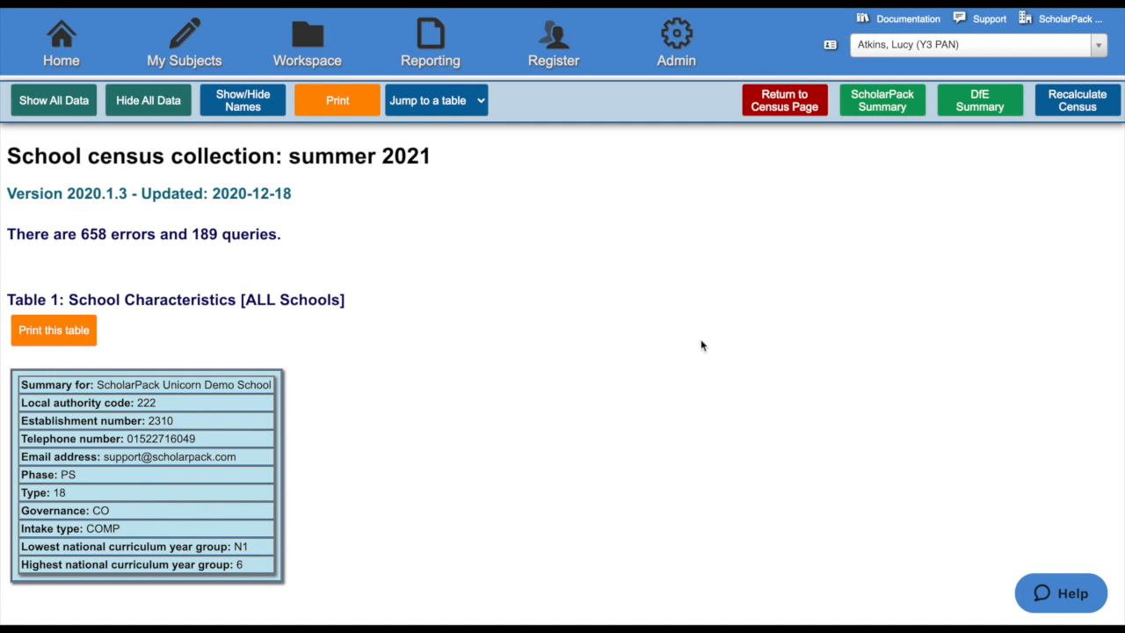
mouse_move(444, 104)
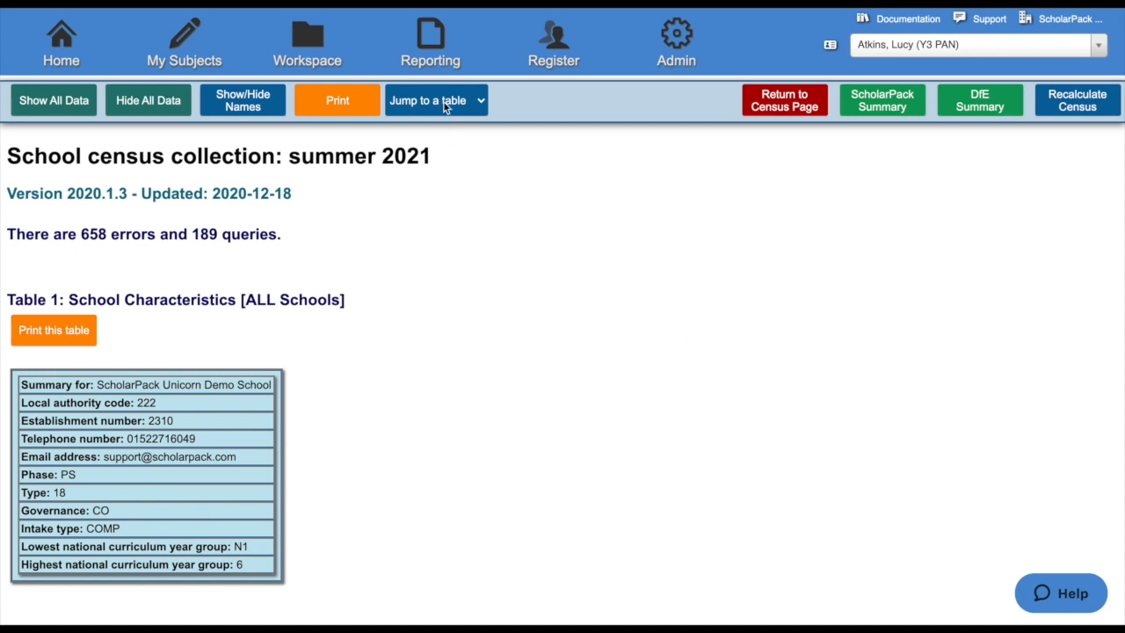
Jump to Table 5, specific types of pupils on roll, via the 'Jump to a table' list.
left_click(431, 99)
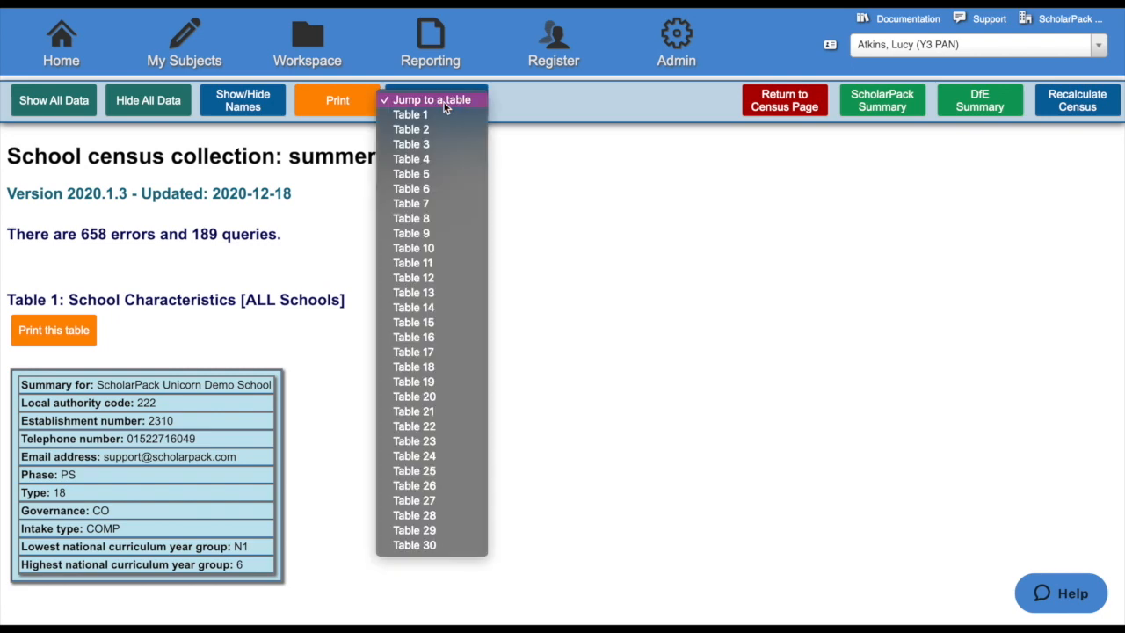
mouse_move(411, 174)
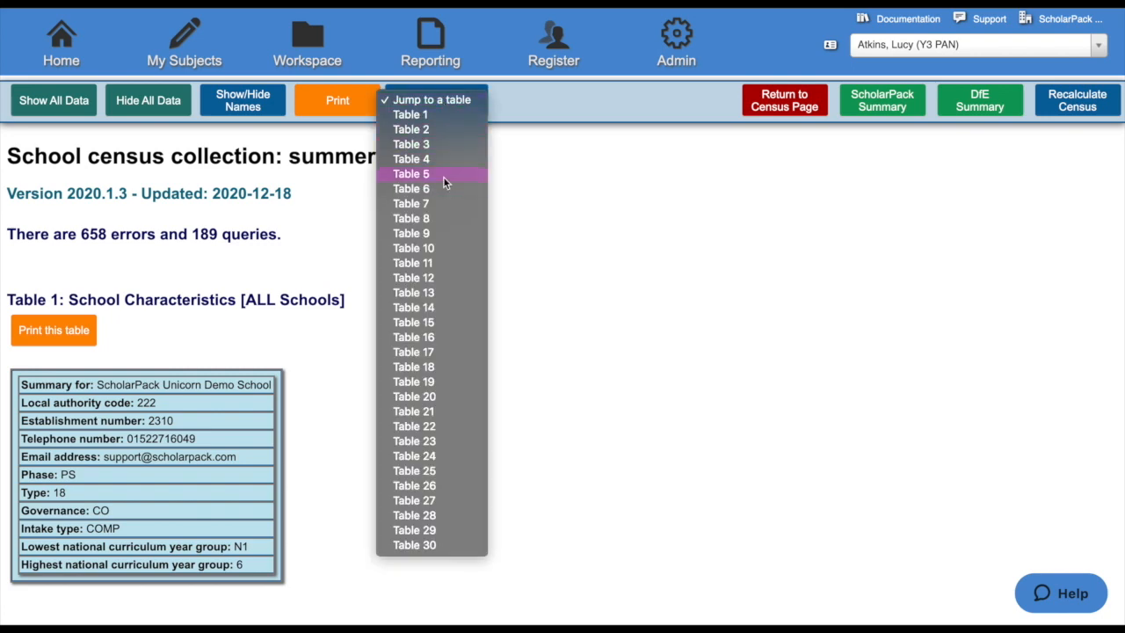
left_click(411, 173)
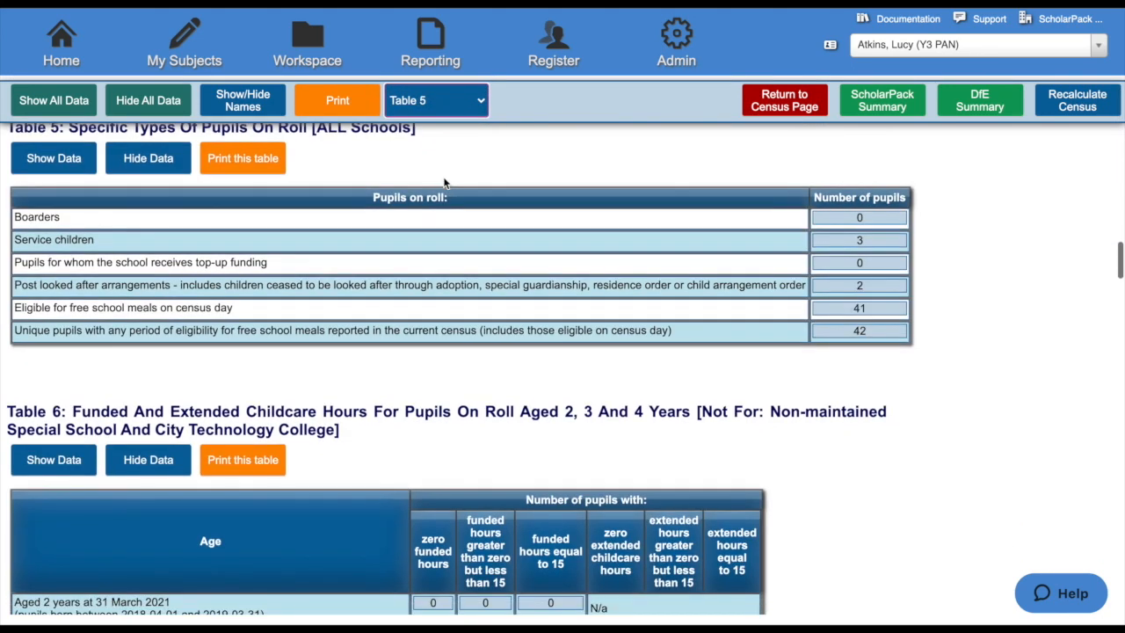
scroll("up", 3)
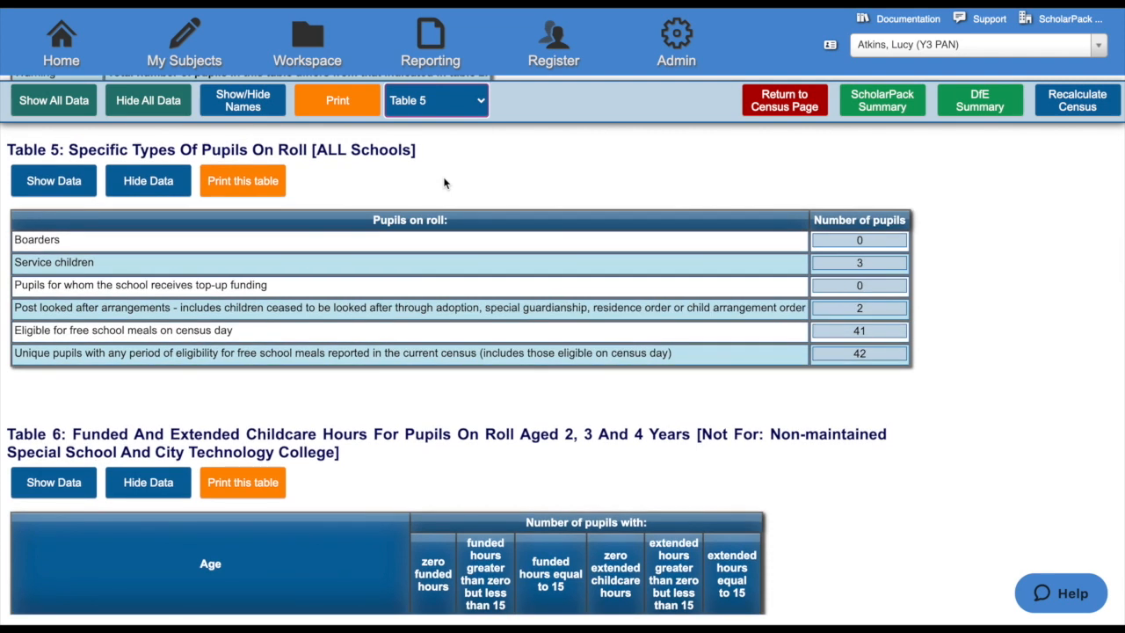
mouse_move(729, 270)
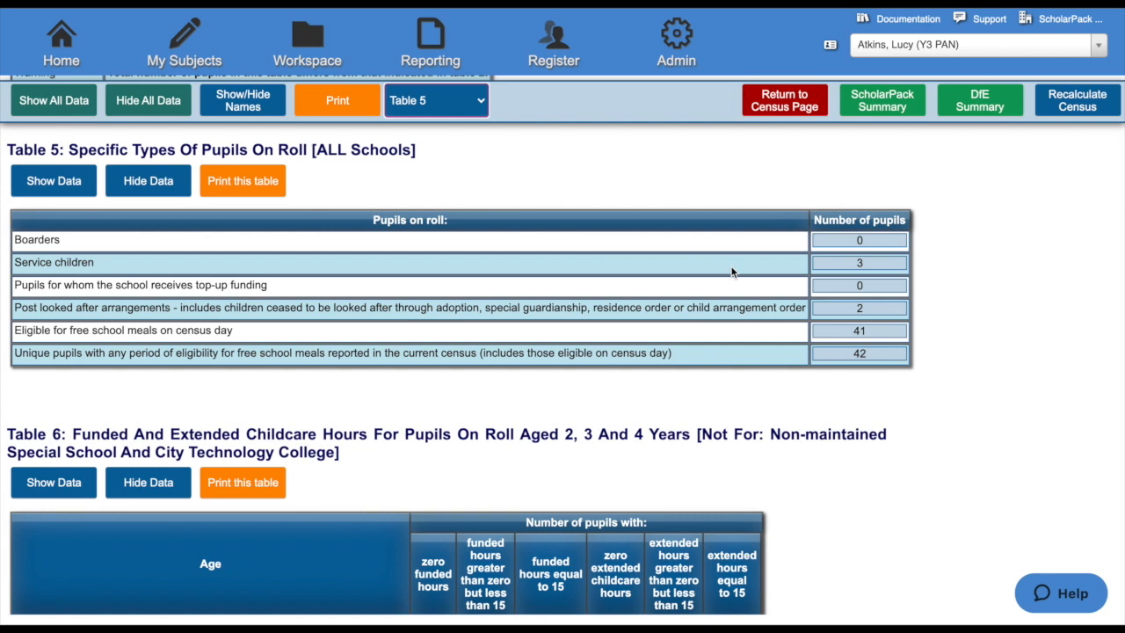
mouse_move(824, 268)
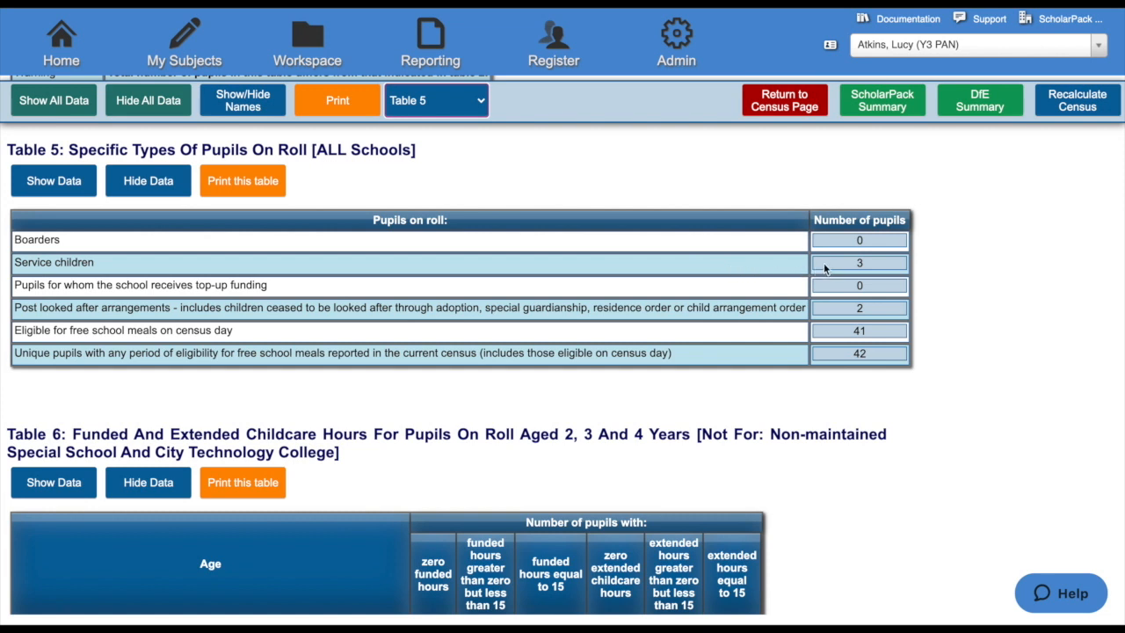
mouse_move(209, 220)
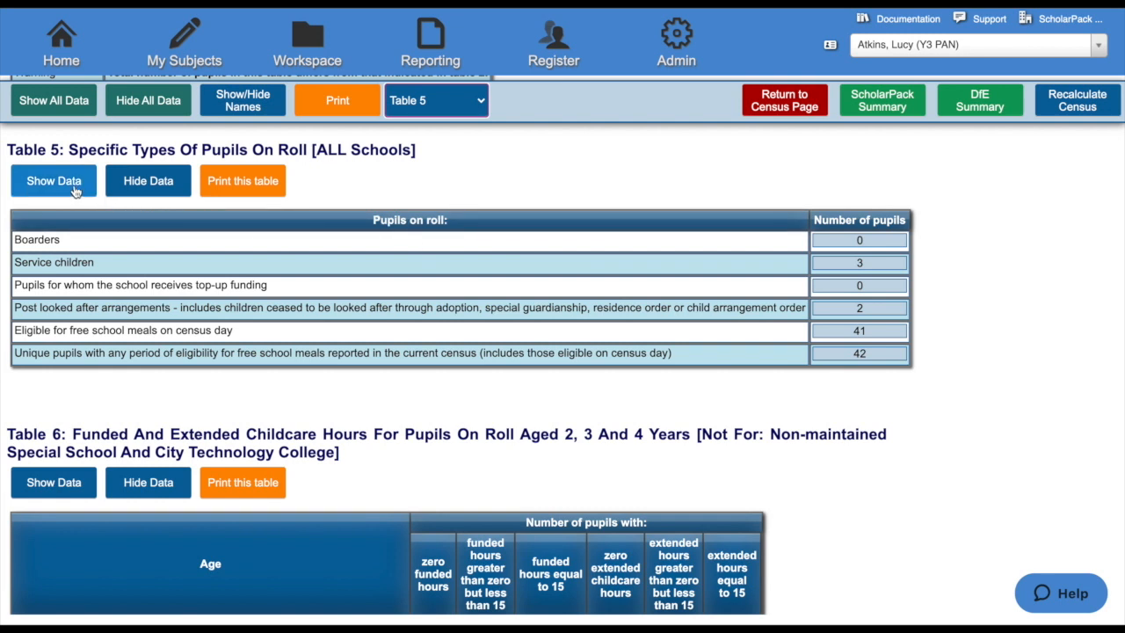
Show the pupil UPN data behind Table 5's counts, then return to the Census page.
left_click(53, 180)
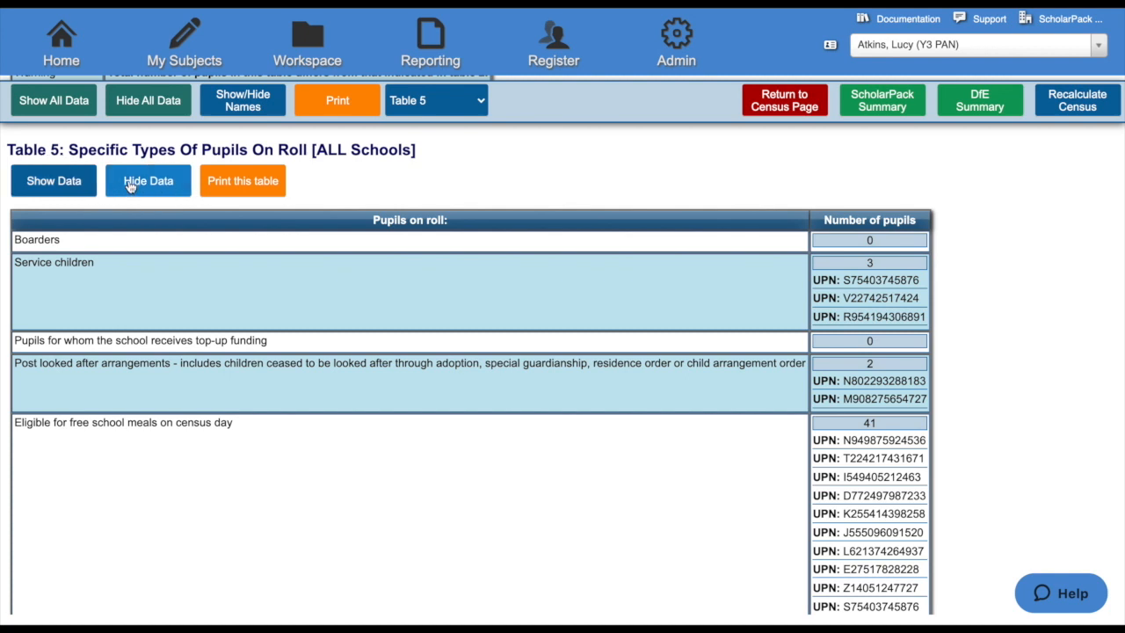
mouse_move(207, 114)
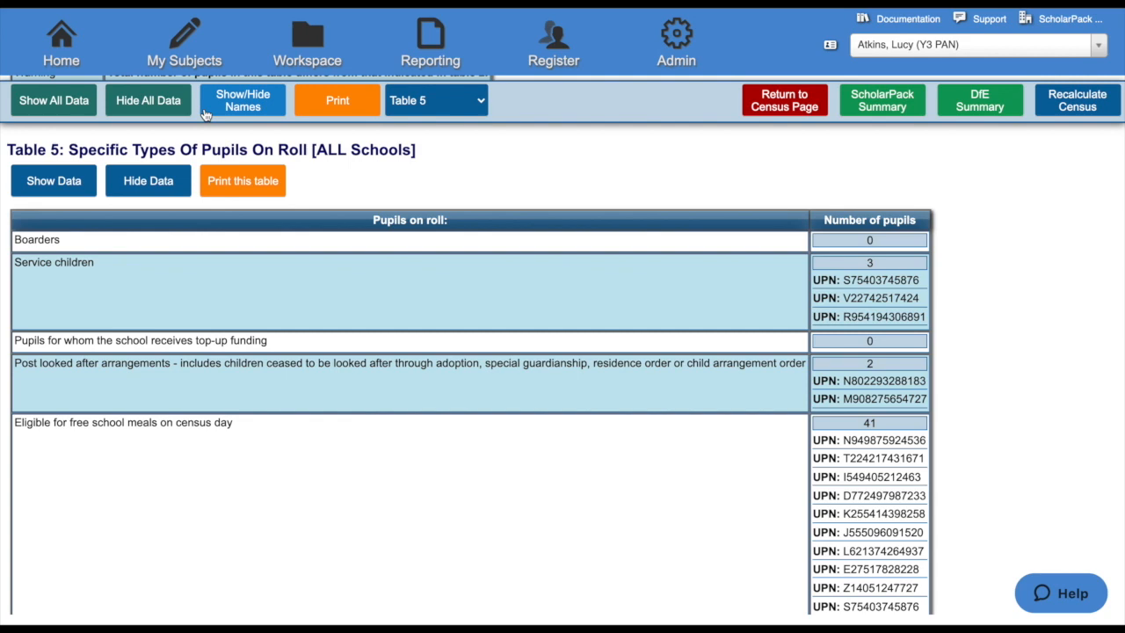
left_click(243, 99)
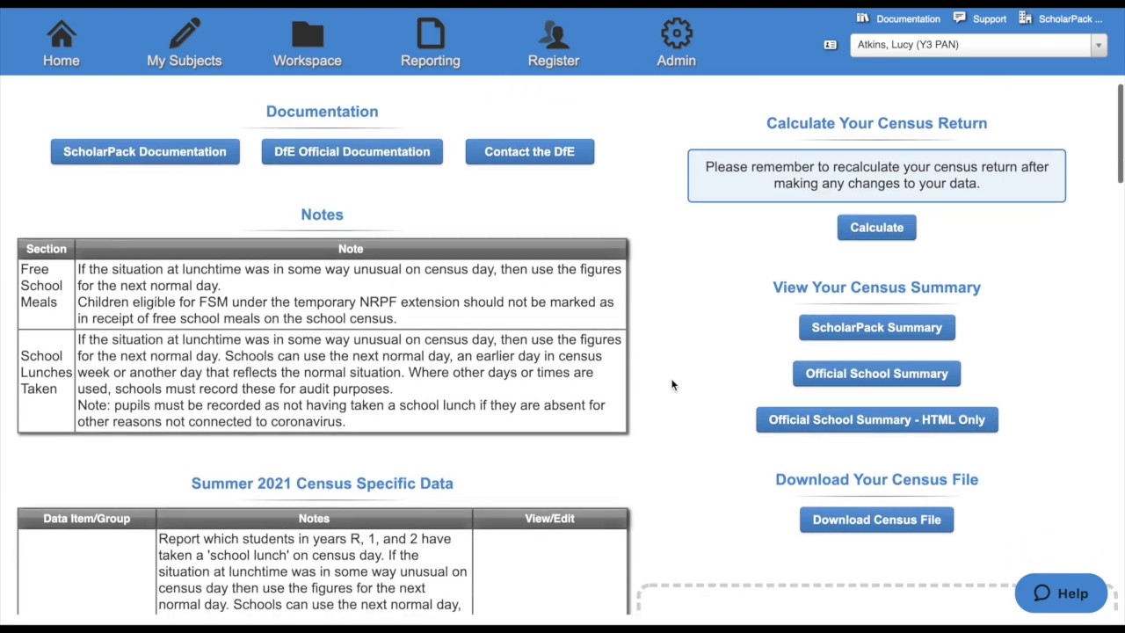
Download the Summer 2021 census return as an XML file from Download Your Census File.
scroll("down", 3)
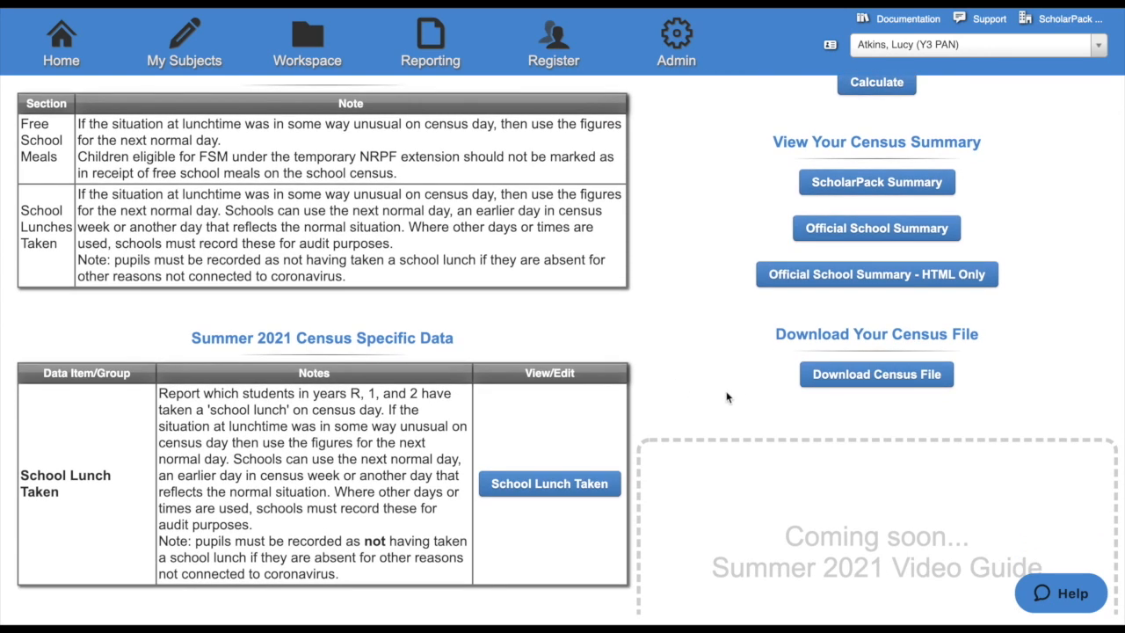
mouse_move(799, 374)
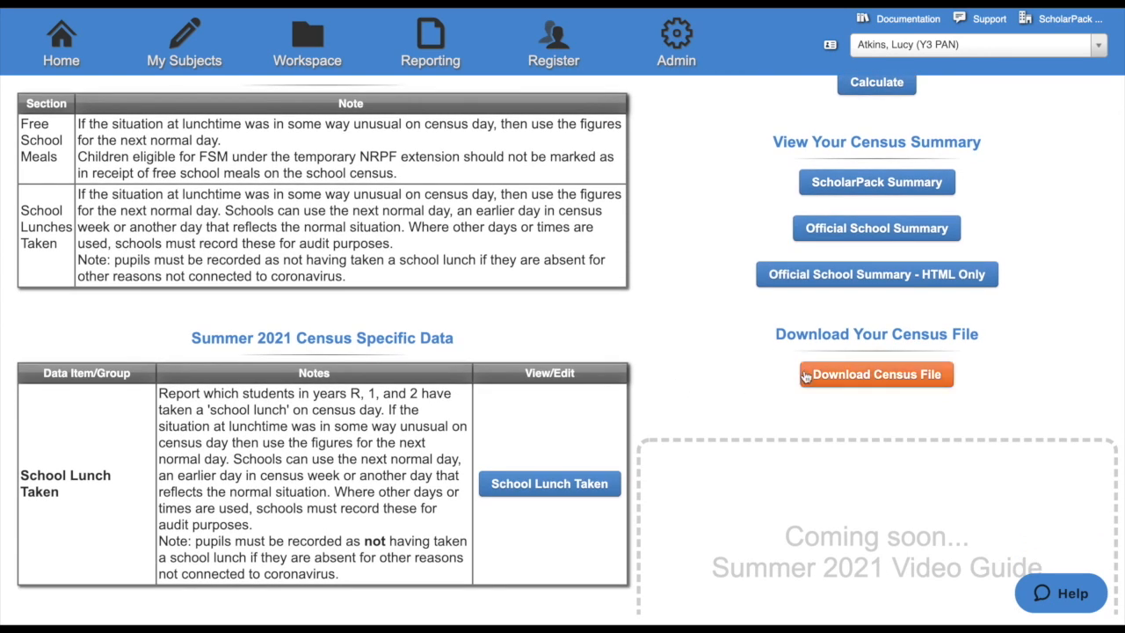
left_click(875, 373)
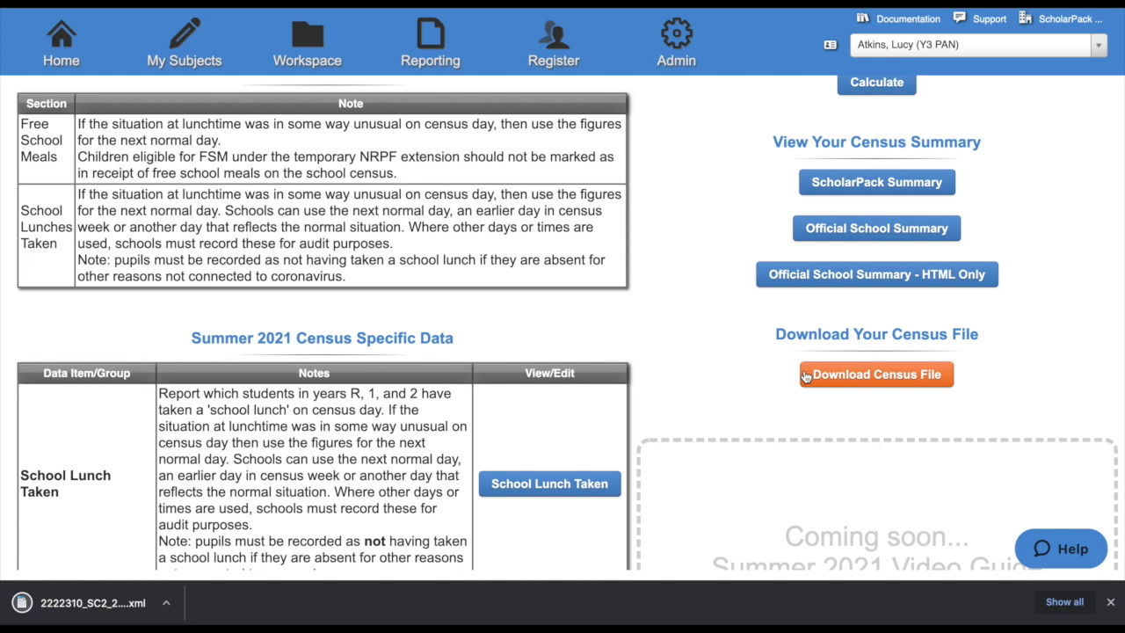